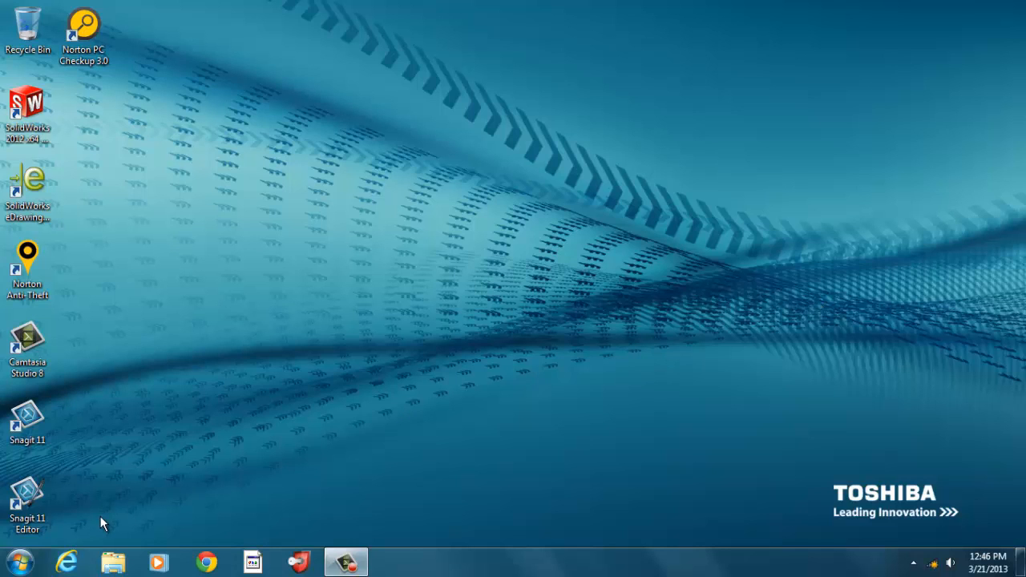
- Bring up the Start menu to launch Adobe Flash Professional CS5.5
{"action": "left_click", "coordinate": [16, 561]}
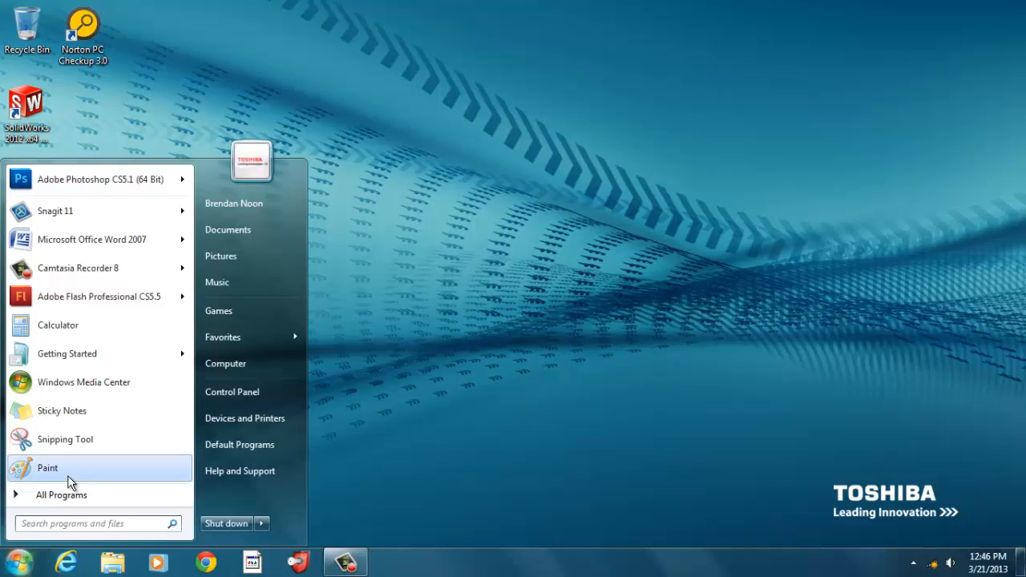
{"action": "mouse_move", "coordinate": [100, 296]}
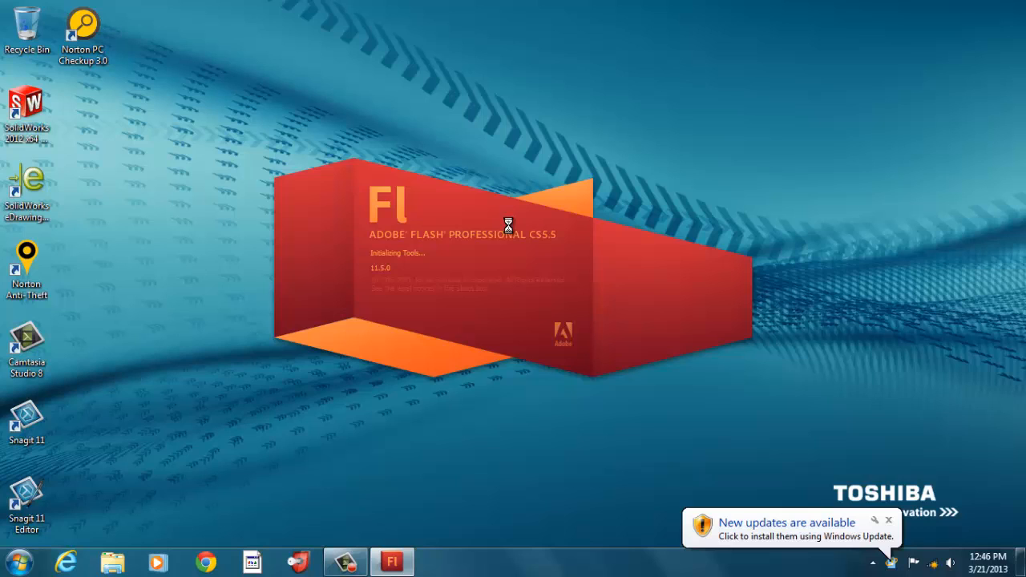
{"action": "mouse_move", "coordinate": [570, 273]}
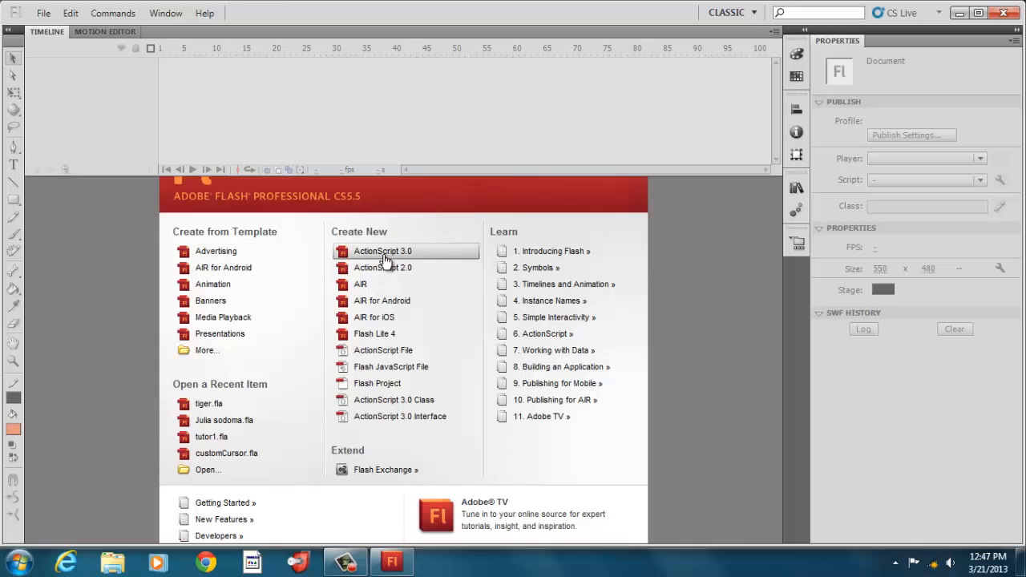
- Create a new ActionScript 3.0 document (Untitled-1) and keep the Classic workspace
{"action": "left_click", "coordinate": [382, 250]}
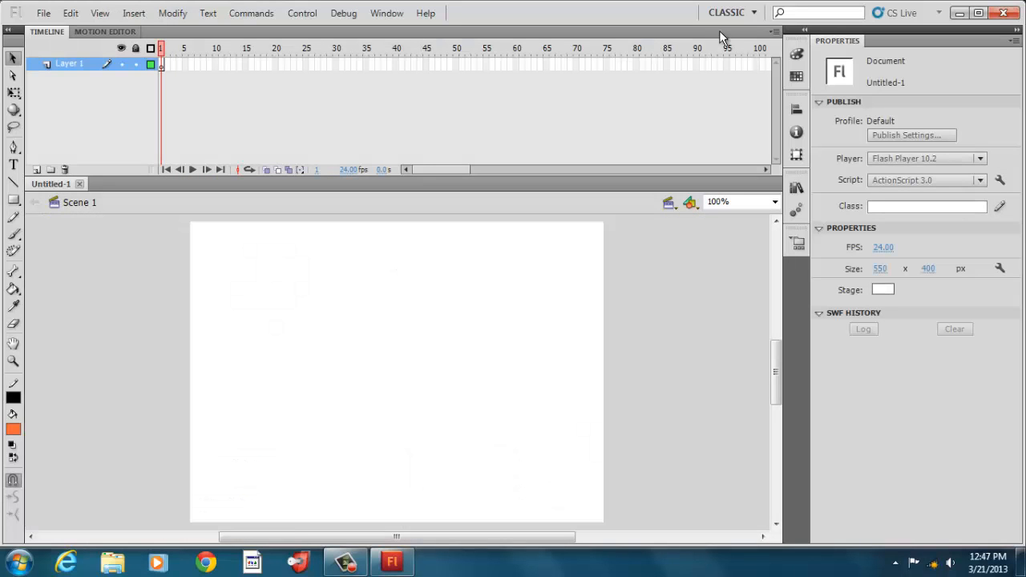
{"action": "mouse_move", "coordinate": [729, 19]}
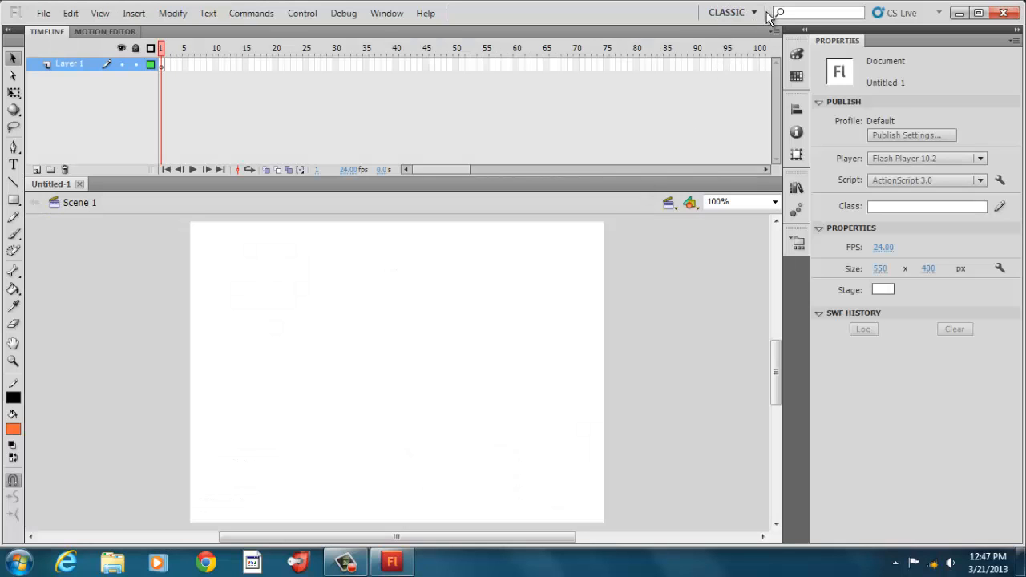
{"action": "left_click", "coordinate": [729, 13]}
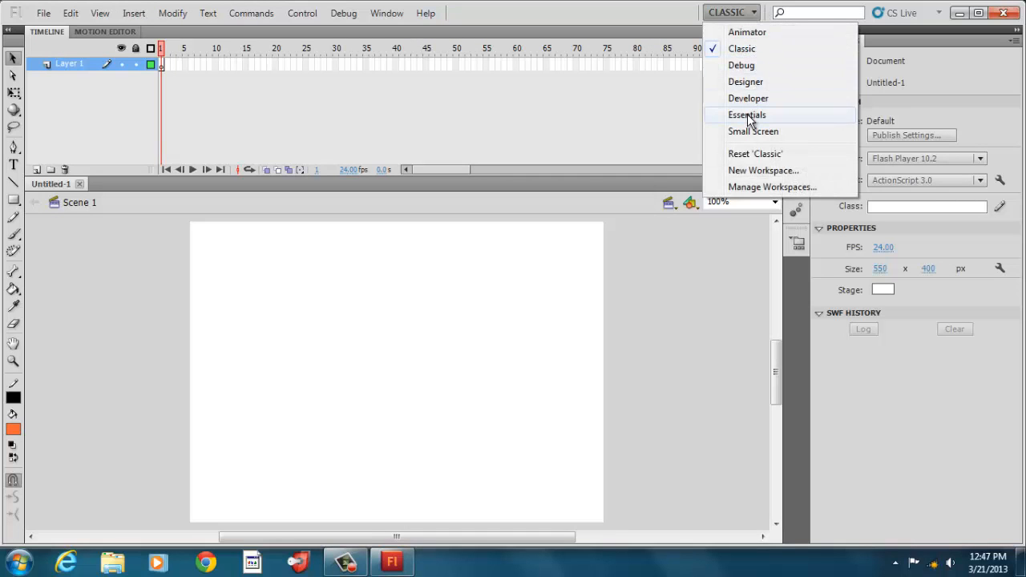
{"action": "mouse_move", "coordinate": [740, 48]}
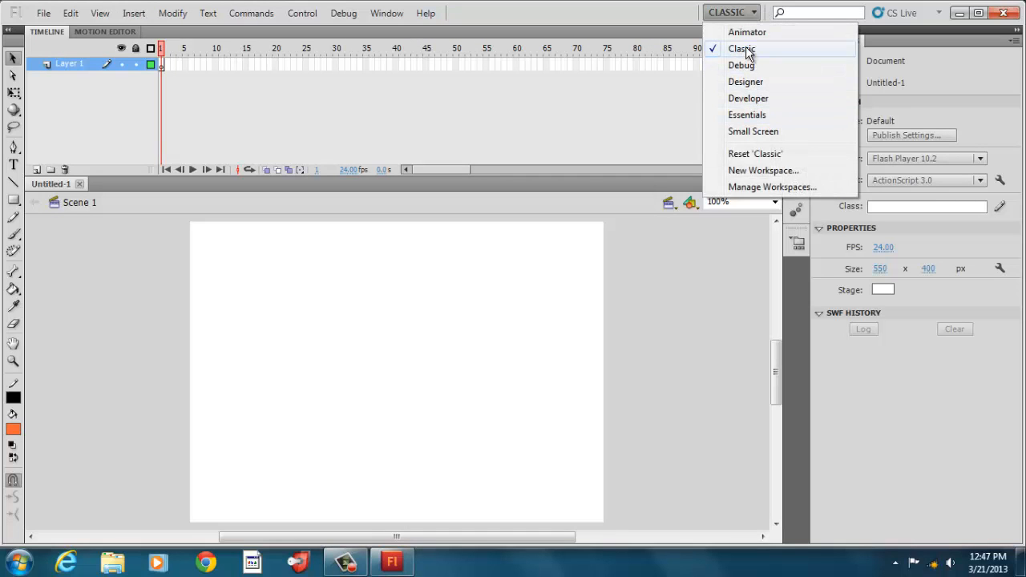
{"action": "left_click", "coordinate": [740, 48]}
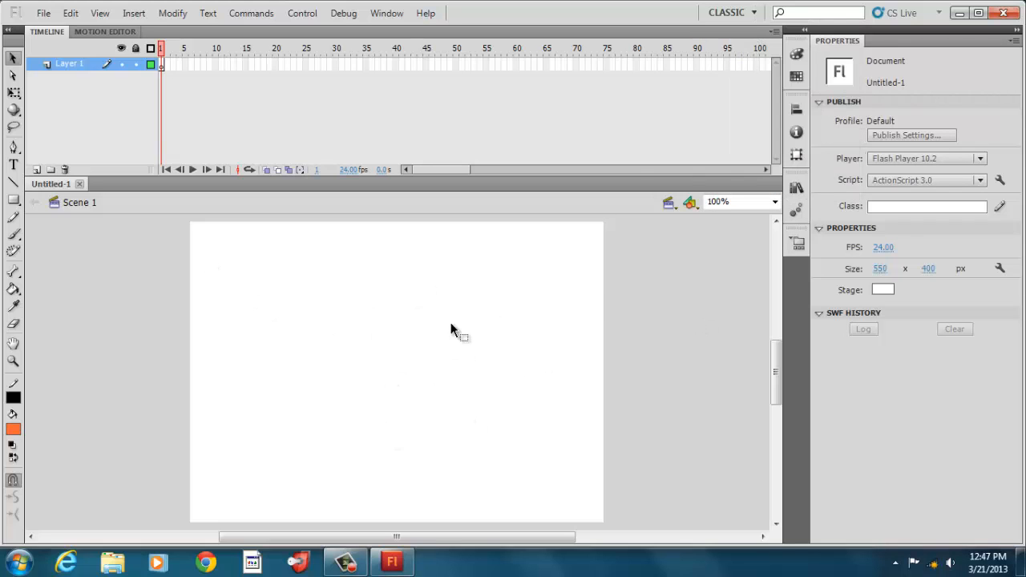
{"action": "mouse_move", "coordinate": [881, 144]}
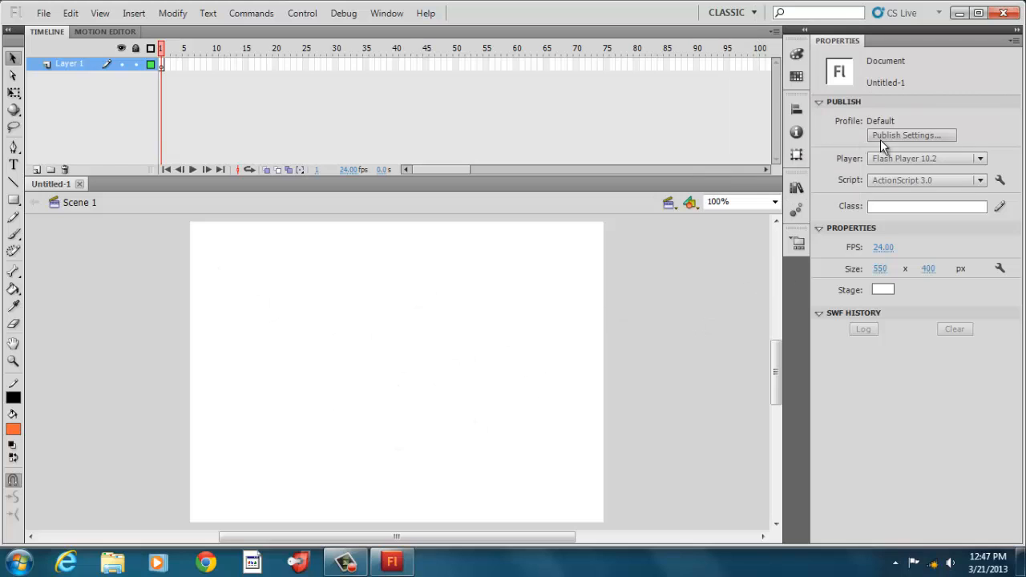
{"action": "mouse_move", "coordinate": [891, 340]}
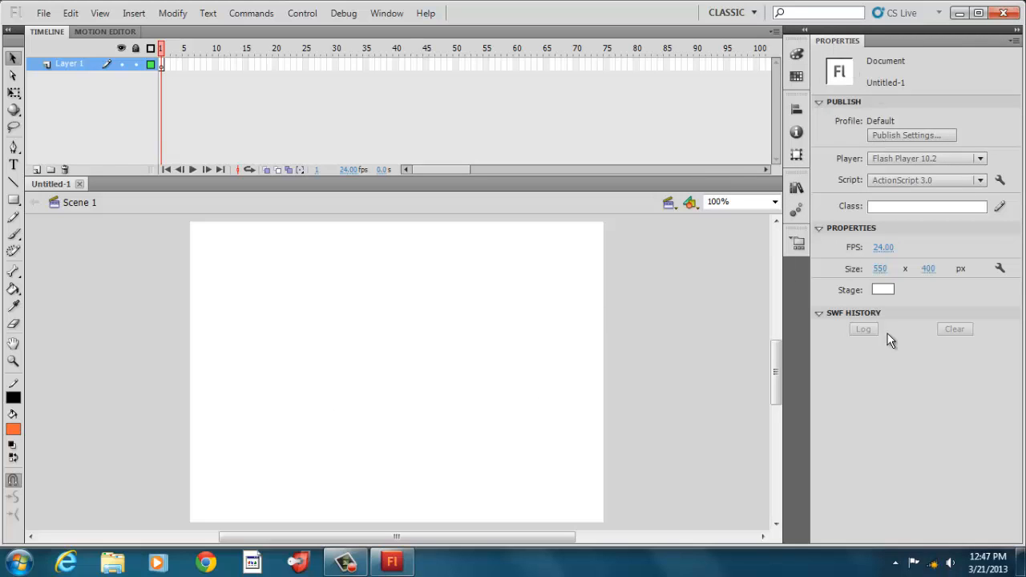
{"action": "mouse_move", "coordinate": [872, 158]}
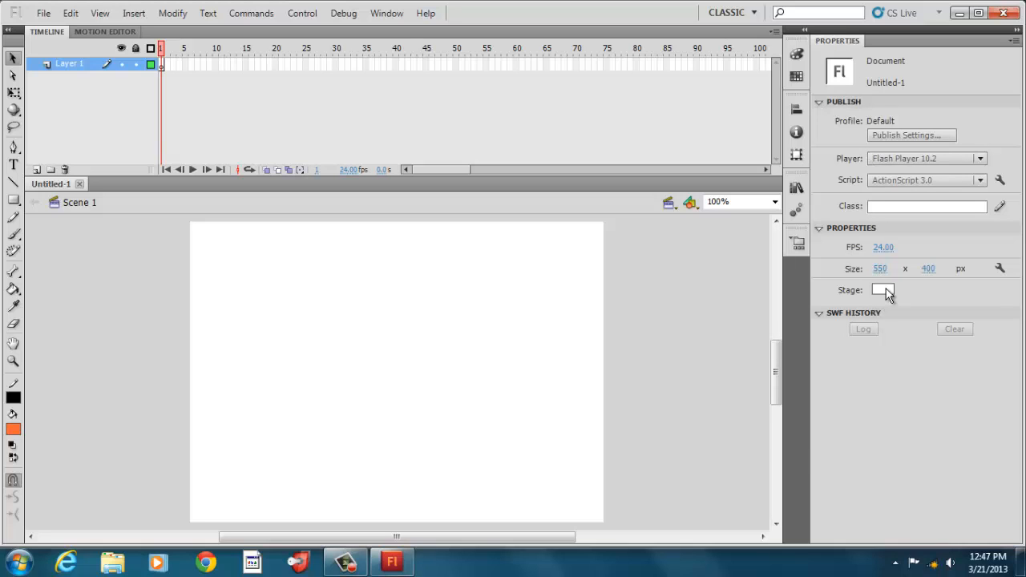
- Keep the stage colour white and resize the stage to 800 × 600
{"action": "left_click", "coordinate": [882, 289]}
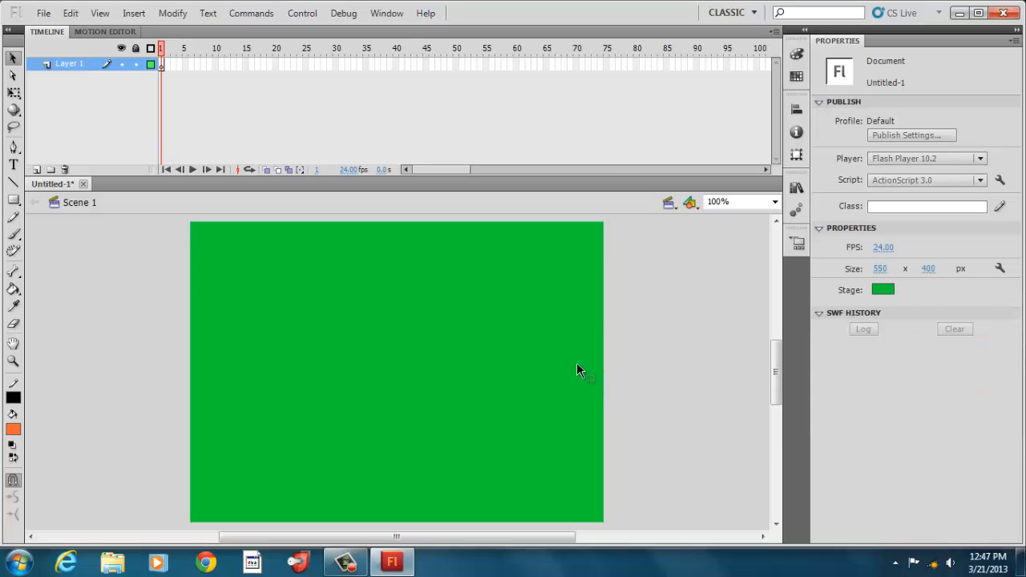
{"action": "left_click", "coordinate": [882, 288]}
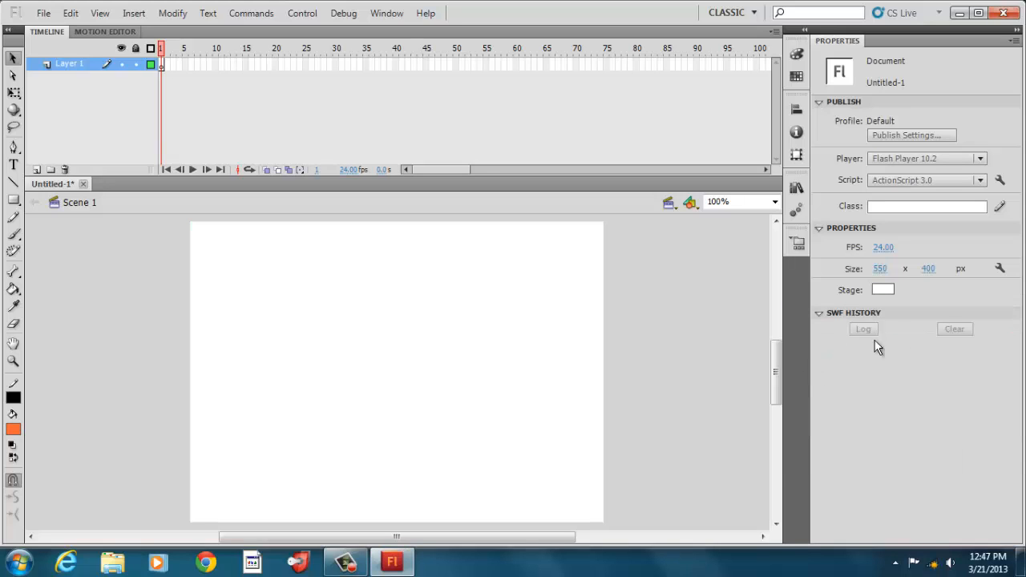
{"action": "mouse_move", "coordinate": [882, 269]}
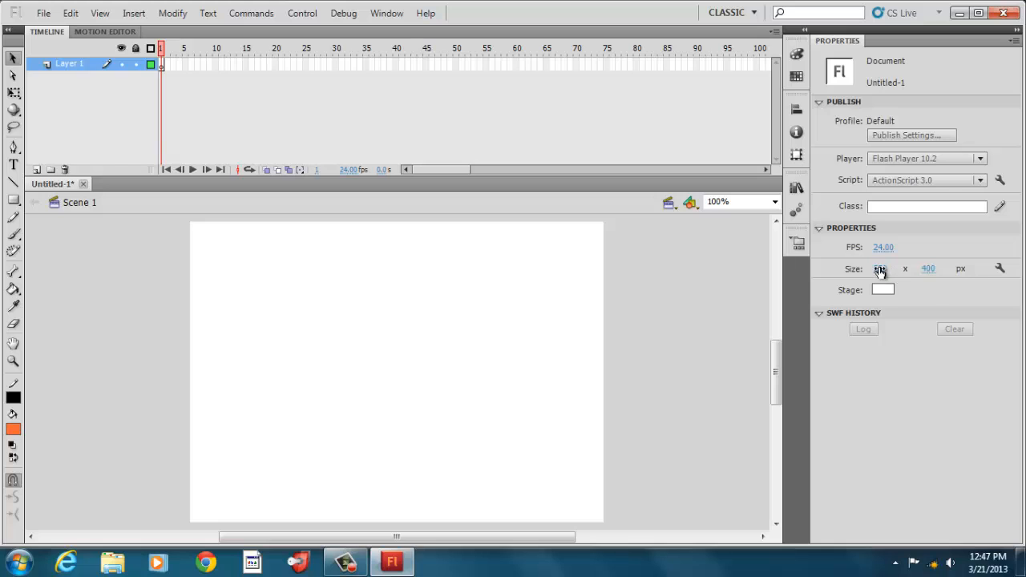
{"action": "left_click", "coordinate": [880, 270]}
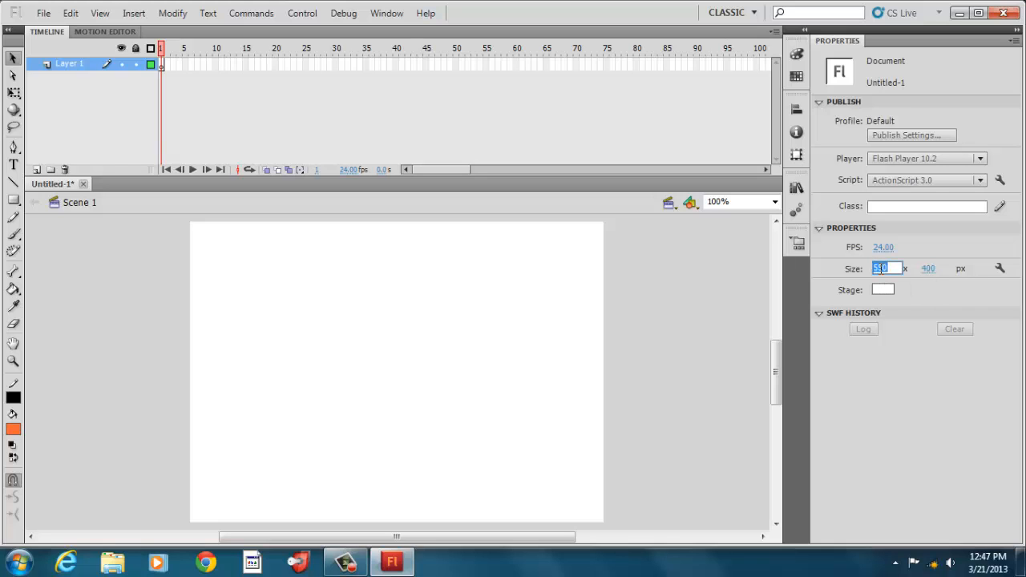
{"action": "type", "text": "300"}
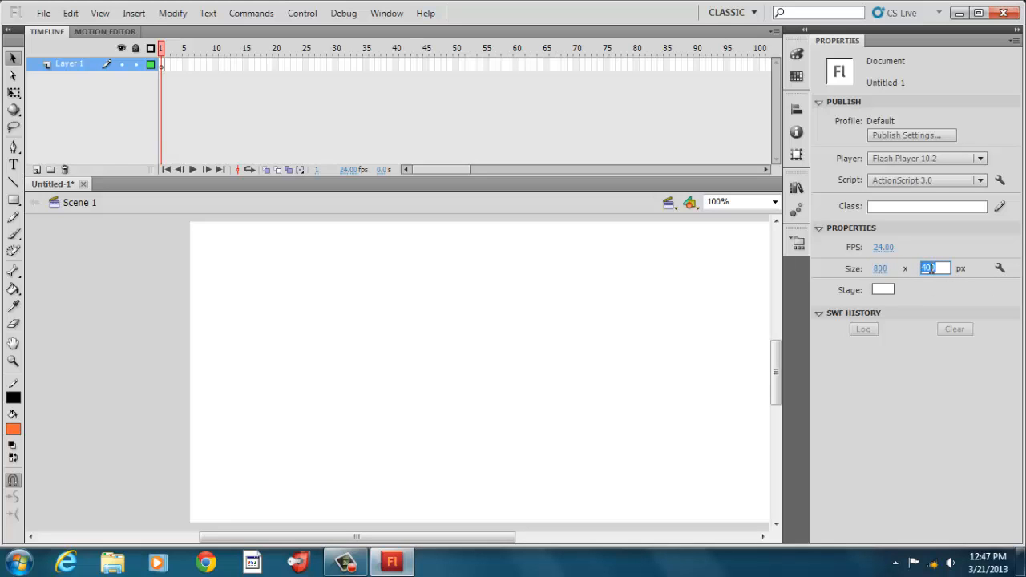
{"action": "type", "text": "600"}
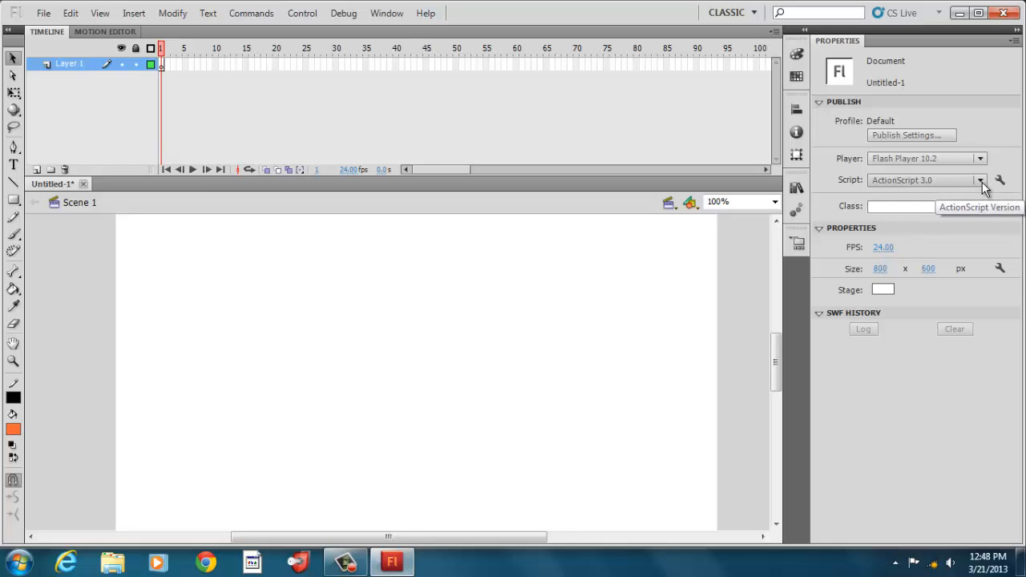
{"action": "left_click", "coordinate": [979, 179]}
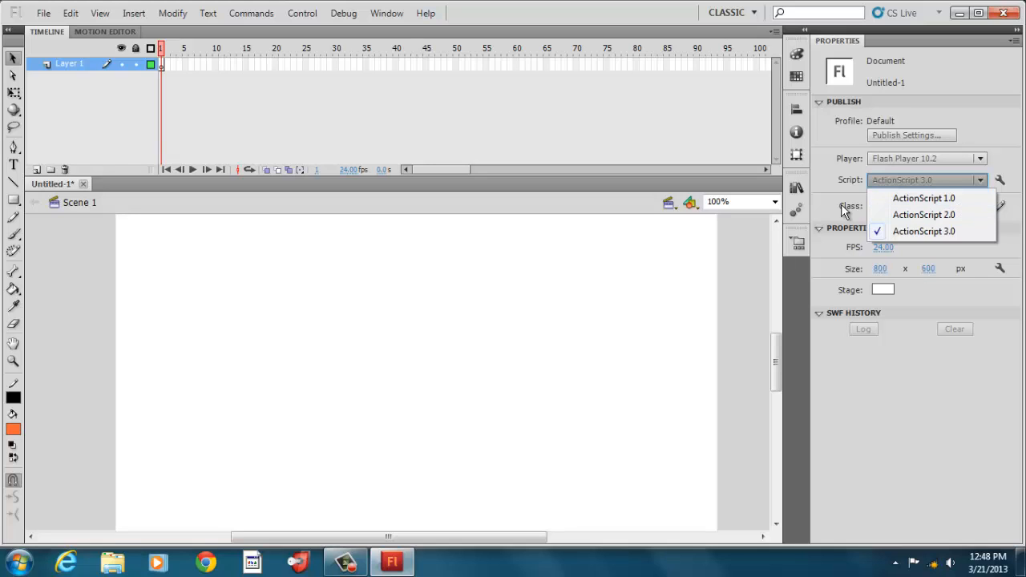
{"action": "left_click", "coordinate": [923, 231]}
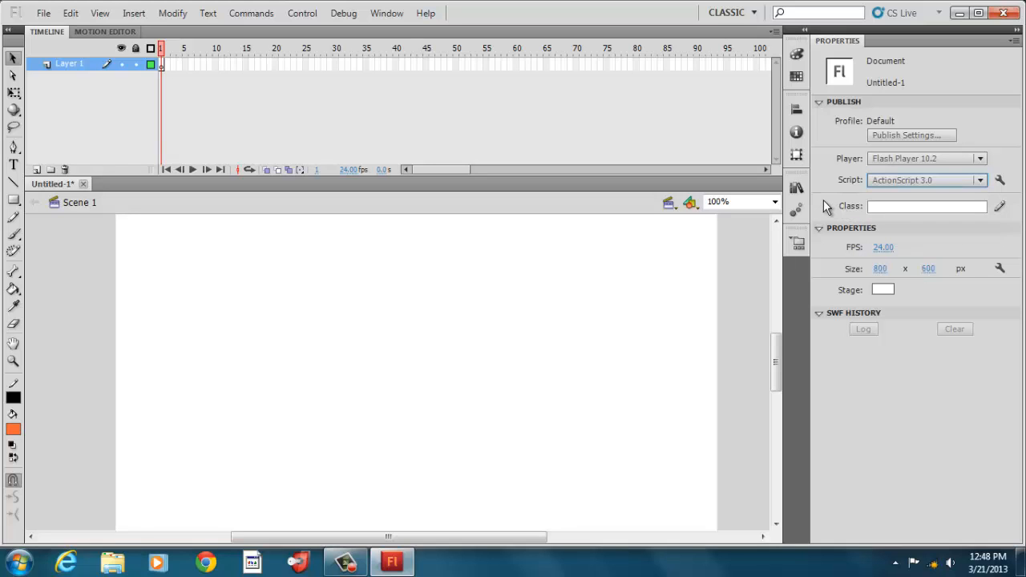
{"action": "mouse_move", "coordinate": [725, 269]}
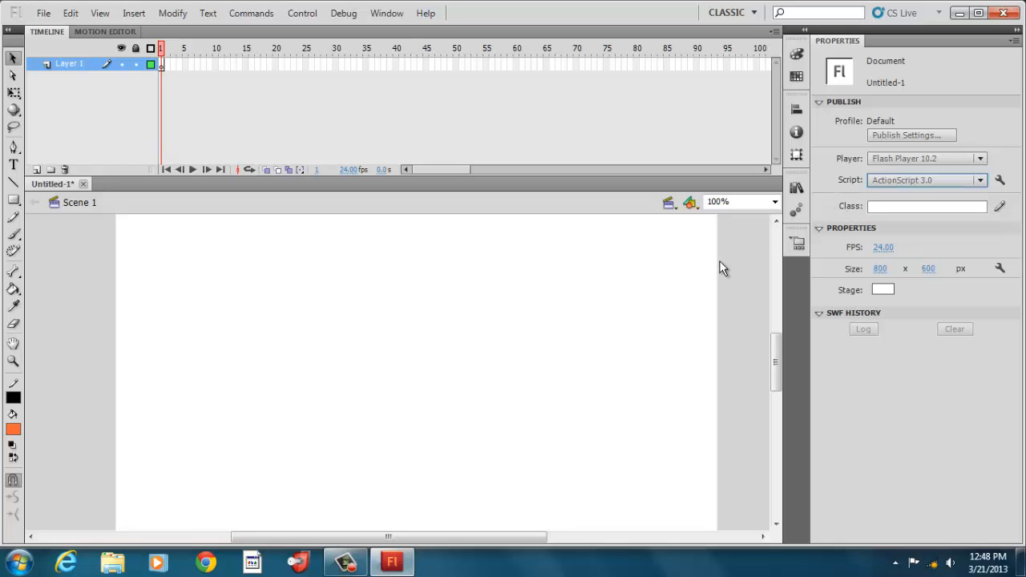
{"action": "mouse_move", "coordinate": [1013, 157]}
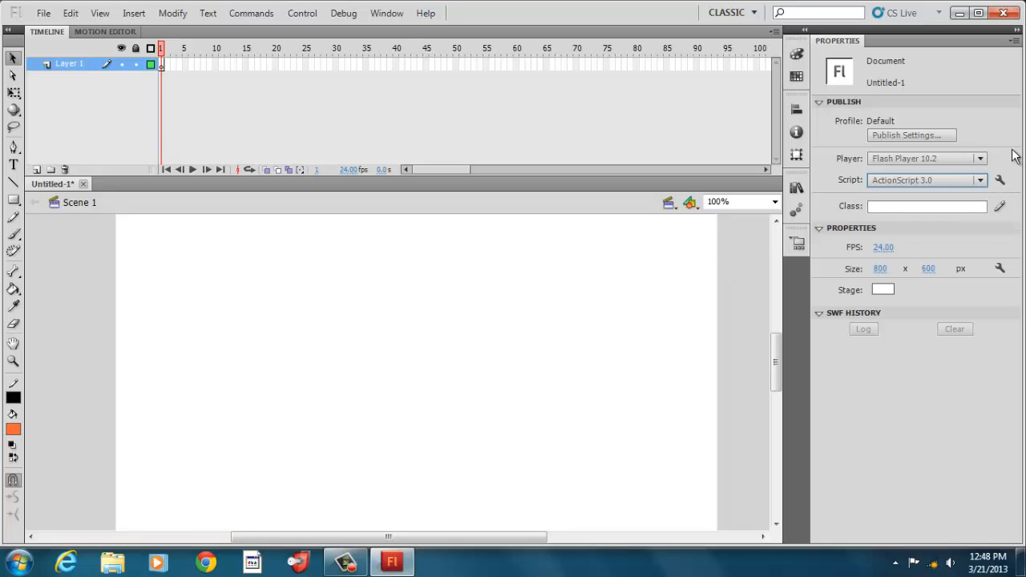
{"action": "left_click", "coordinate": [979, 159]}
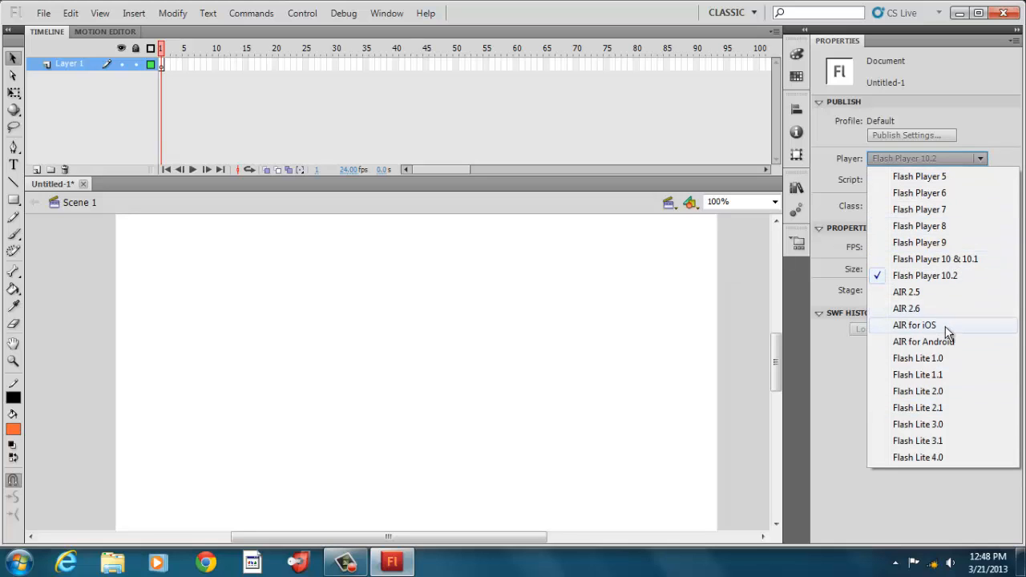
{"action": "mouse_move", "coordinate": [933, 338]}
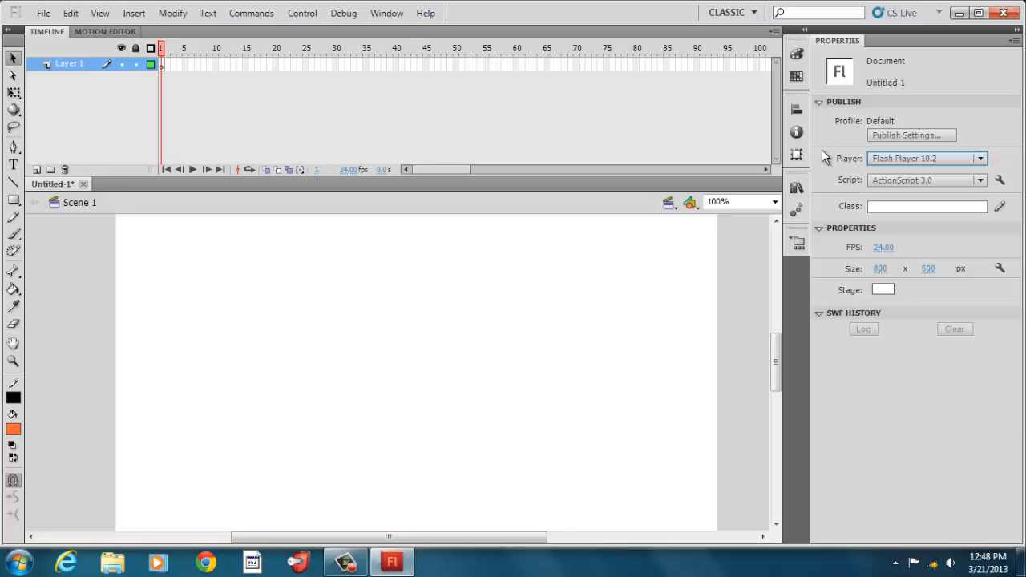
{"action": "mouse_move", "coordinate": [921, 159]}
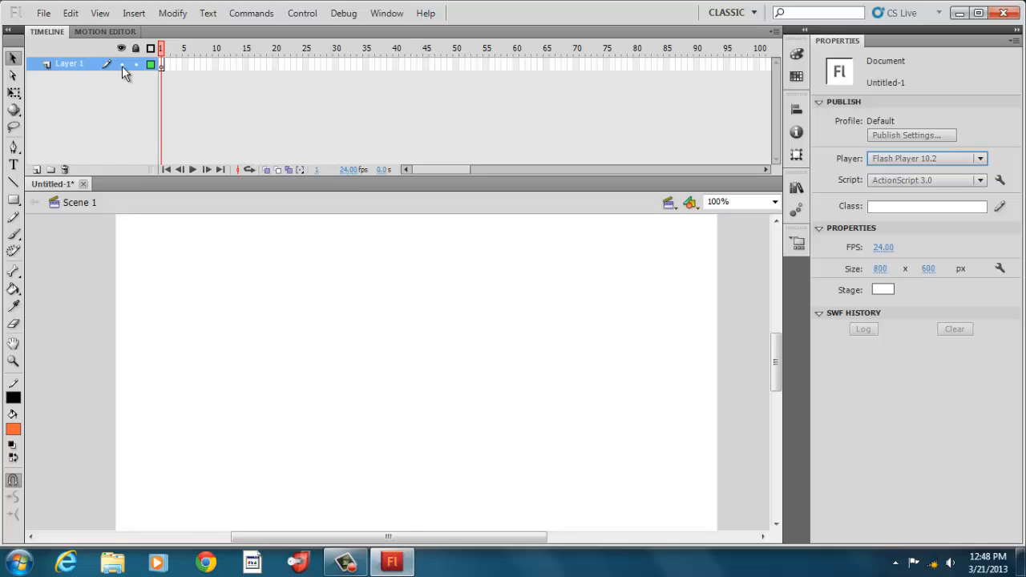
{"action": "mouse_move", "coordinate": [269, 131]}
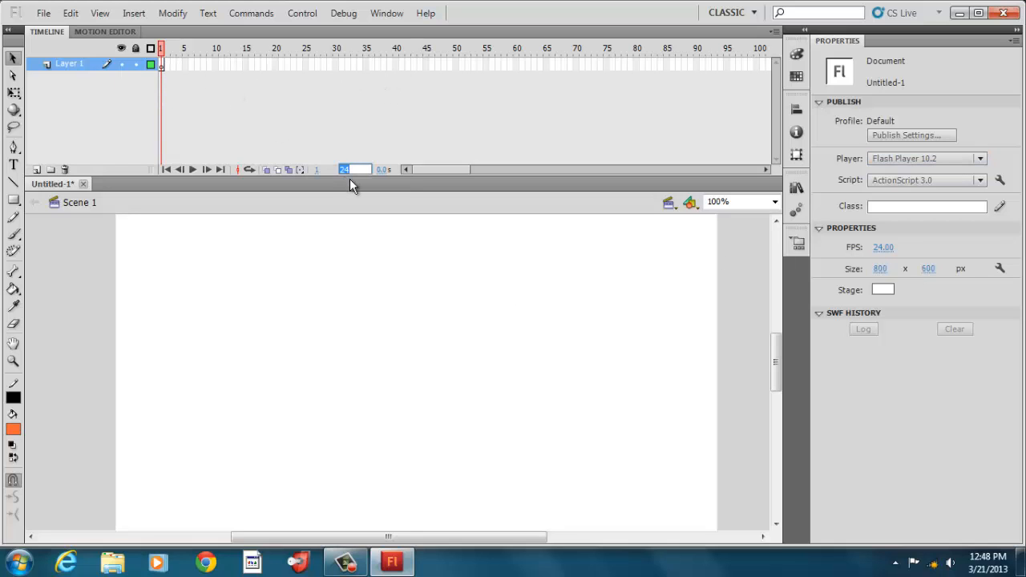
{"action": "mouse_move", "coordinate": [320, 178]}
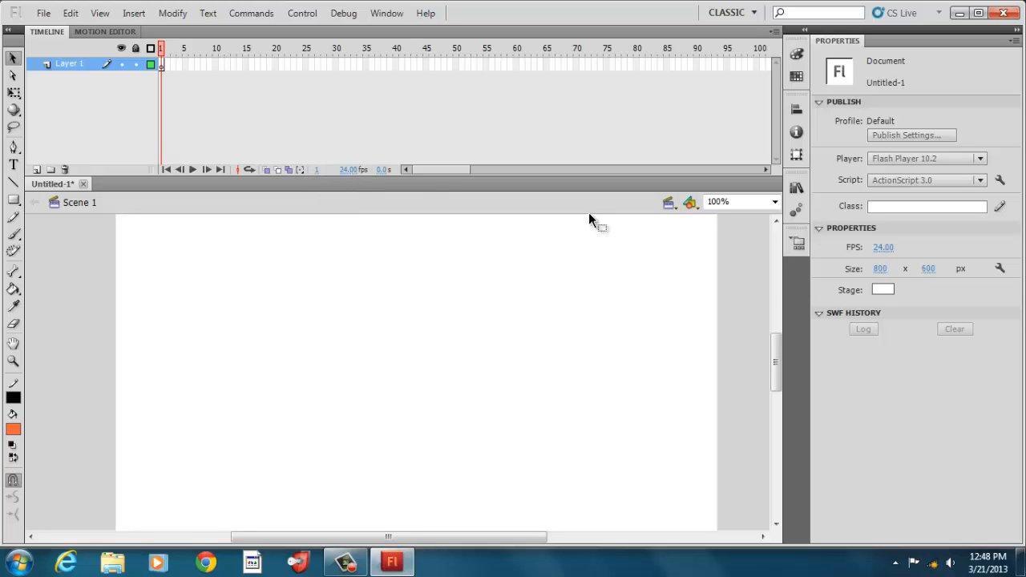
{"action": "mouse_move", "coordinate": [837, 258]}
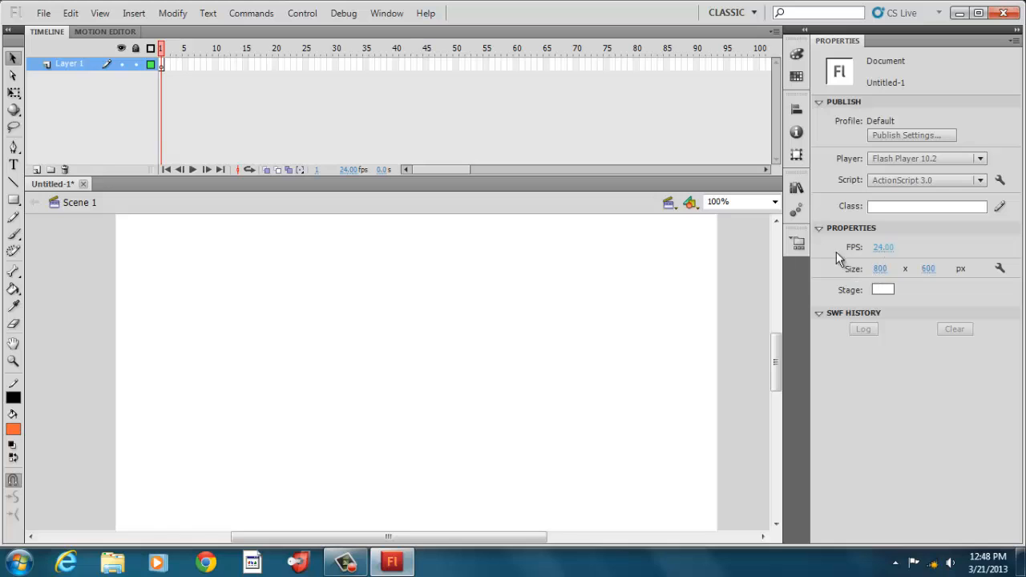
{"action": "mouse_move", "coordinate": [682, 343]}
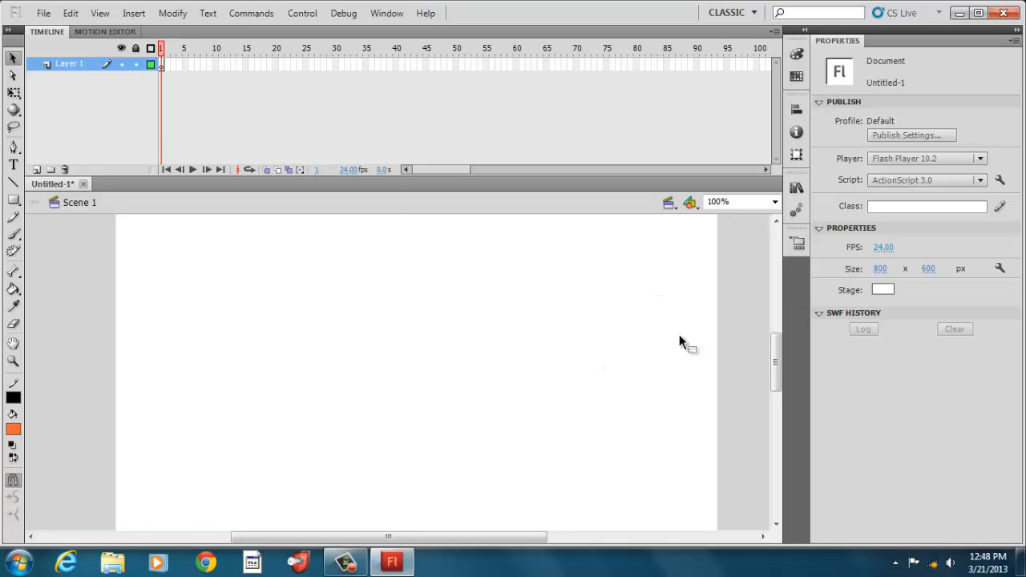
{"action": "mouse_move", "coordinate": [206, 109]}
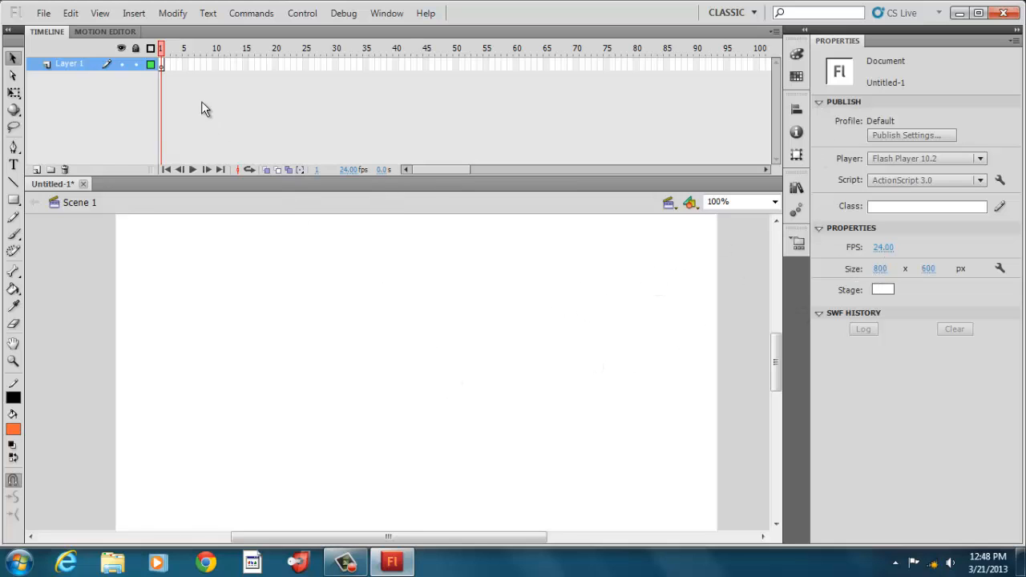
{"action": "mouse_move", "coordinate": [337, 67]}
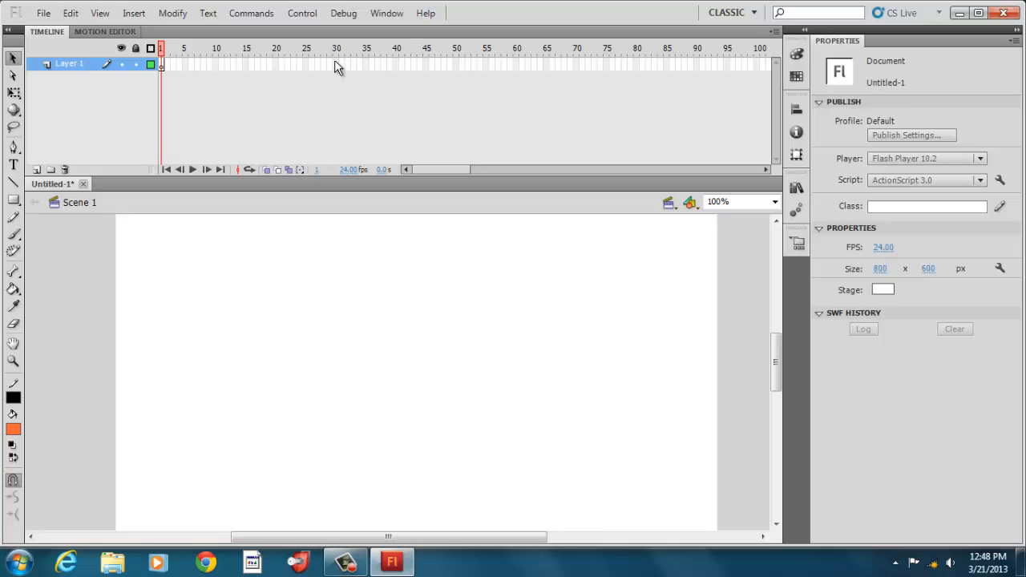
- Insert a frame at frame 30 to extend Layer 1, then select all its frames
{"action": "right_click", "coordinate": [335, 64]}
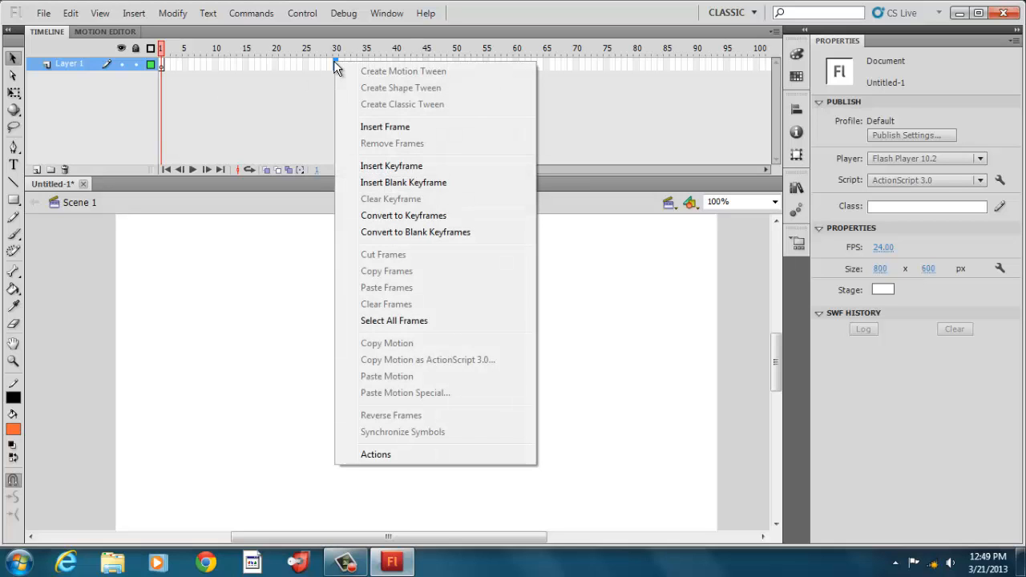
{"action": "left_click", "coordinate": [384, 127]}
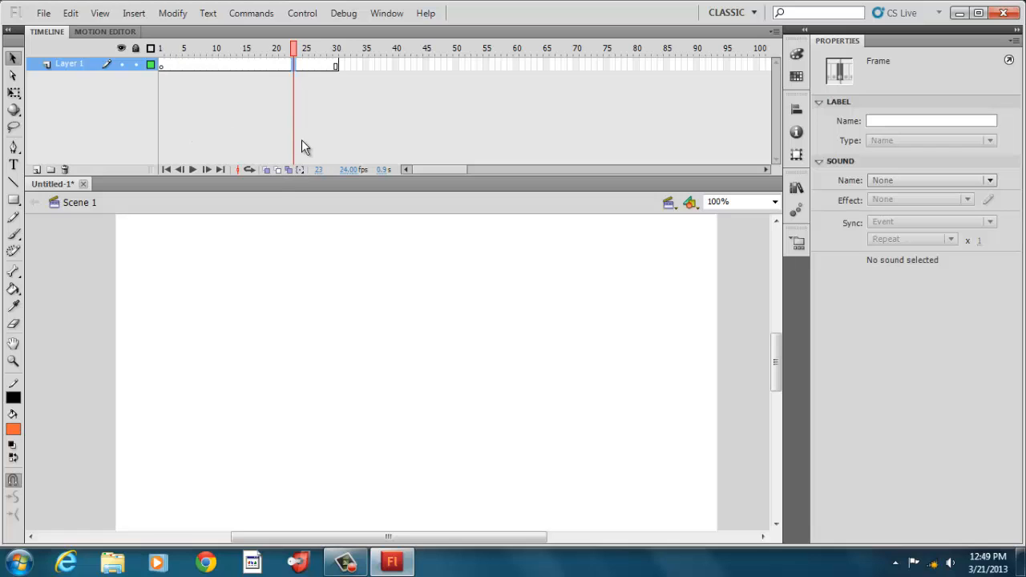
{"action": "mouse_move", "coordinate": [295, 49]}
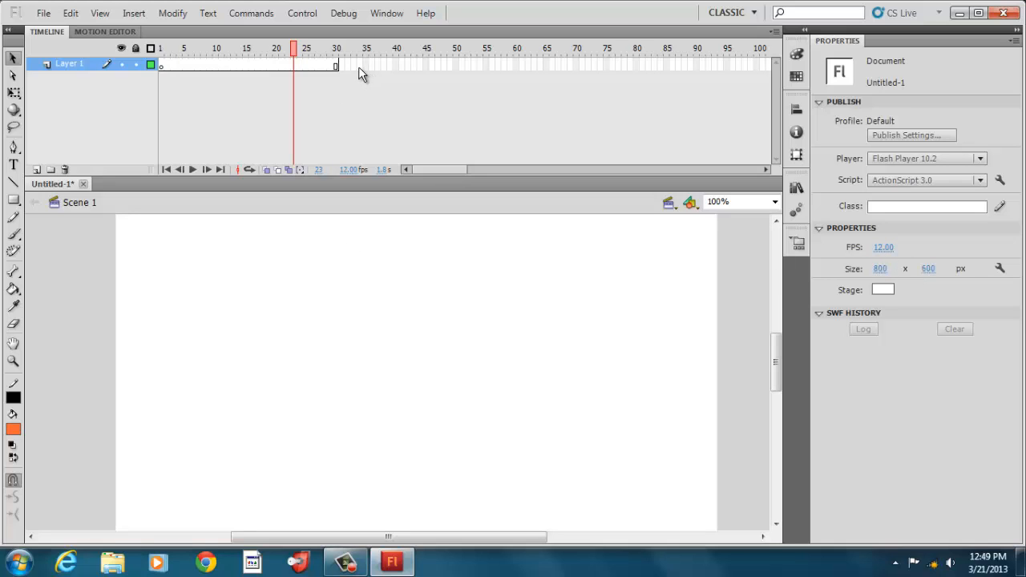
{"action": "mouse_move", "coordinate": [350, 70]}
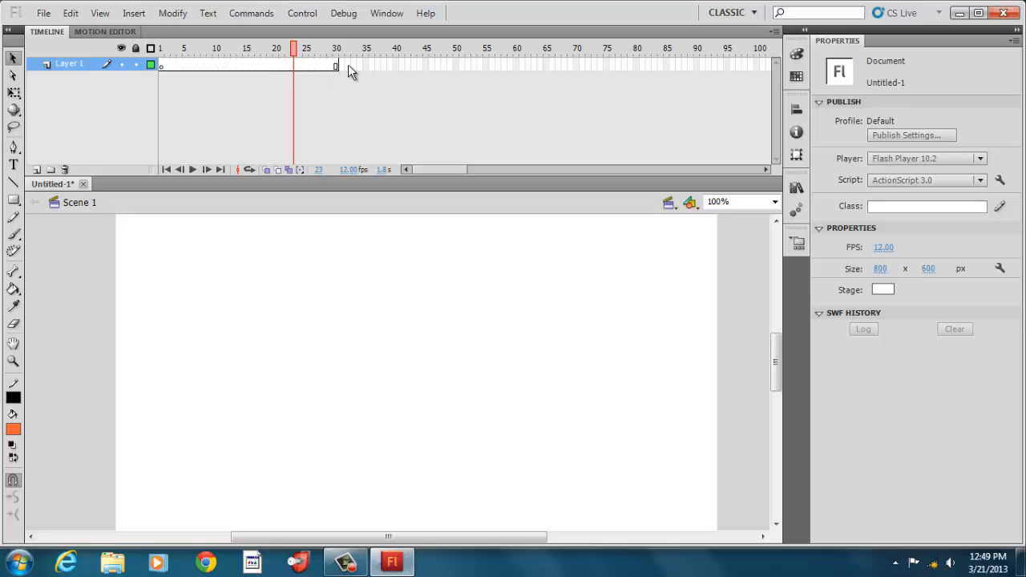
{"action": "mouse_move", "coordinate": [363, 67]}
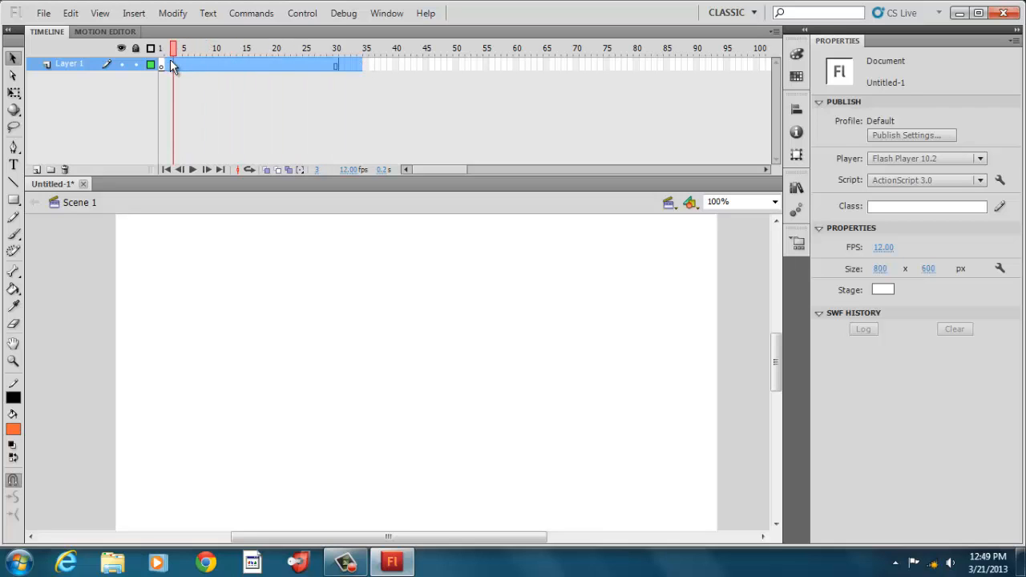
{"action": "right_click", "coordinate": [174, 64]}
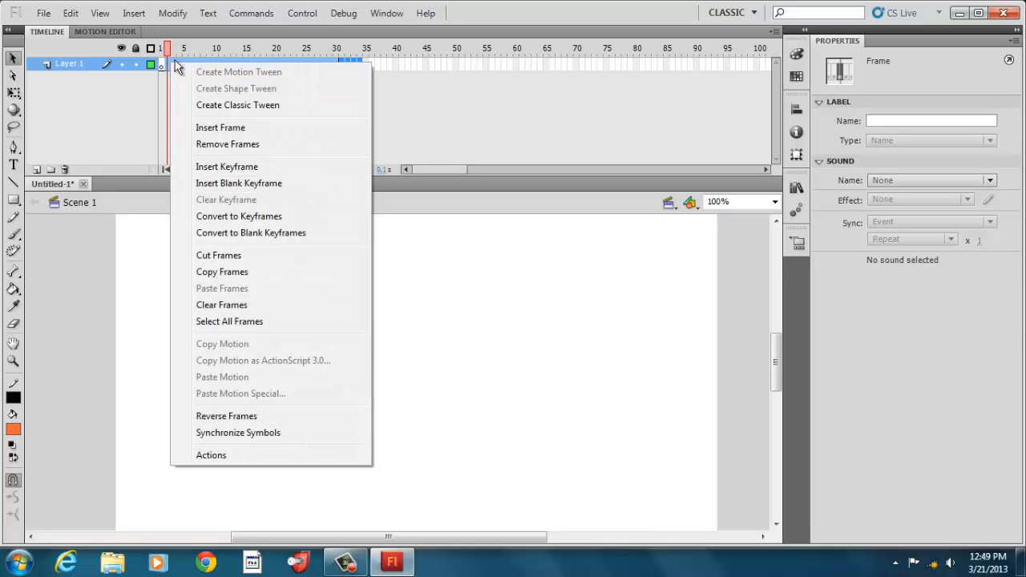
{"action": "left_click", "coordinate": [221, 128]}
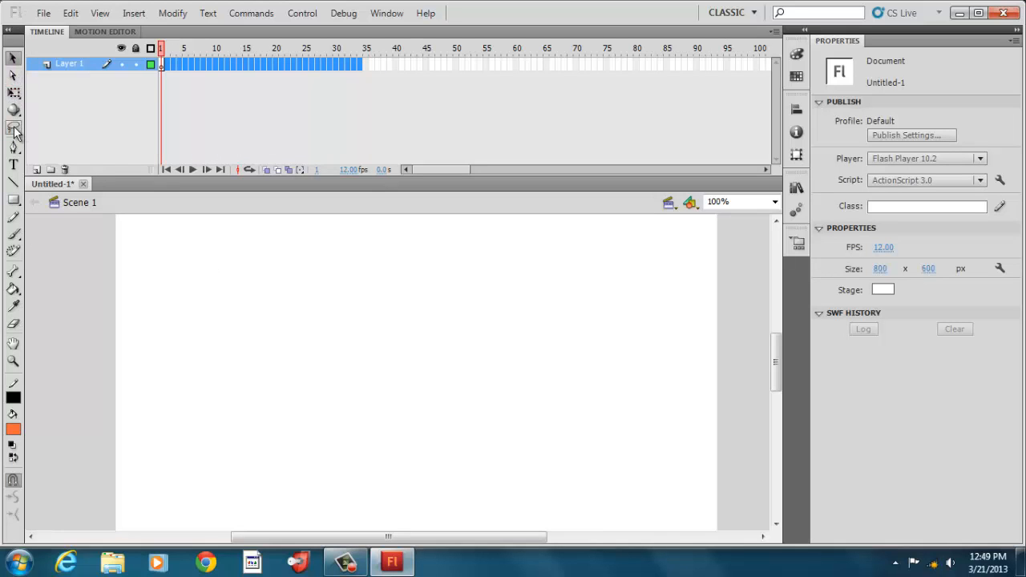
{"action": "mouse_move", "coordinate": [13, 128]}
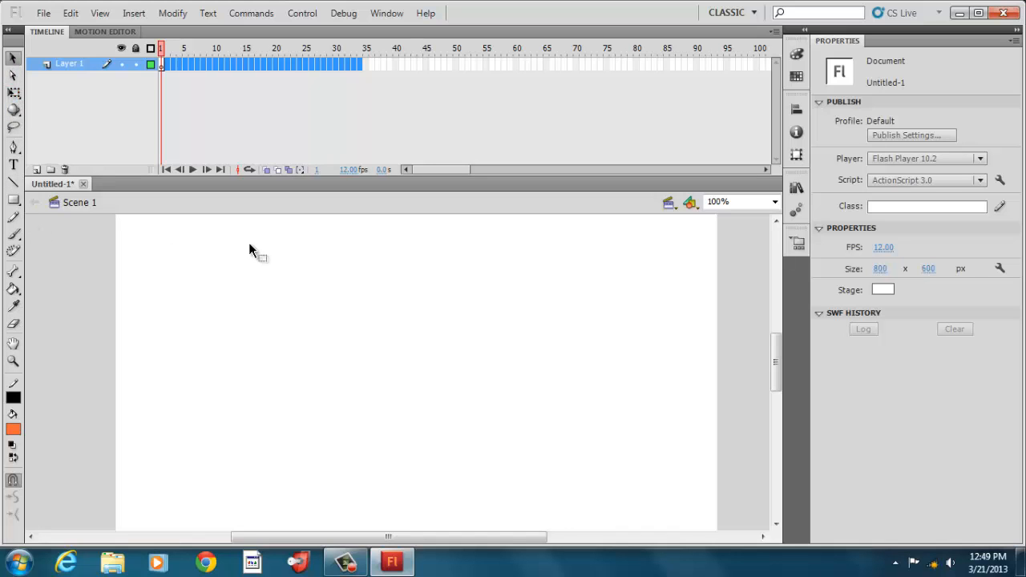
{"action": "mouse_move", "coordinate": [112, 292]}
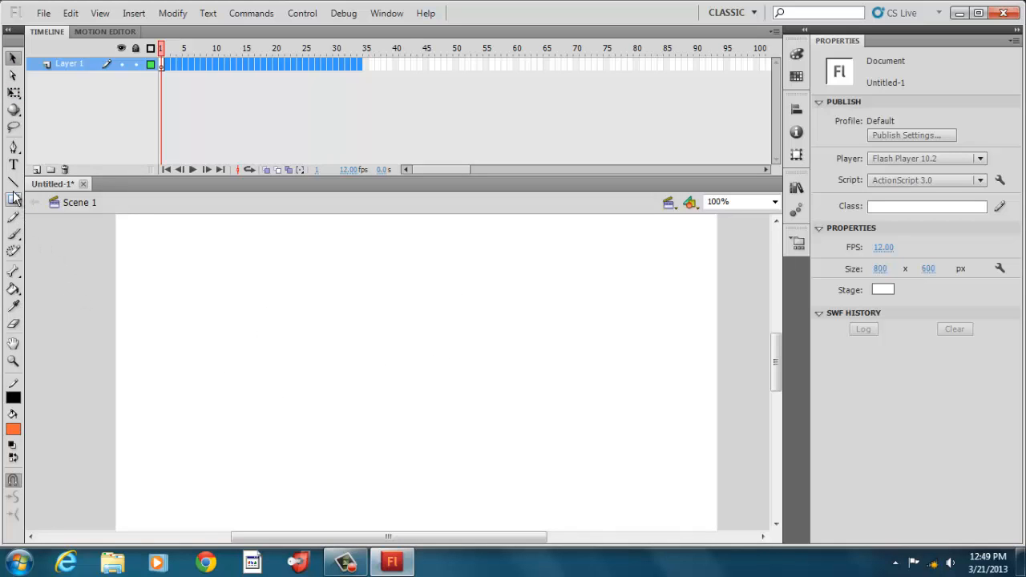
{"action": "mouse_move", "coordinate": [13, 199]}
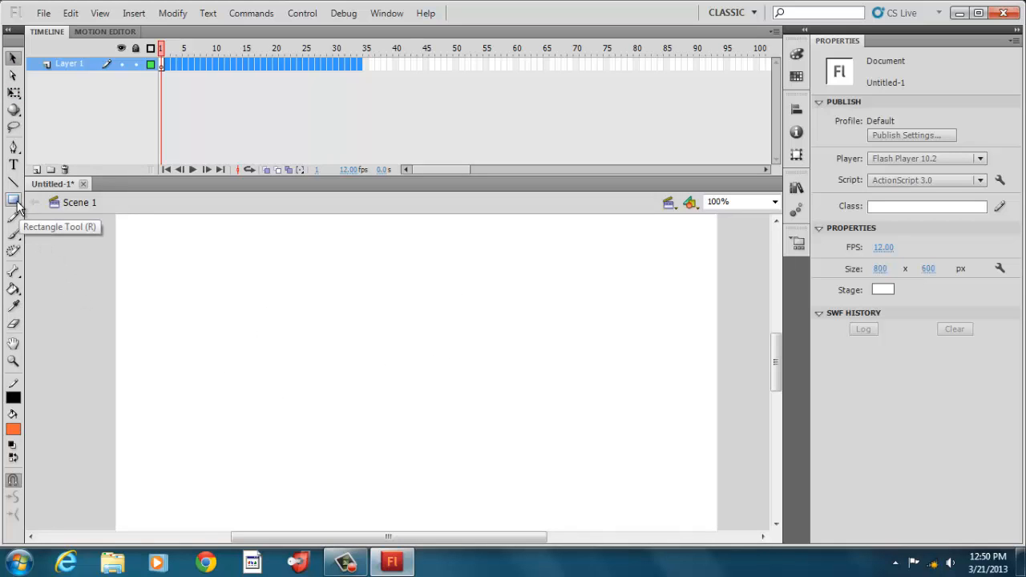
- Draw a small red square near the top-left, then choose blue fill with the Paint Bucket
{"action": "left_click", "coordinate": [13, 200]}
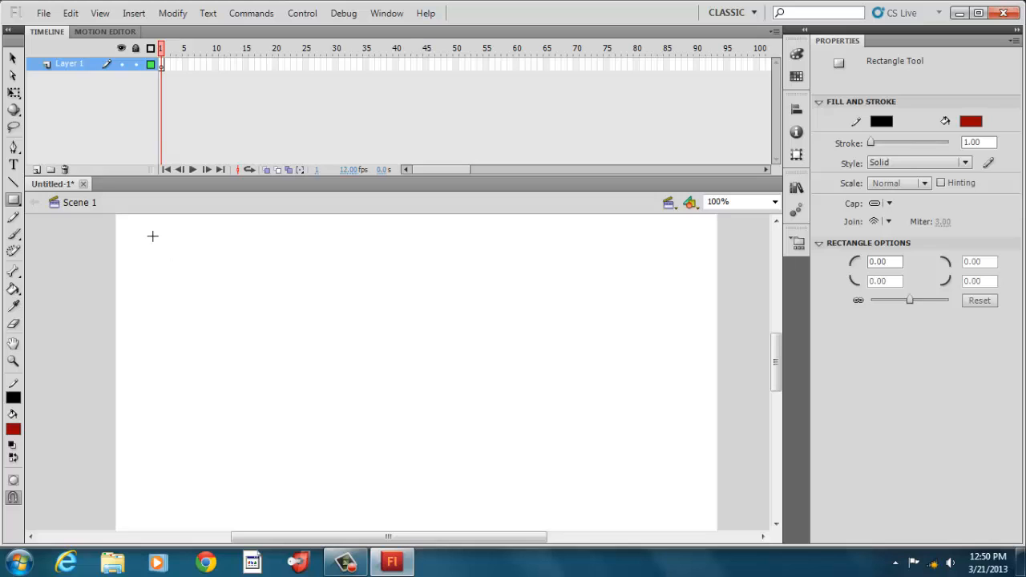
{"action": "left_click_drag", "start_coordinate": [152, 234], "coordinate": [207, 287]}
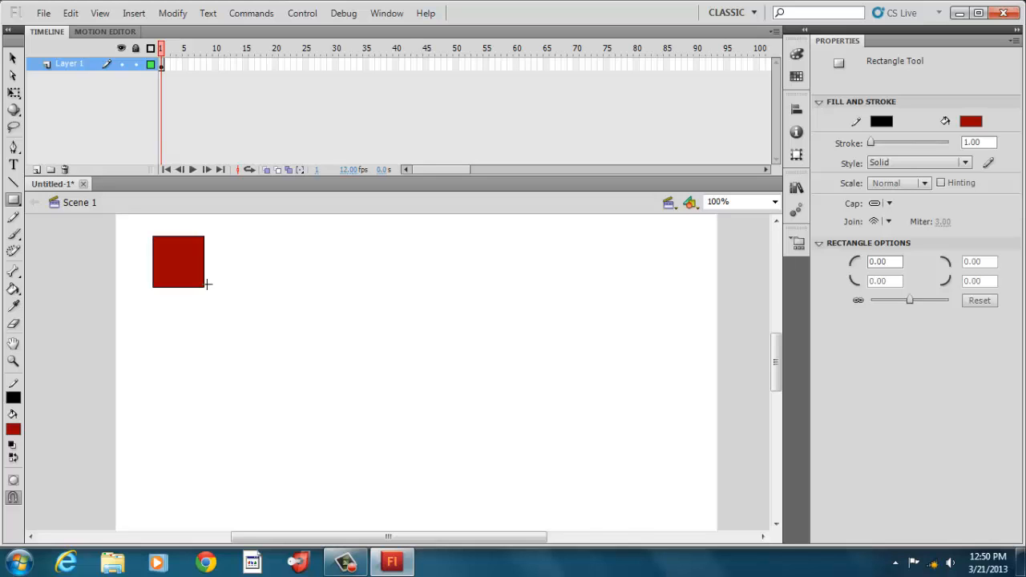
{"action": "mouse_move", "coordinate": [199, 290]}
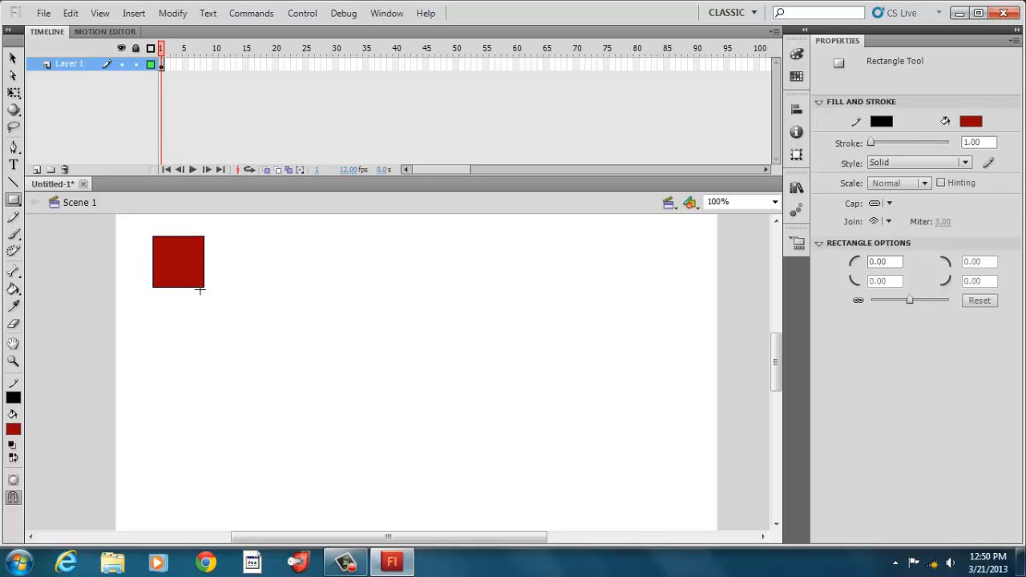
{"action": "mouse_move", "coordinate": [51, 297]}
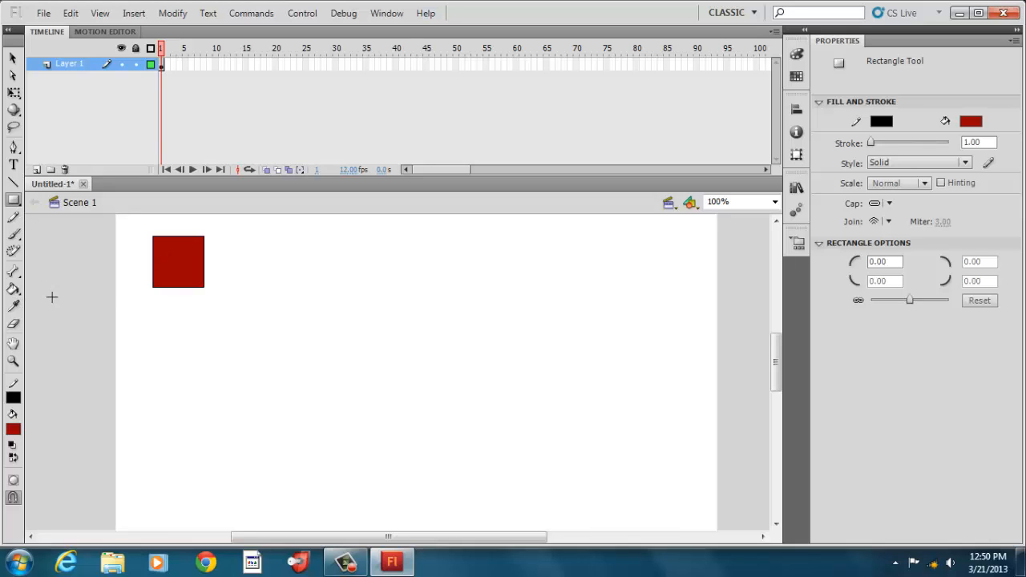
{"action": "left_click", "coordinate": [972, 121]}
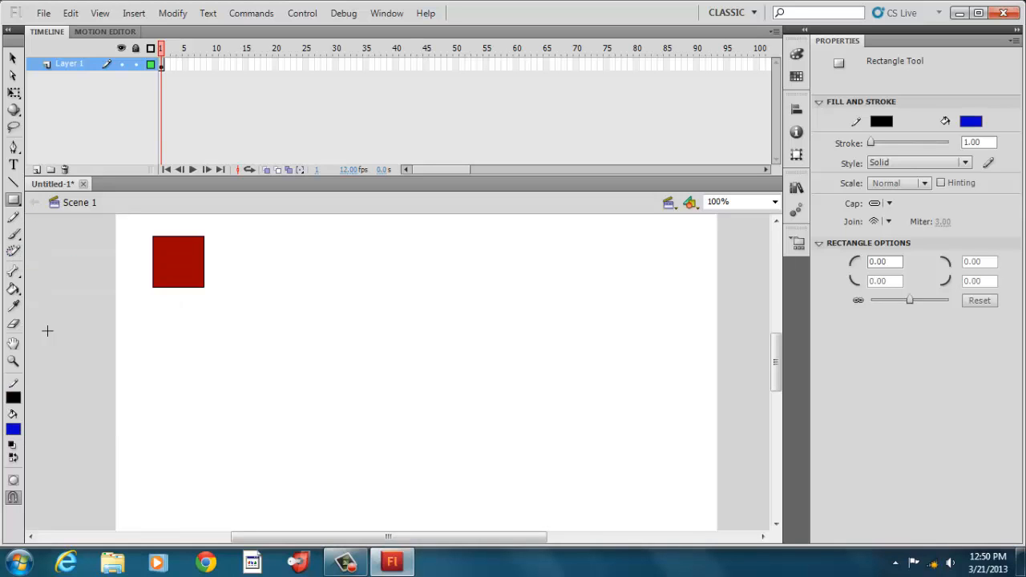
{"action": "left_click", "coordinate": [13, 290]}
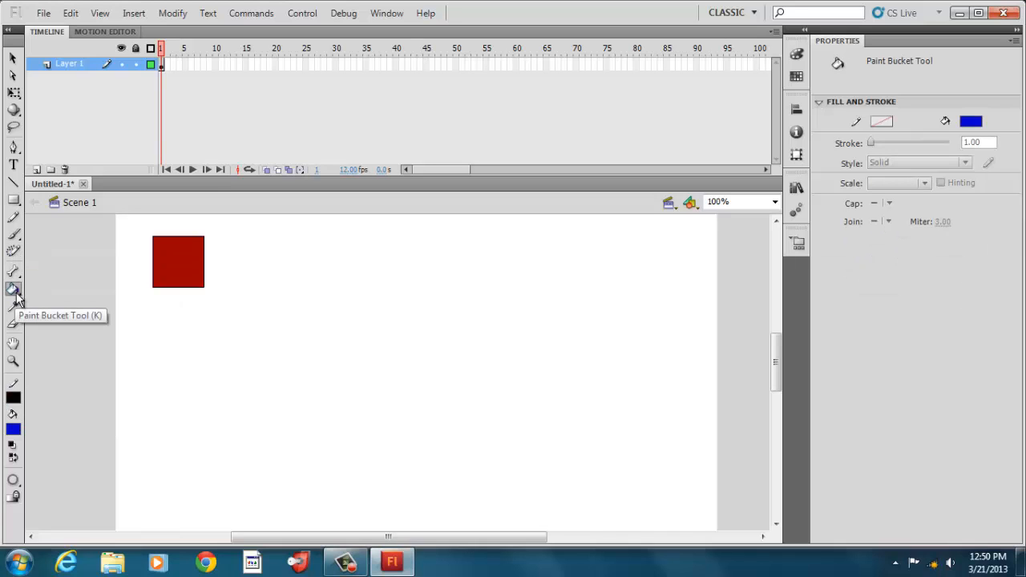
{"action": "left_click", "coordinate": [13, 288]}
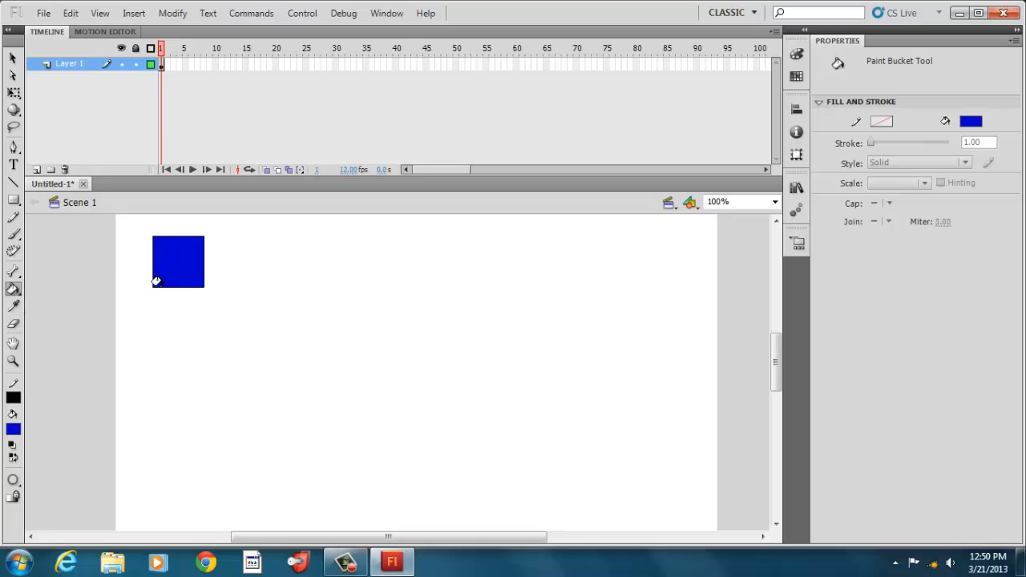
{"action": "mouse_move", "coordinate": [148, 250]}
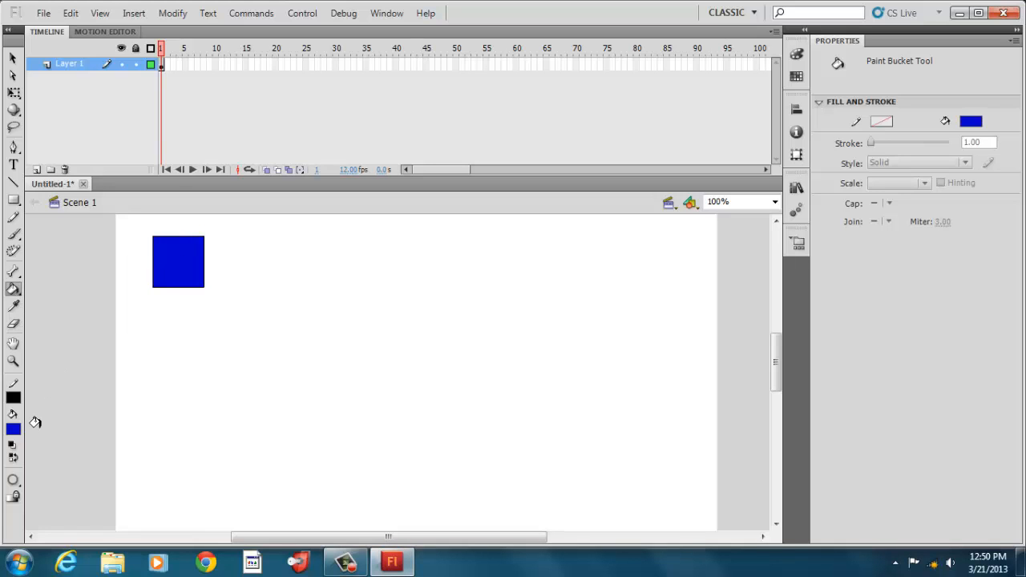
{"action": "mouse_move", "coordinate": [16, 410]}
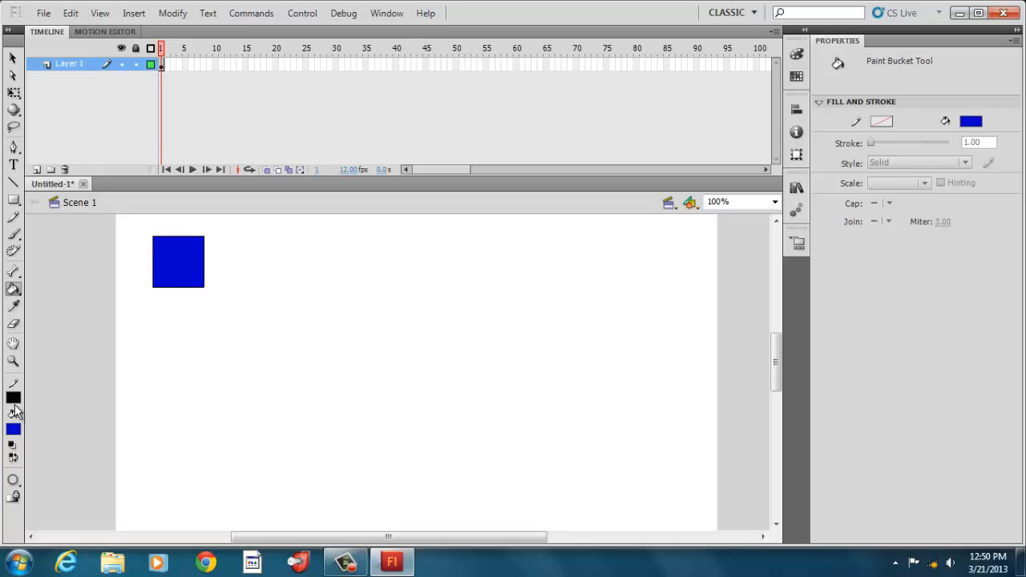
- Choose a red outline colour with the Ink Bottle Tool, thicken it and make it dotted
{"action": "left_click", "coordinate": [13, 410]}
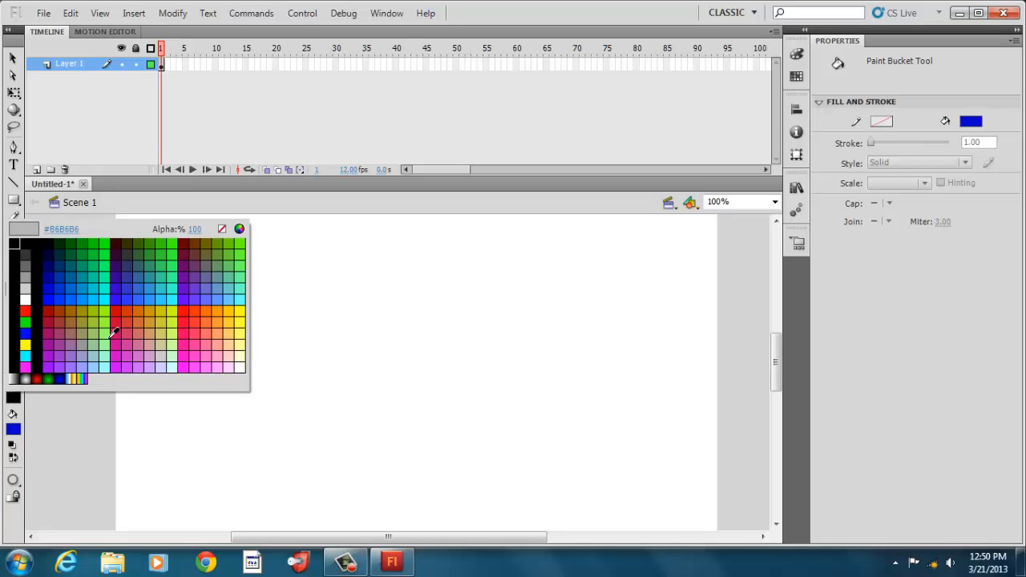
{"action": "left_click", "coordinate": [46, 308]}
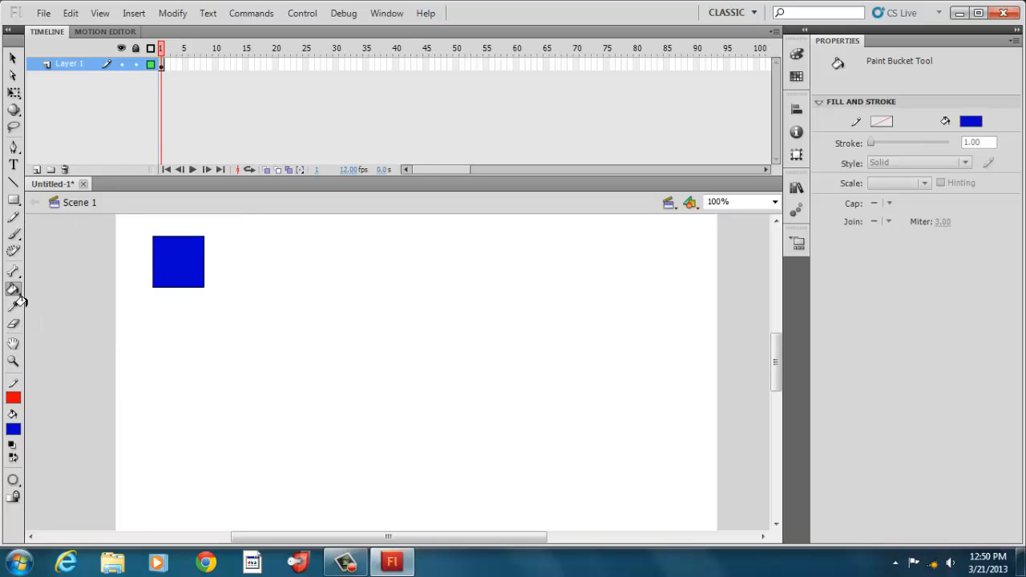
{"action": "left_click", "coordinate": [13, 289]}
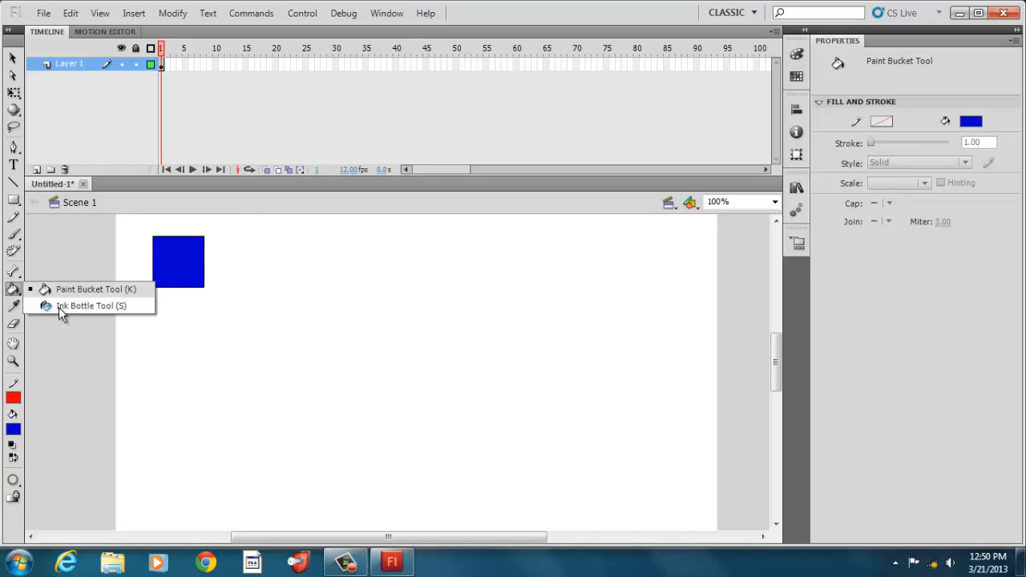
{"action": "left_click", "coordinate": [90, 305]}
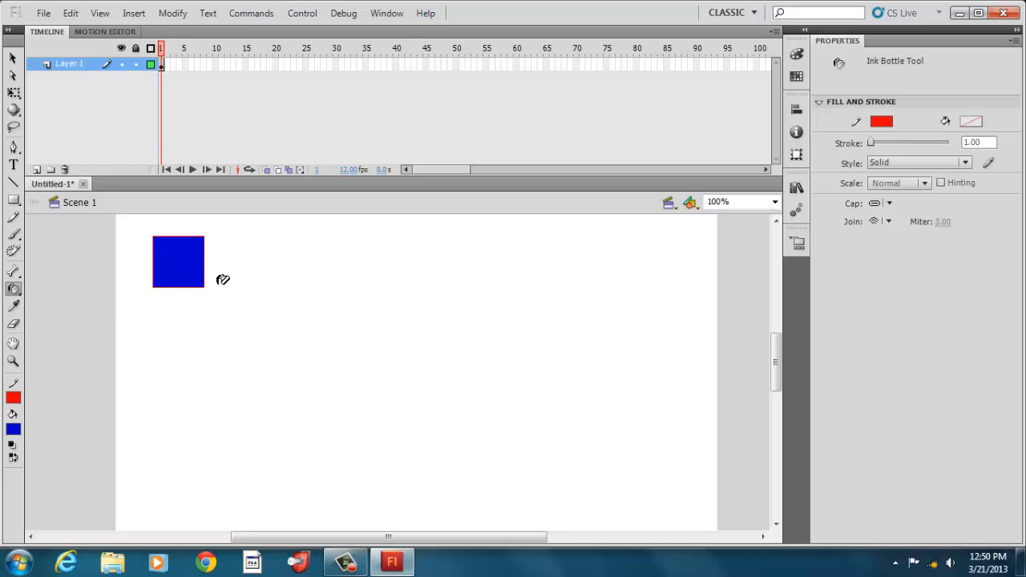
{"action": "left_click_drag", "start_coordinate": [874, 141], "coordinate": [890, 141]}
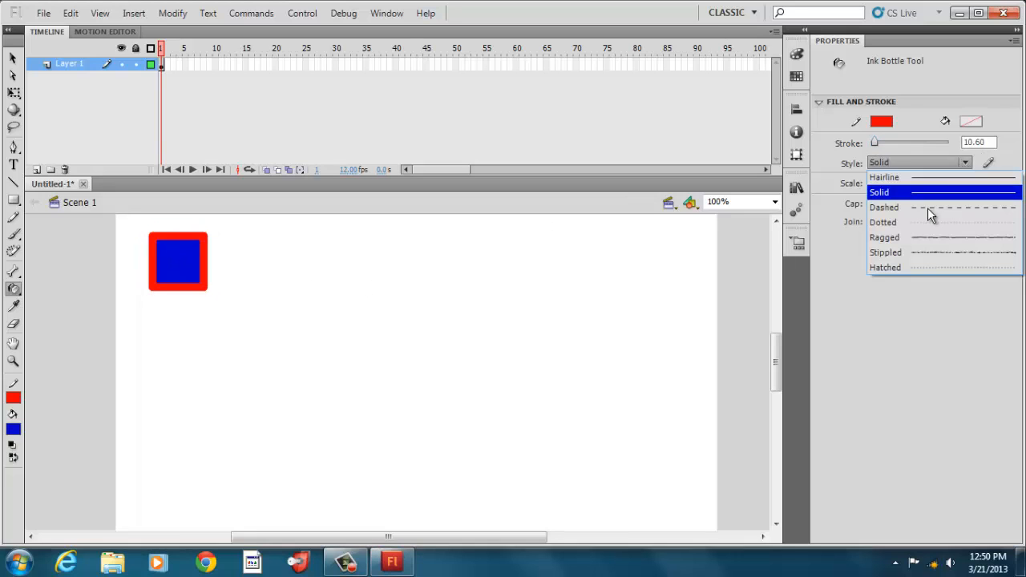
{"action": "left_click", "coordinate": [885, 207]}
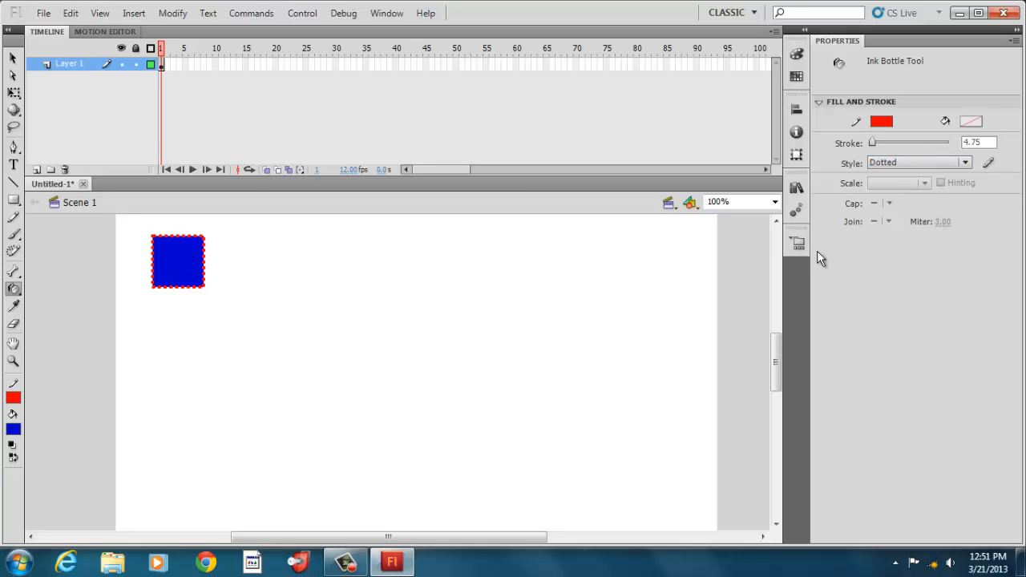
- Apply ragged, then stippled, then hatched stroke styles to the square's outline
{"action": "left_click", "coordinate": [965, 164]}
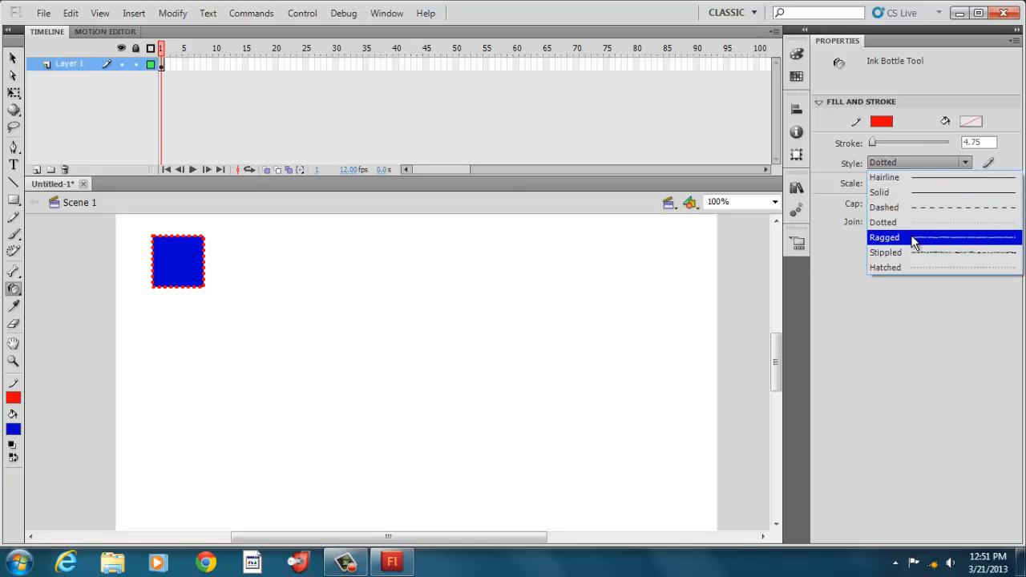
{"action": "left_click", "coordinate": [884, 237]}
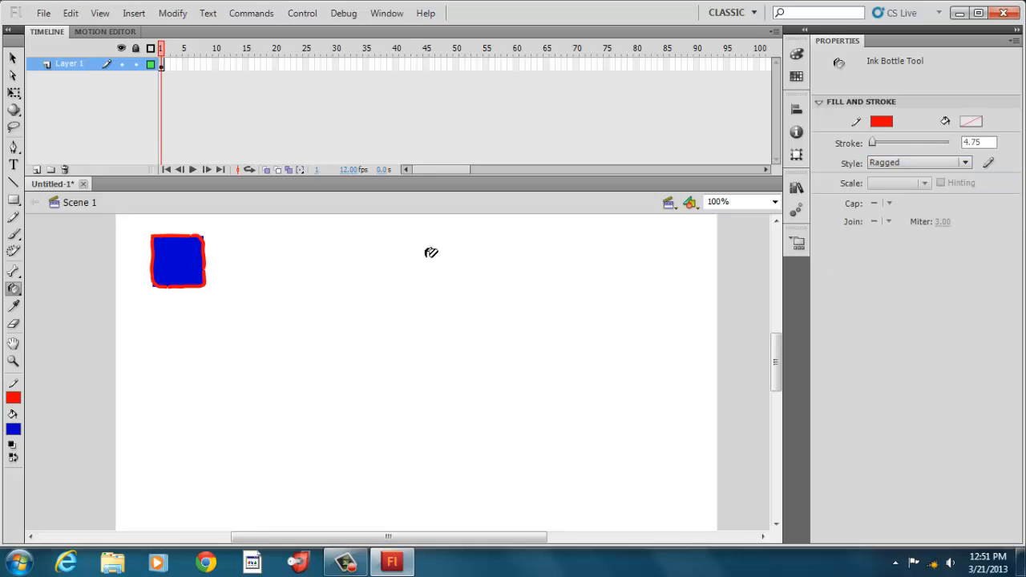
{"action": "left_click", "coordinate": [965, 163]}
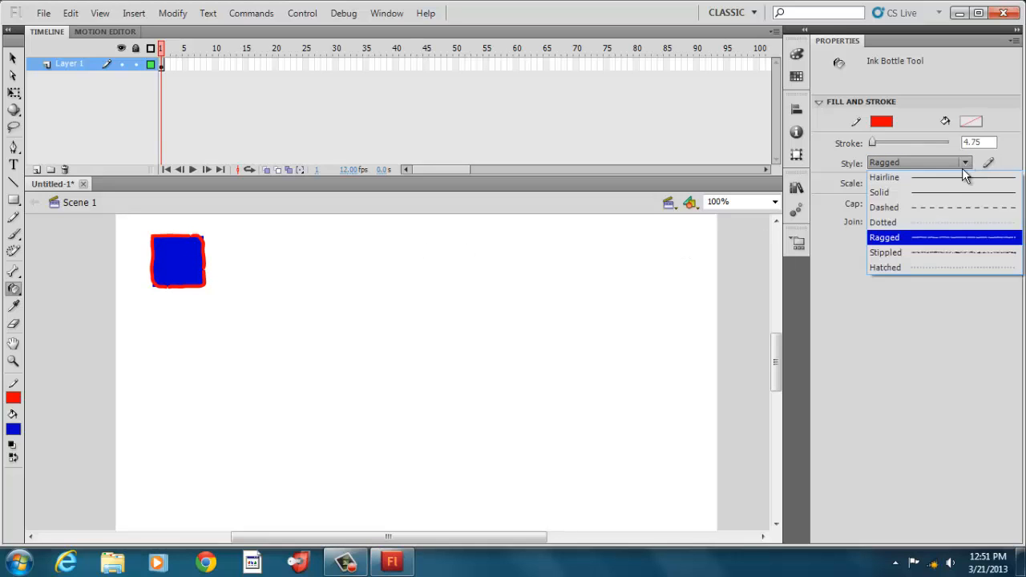
{"action": "left_click", "coordinate": [885, 251]}
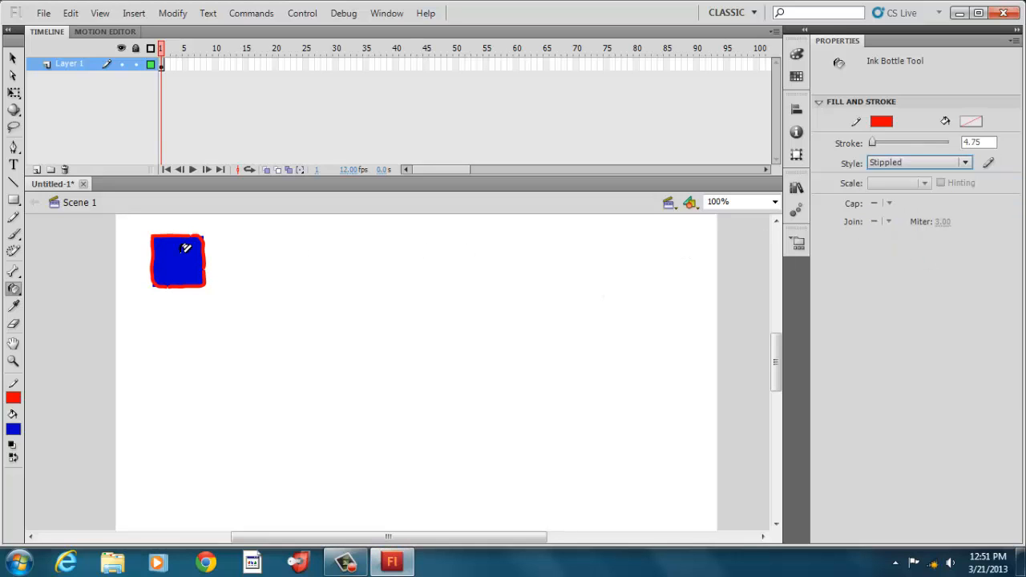
{"action": "left_click", "coordinate": [178, 259]}
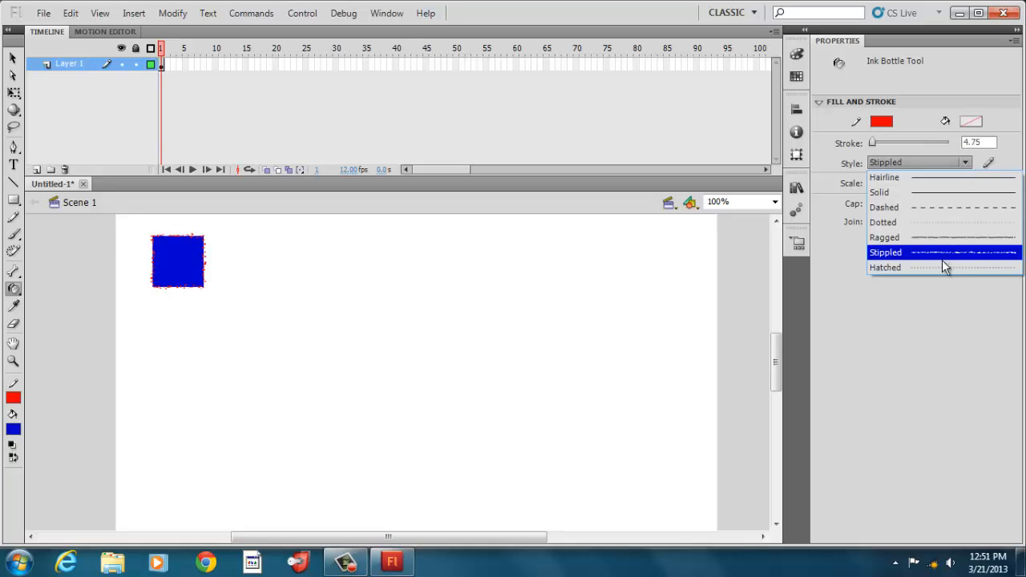
{"action": "left_click", "coordinate": [885, 266]}
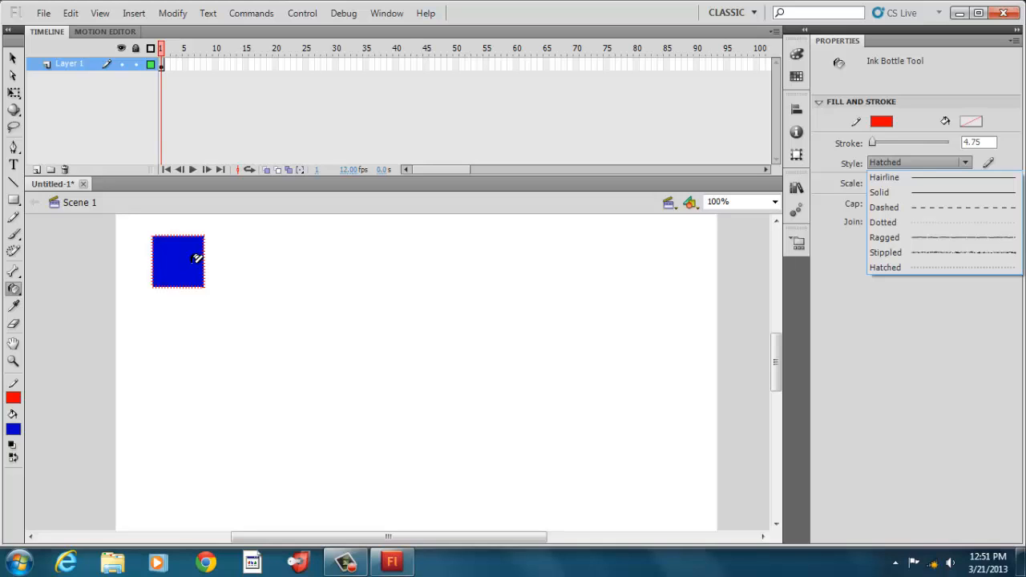
{"action": "mouse_move", "coordinate": [949, 176]}
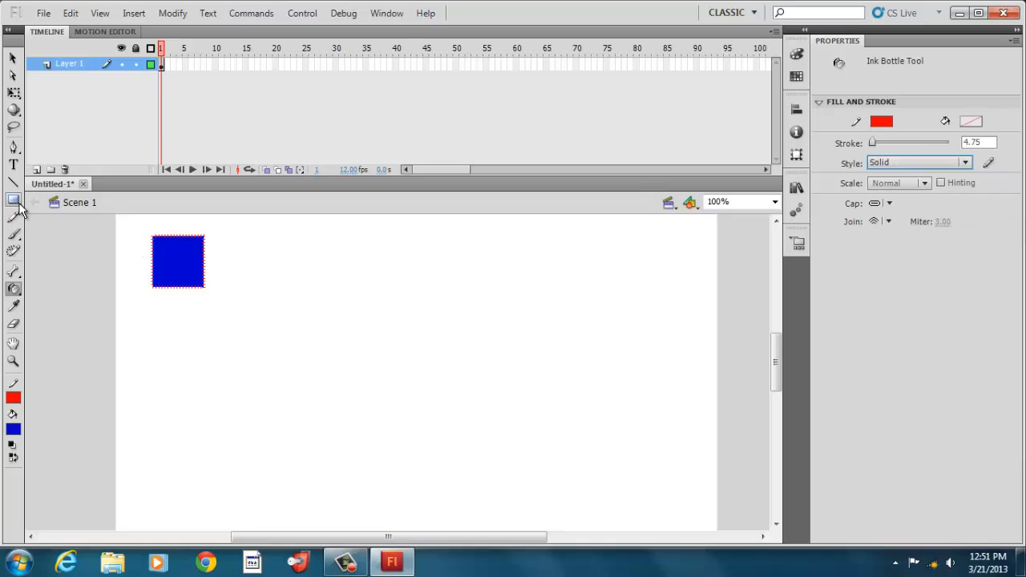
- Draw a circle, a flat horizontal ellipse and a narrow vertical ellipse with the Oval Tool
{"action": "left_click", "coordinate": [13, 198]}
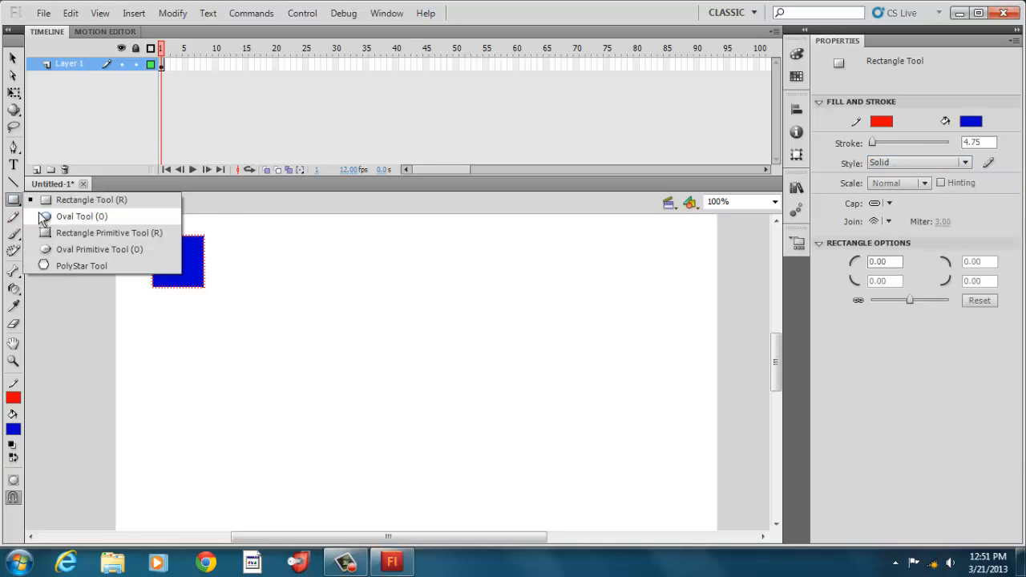
{"action": "left_click", "coordinate": [80, 216]}
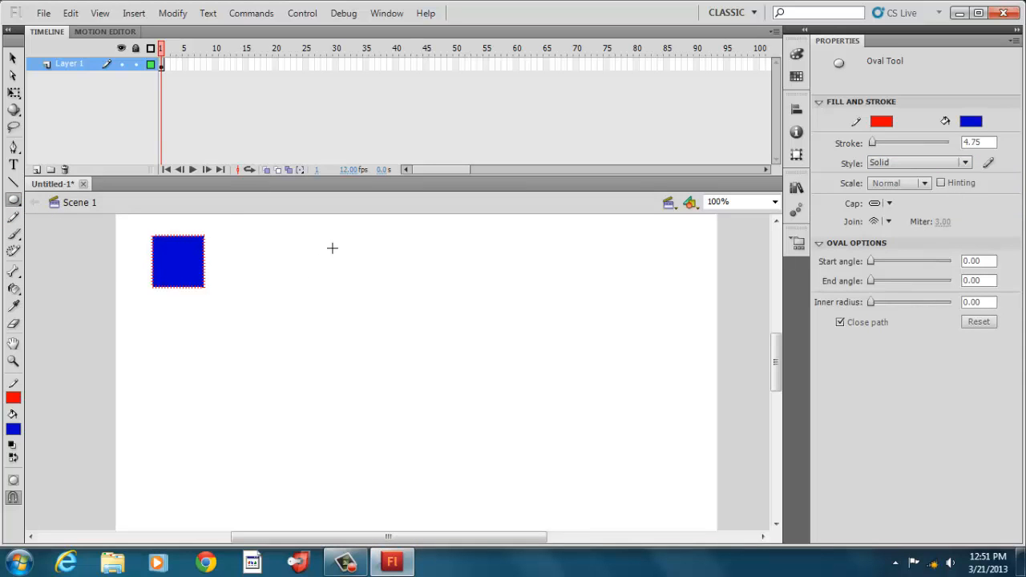
{"action": "left_click_drag", "start_coordinate": [331, 247], "coordinate": [382, 297]}
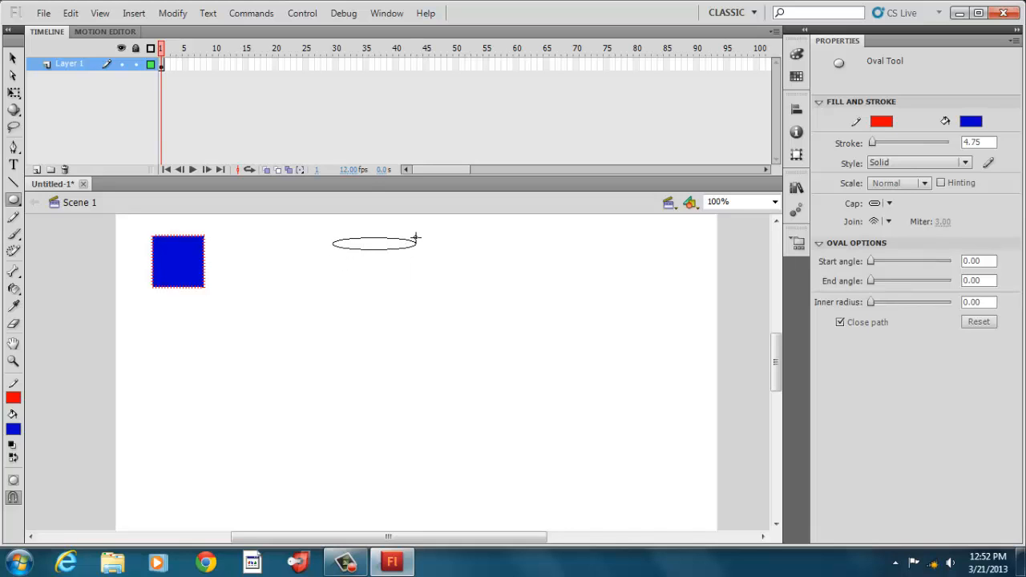
{"action": "left_click_drag", "start_coordinate": [415, 239], "coordinate": [404, 308]}
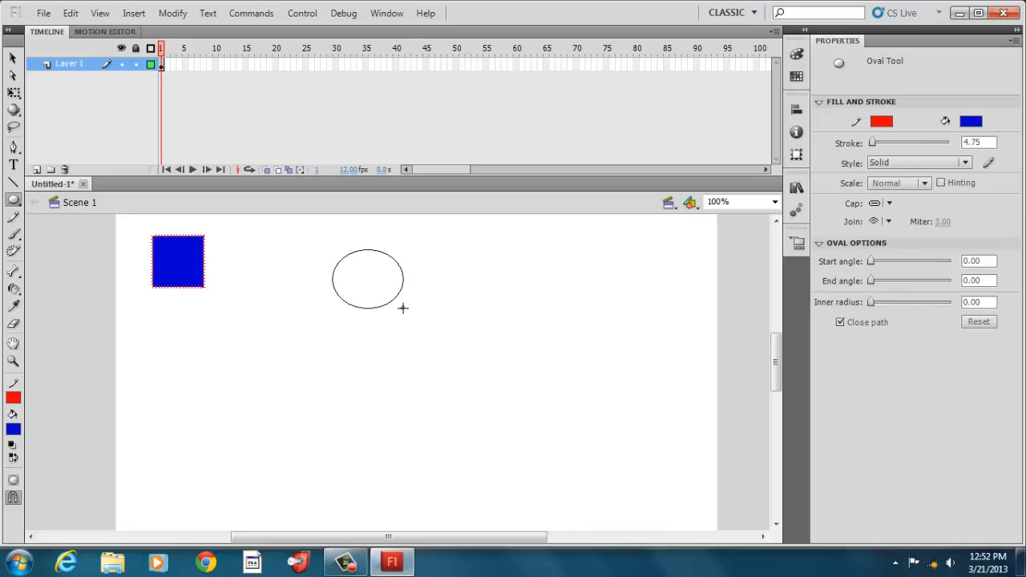
{"action": "left_click", "coordinate": [365, 280]}
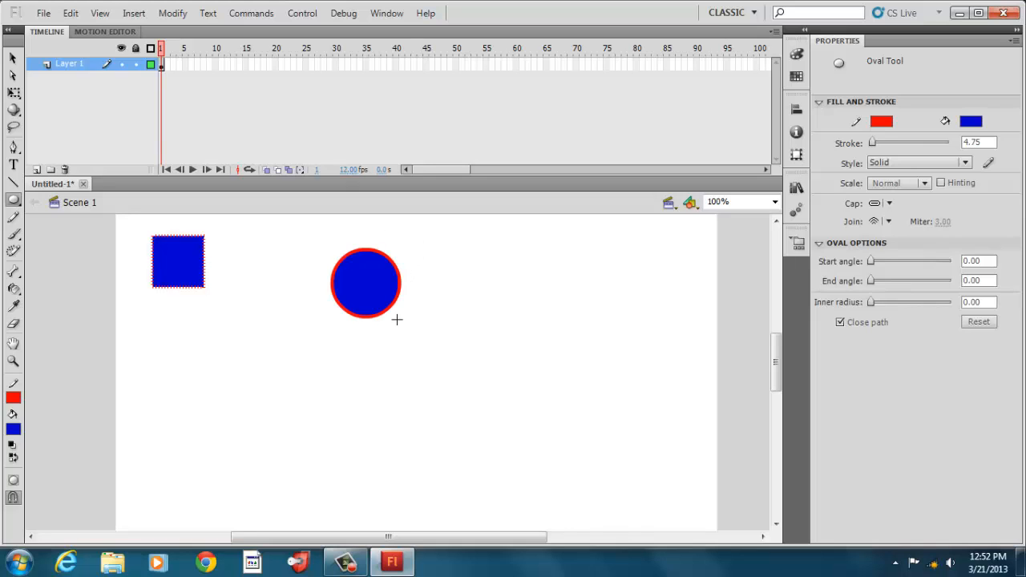
{"action": "left_click_drag", "start_coordinate": [445, 280], "coordinate": [516, 298]}
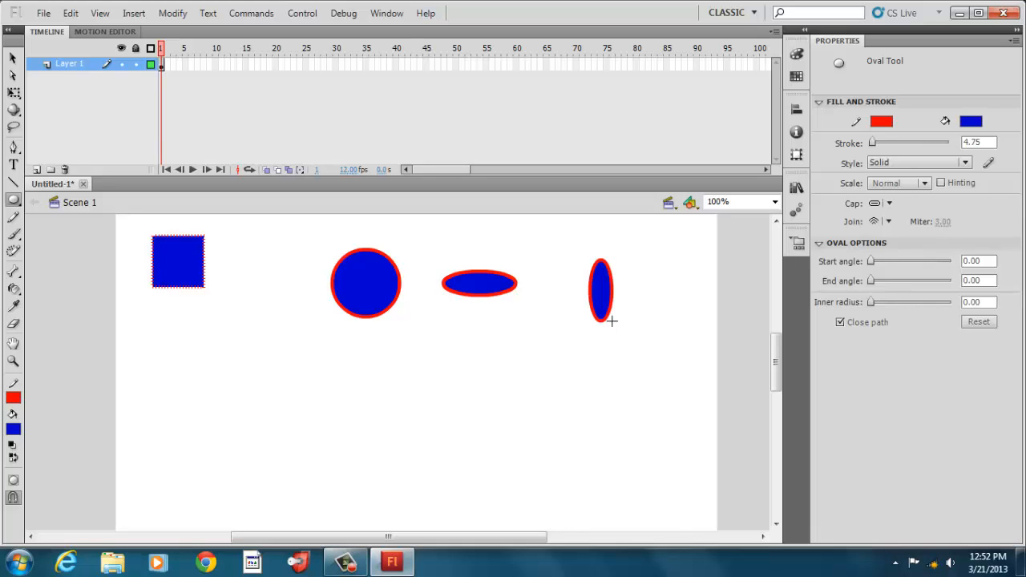
{"action": "left_click", "coordinate": [13, 198]}
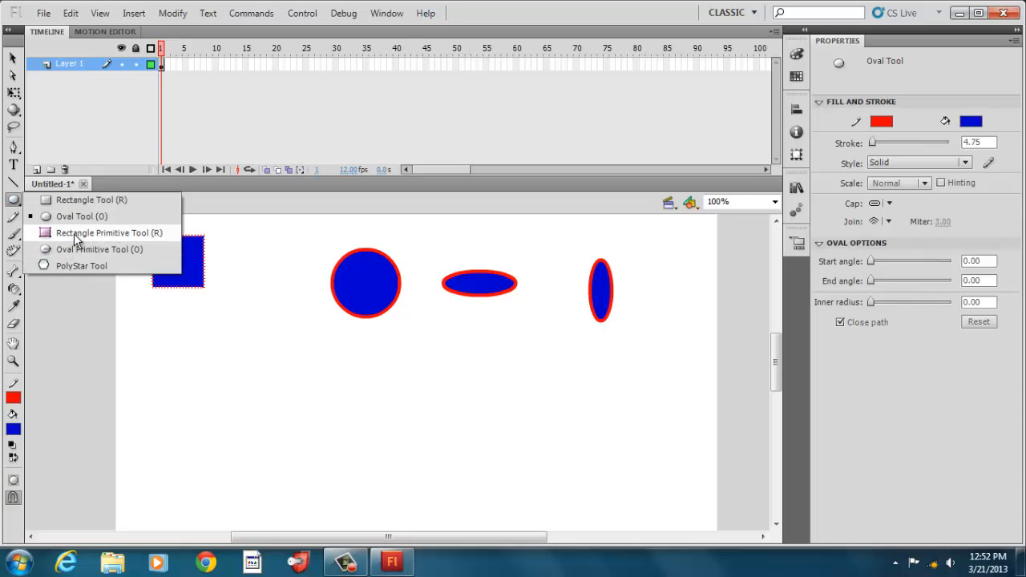
- Draw a rectangle primitive and a flat oval primitive below the first row
{"action": "left_click", "coordinate": [109, 233]}
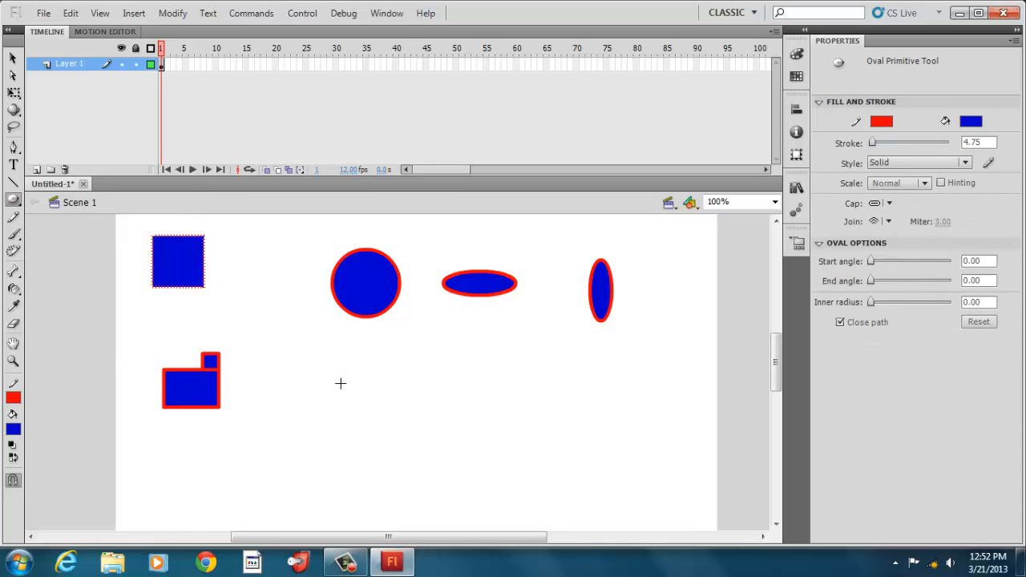
{"action": "left_click_drag", "start_coordinate": [340, 393], "coordinate": [407, 404]}
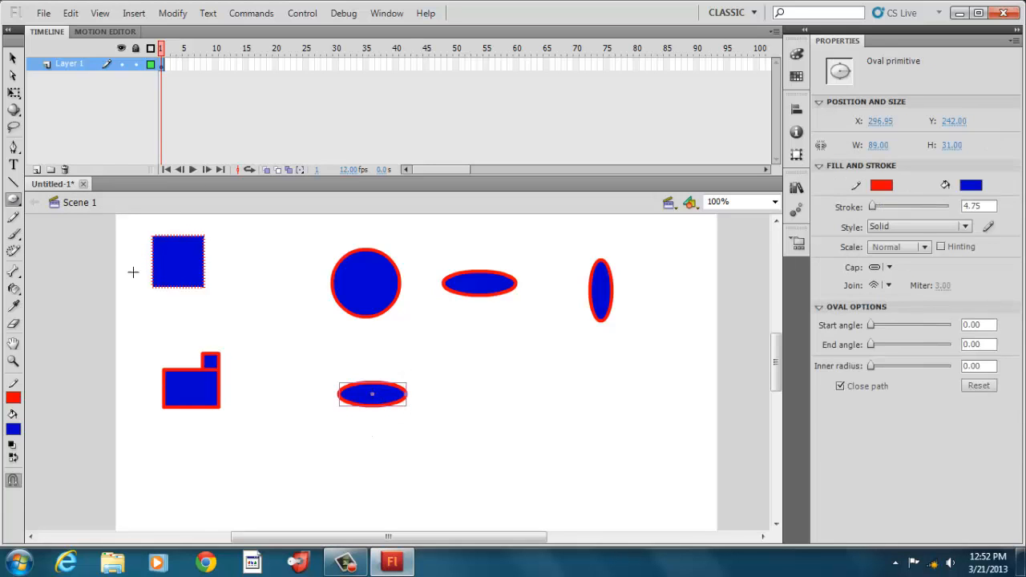
{"action": "mouse_move", "coordinate": [26, 230]}
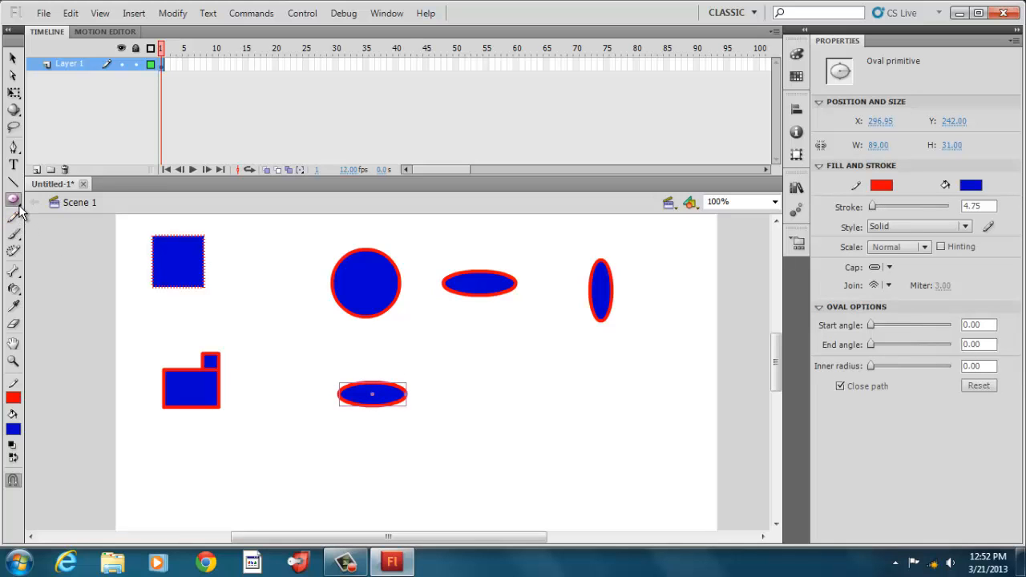
- With the PolyStar Tool, set side counts and draw a pentagon, a many-sided polygon and a triangle
{"action": "left_click", "coordinate": [13, 199]}
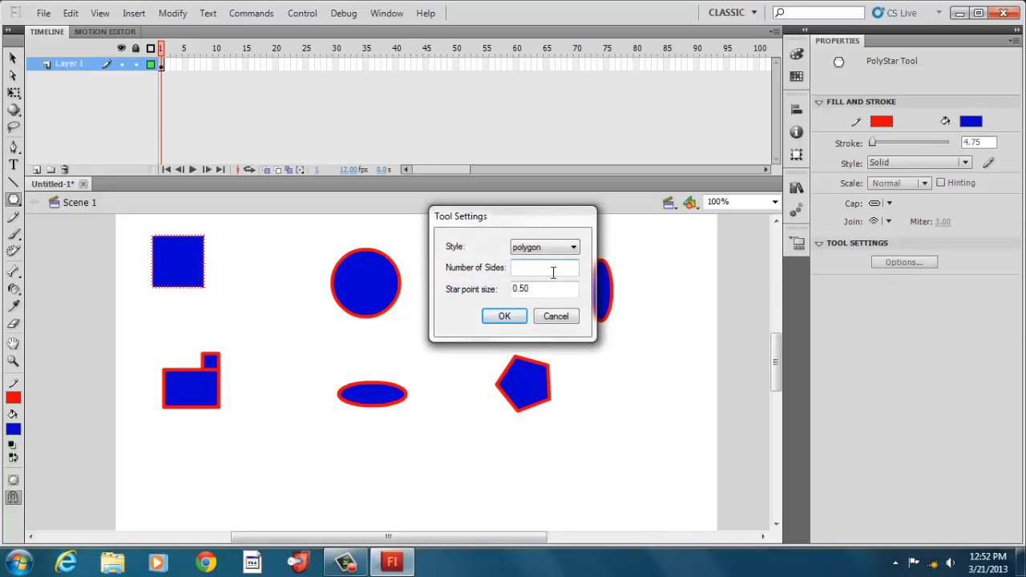
{"action": "left_click", "coordinate": [503, 314]}
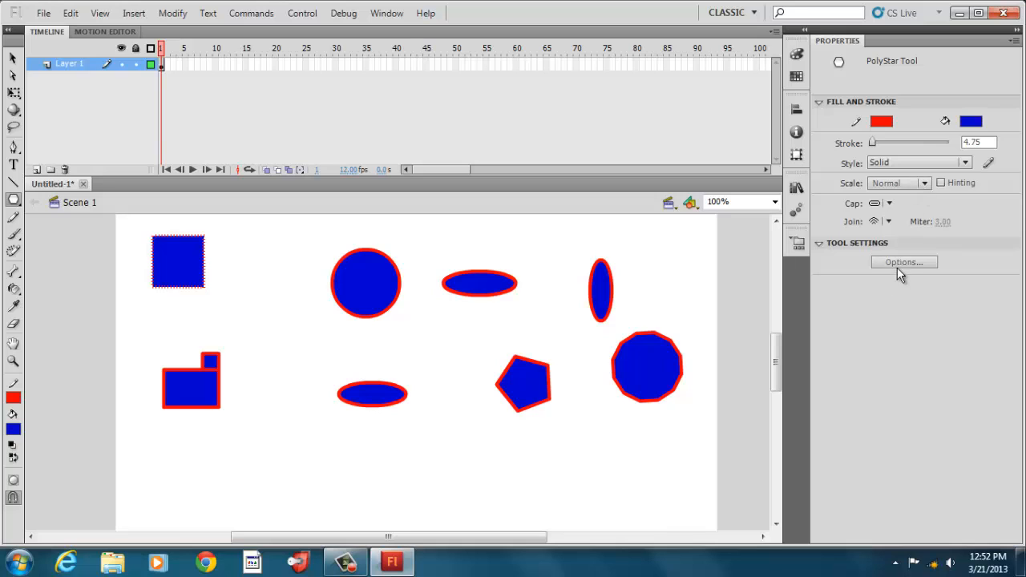
{"action": "left_click", "coordinate": [904, 263]}
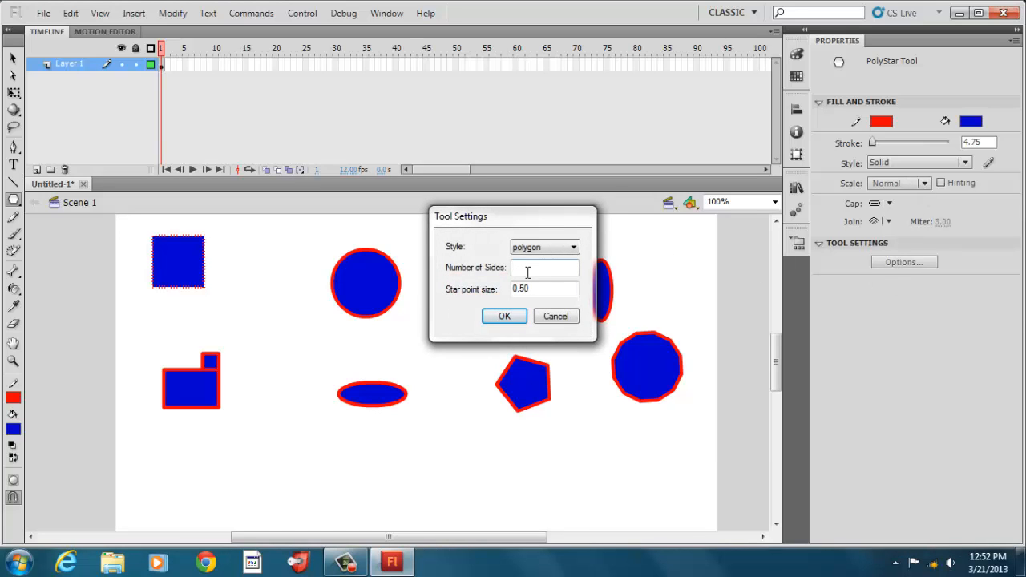
{"action": "left_click", "coordinate": [503, 315]}
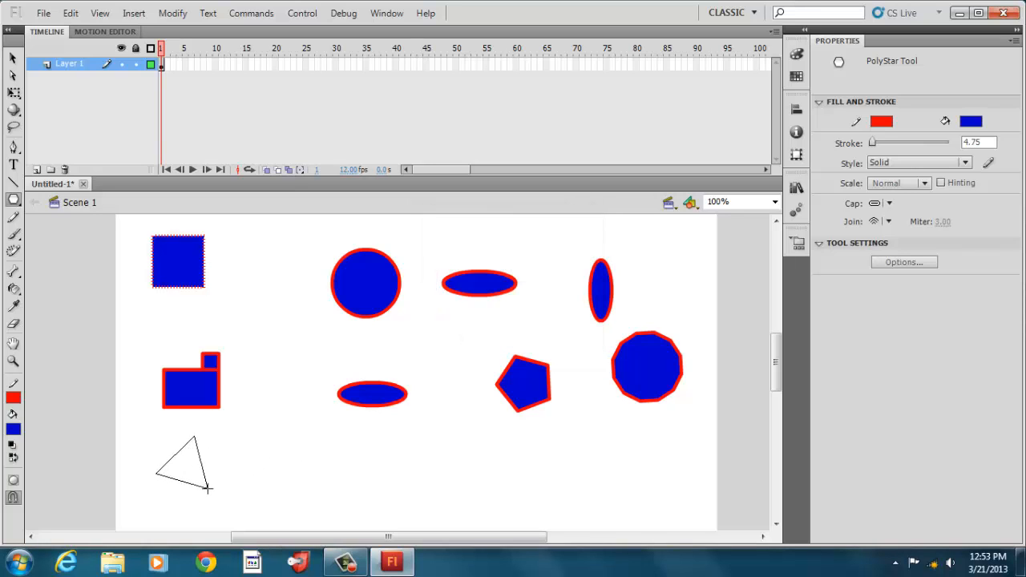
{"action": "left_click", "coordinate": [184, 465]}
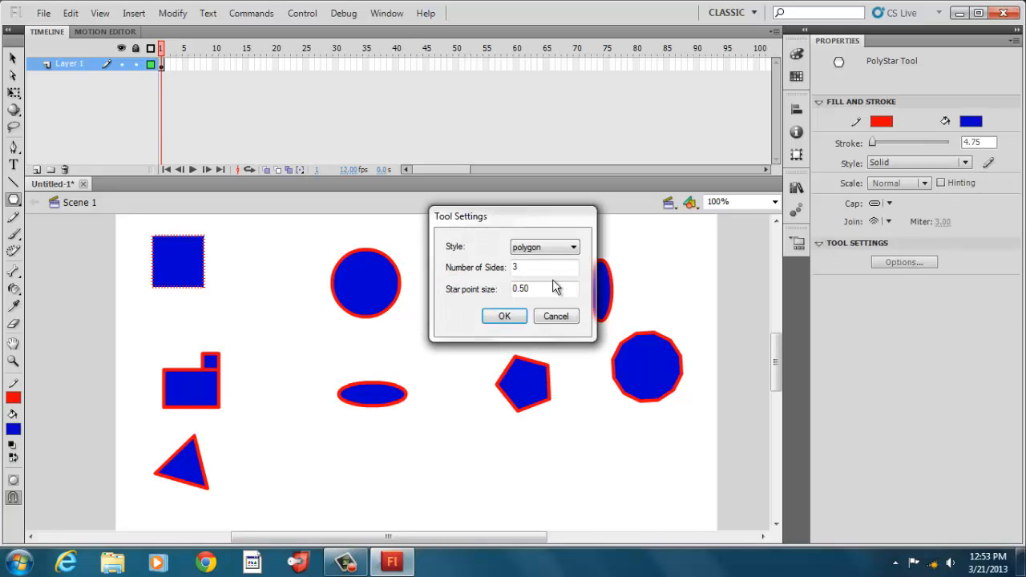
- Set PolyStar style to star with 5 points and draw a five-pointed star
{"action": "left_click", "coordinate": [545, 266]}
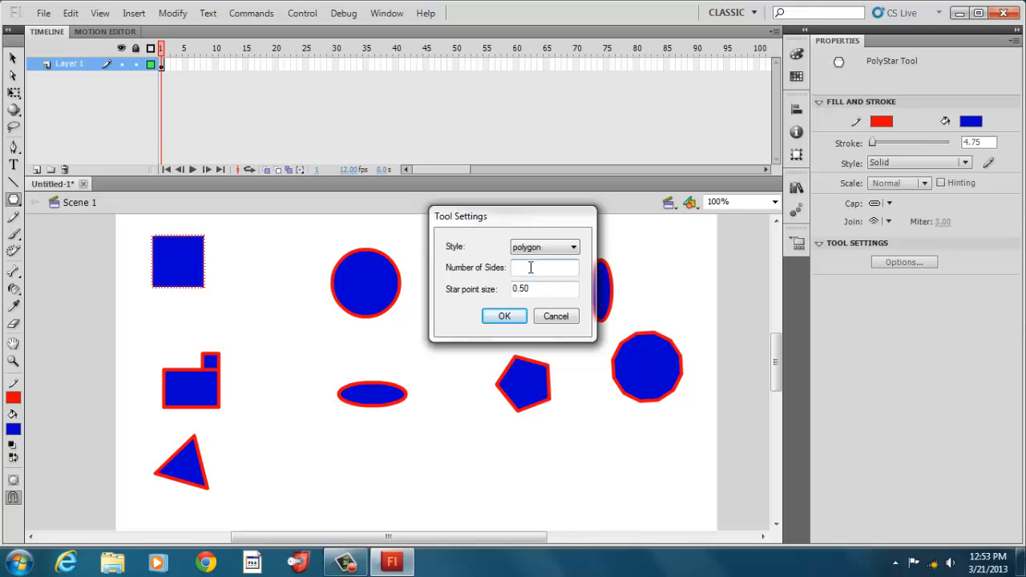
{"action": "type", "text": "5"}
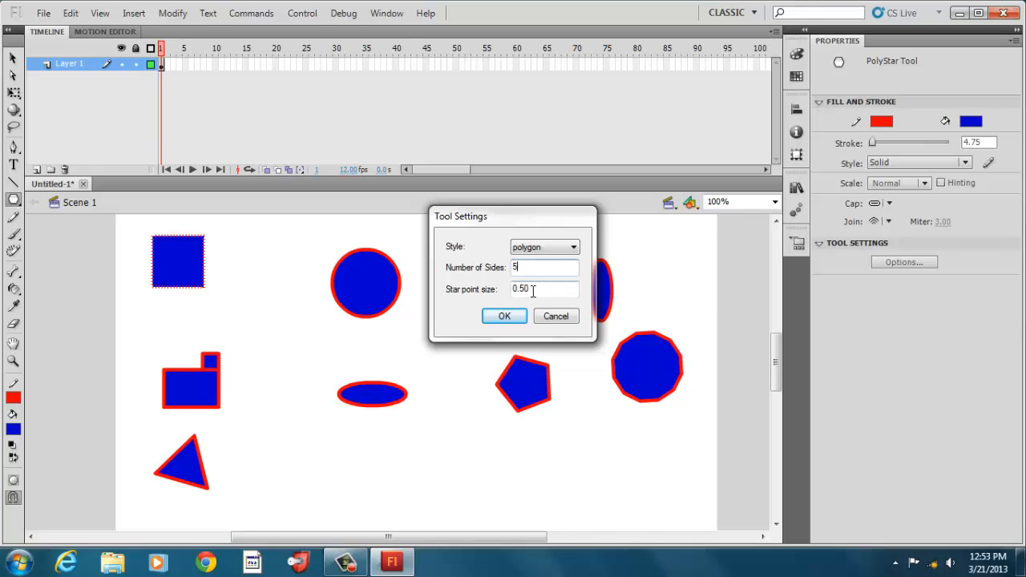
{"action": "left_click", "coordinate": [572, 246]}
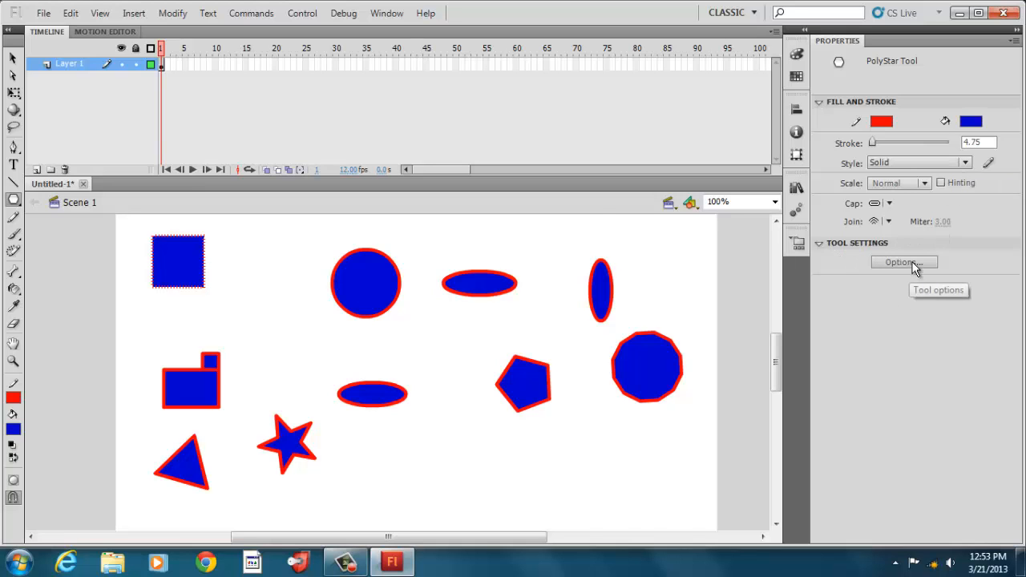
{"action": "left_click", "coordinate": [904, 263]}
{"action": "type", "text": "1"}
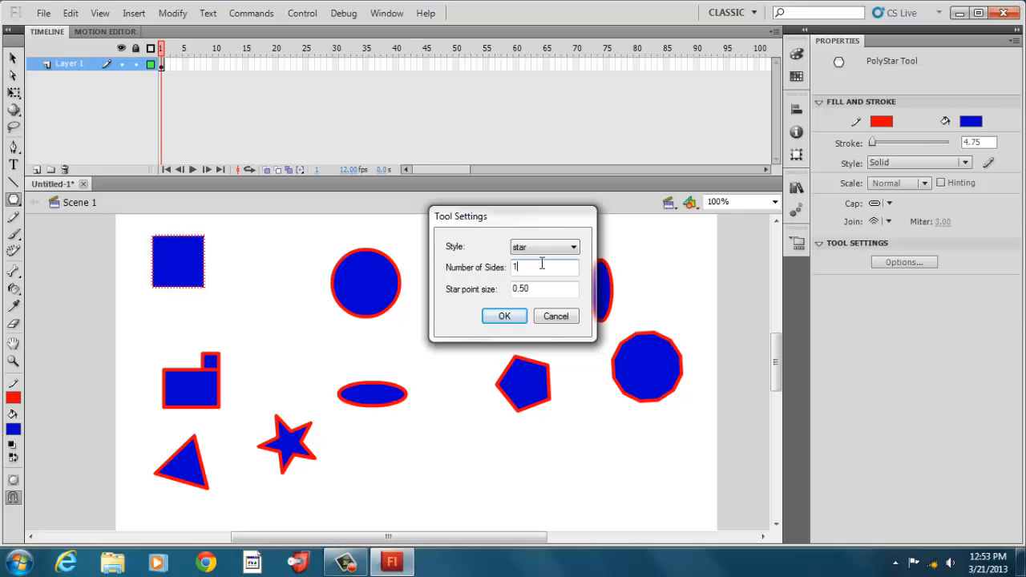
{"action": "left_click", "coordinate": [503, 316]}
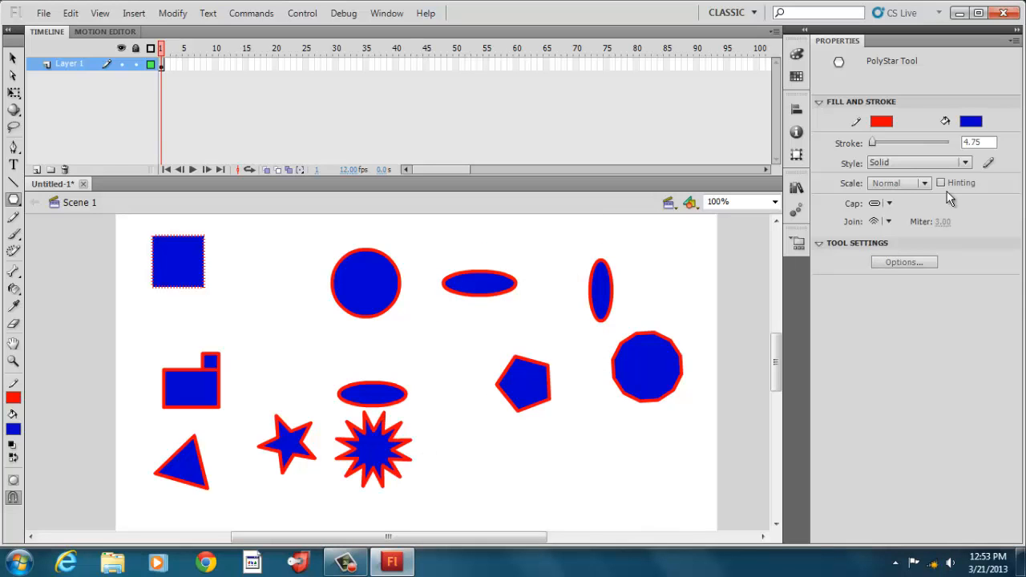
- Draw twelve-pointed stars, the last with star point size 1 for thin spikes
{"action": "left_click", "coordinate": [904, 261]}
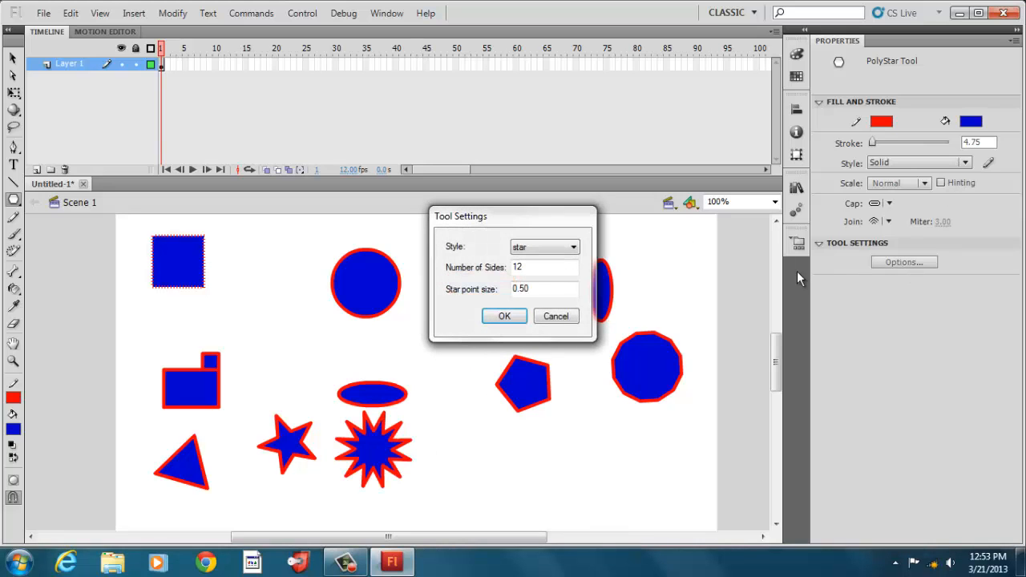
{"action": "left_click", "coordinate": [545, 288]}
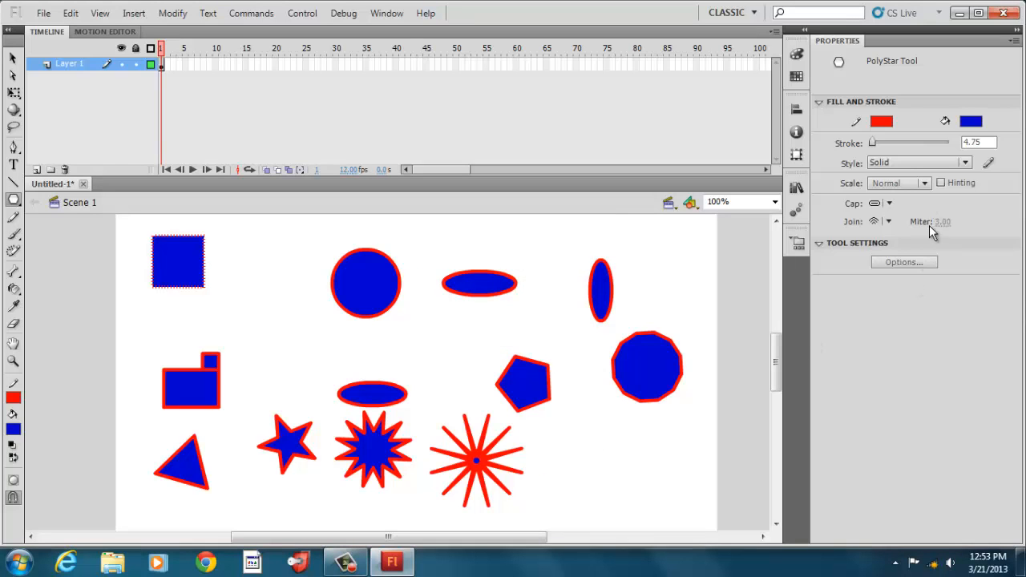
{"action": "mouse_move", "coordinate": [904, 263]}
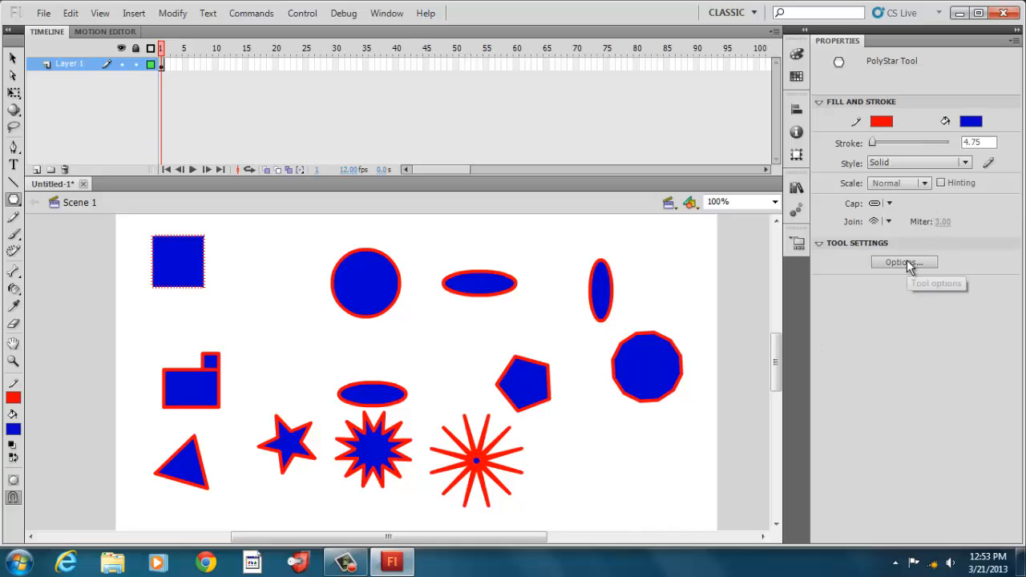
{"action": "left_click", "coordinate": [904, 263]}
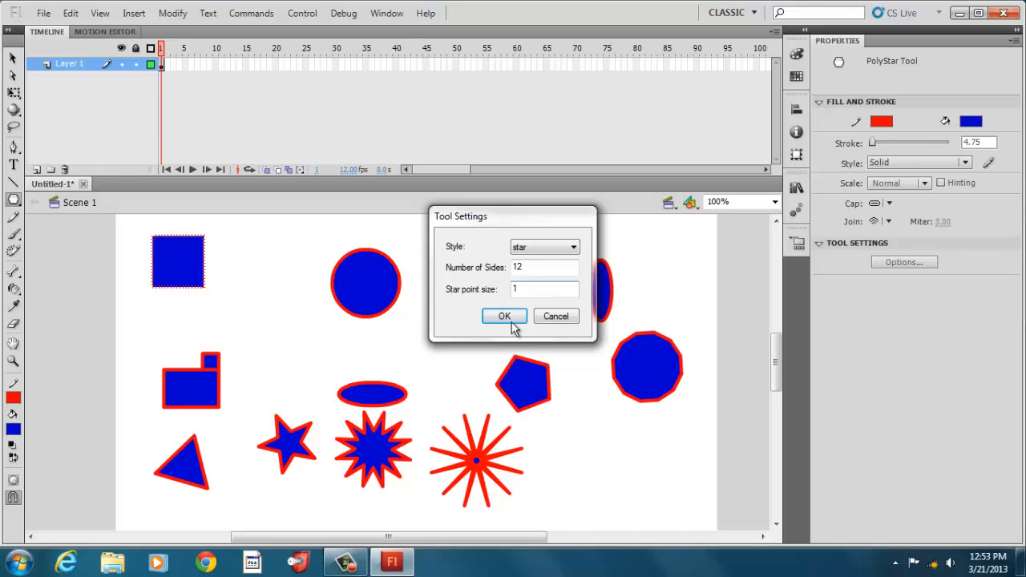
{"action": "left_click", "coordinate": [503, 316]}
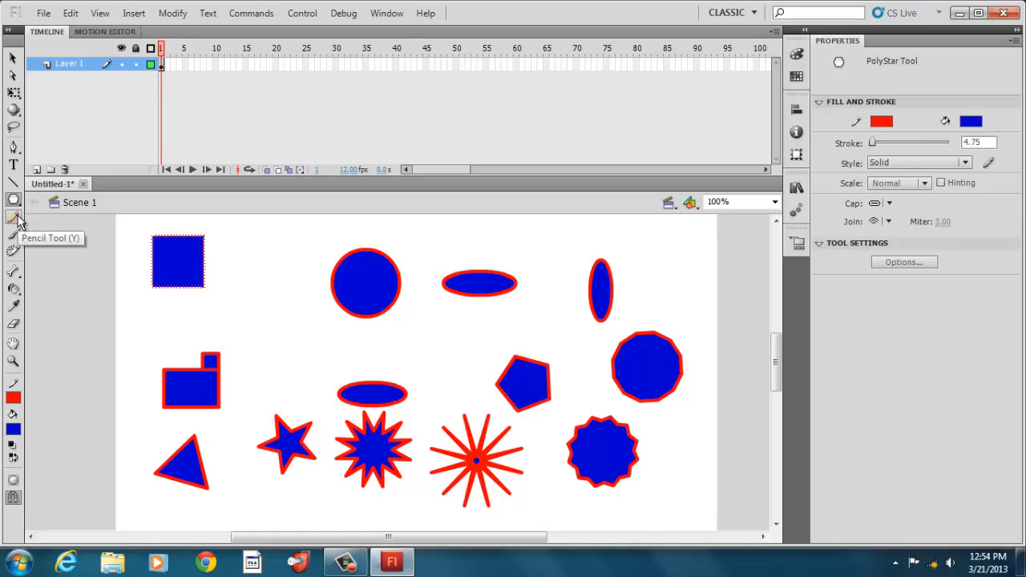
- Draw a red vertical pencil line beside the square and set the pencil mode to Smooth
{"action": "left_click", "coordinate": [13, 218]}
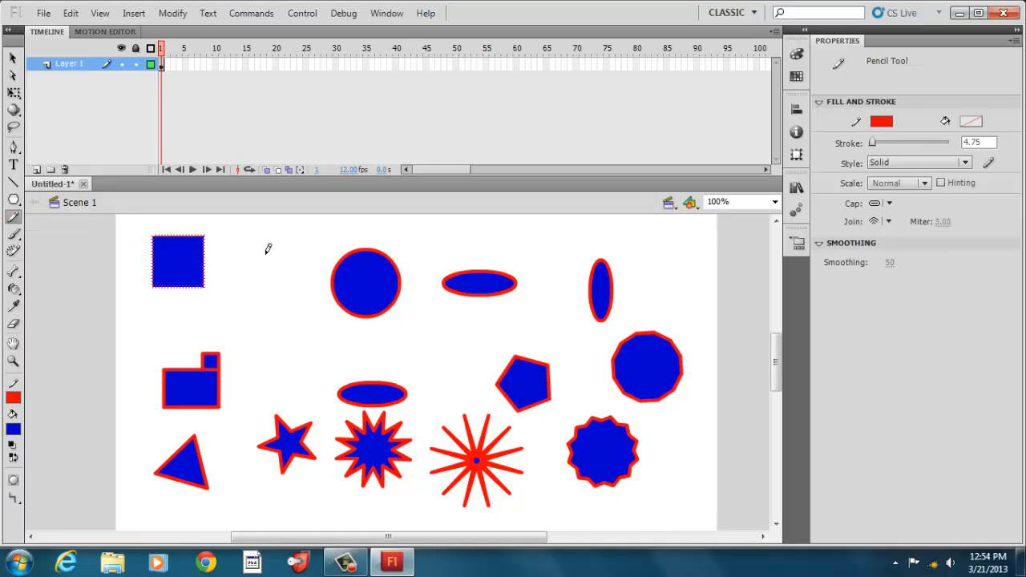
{"action": "left_click_drag", "start_coordinate": [266, 248], "coordinate": [269, 329]}
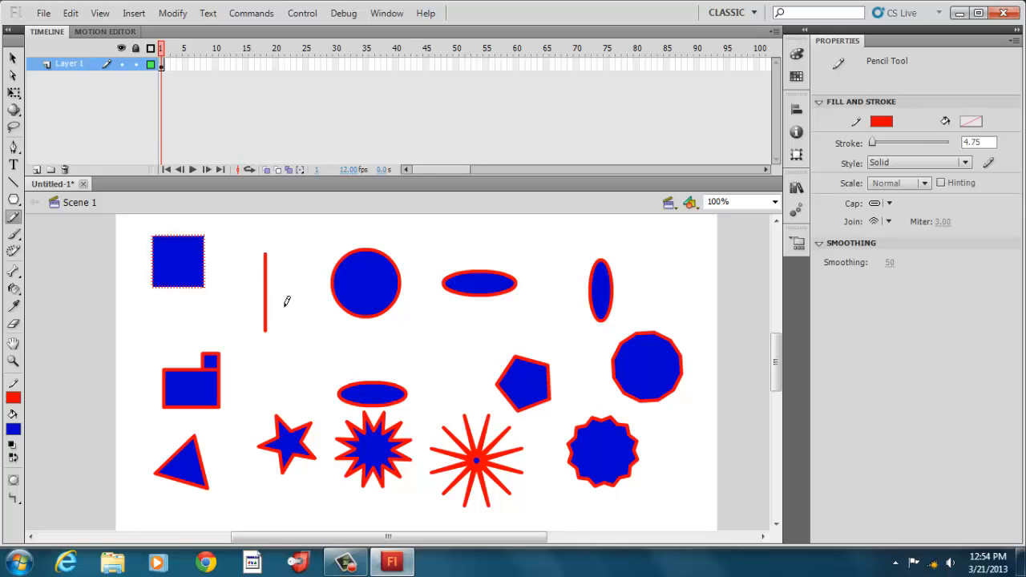
{"action": "left_click", "coordinate": [13, 497]}
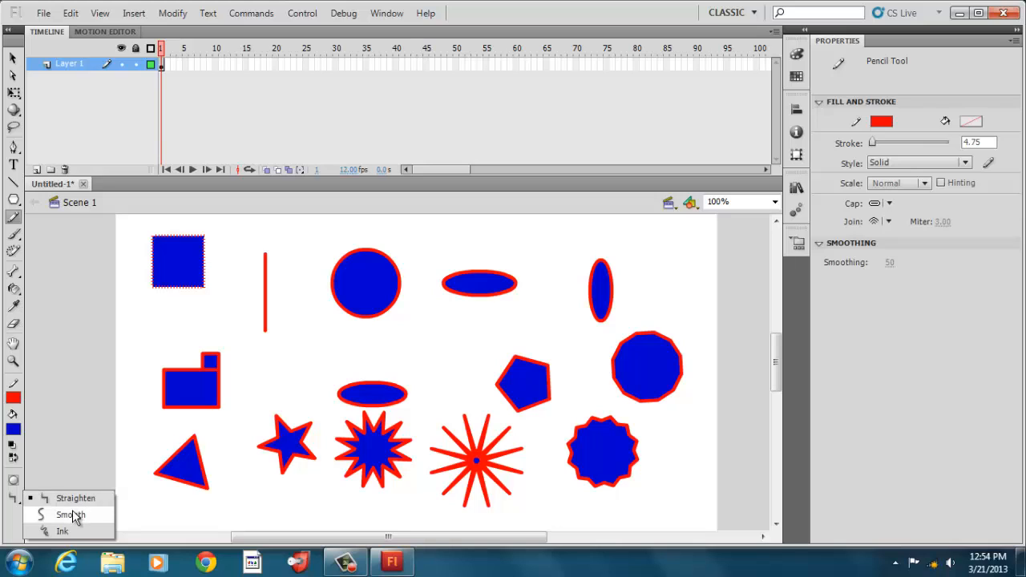
{"action": "left_click", "coordinate": [70, 515]}
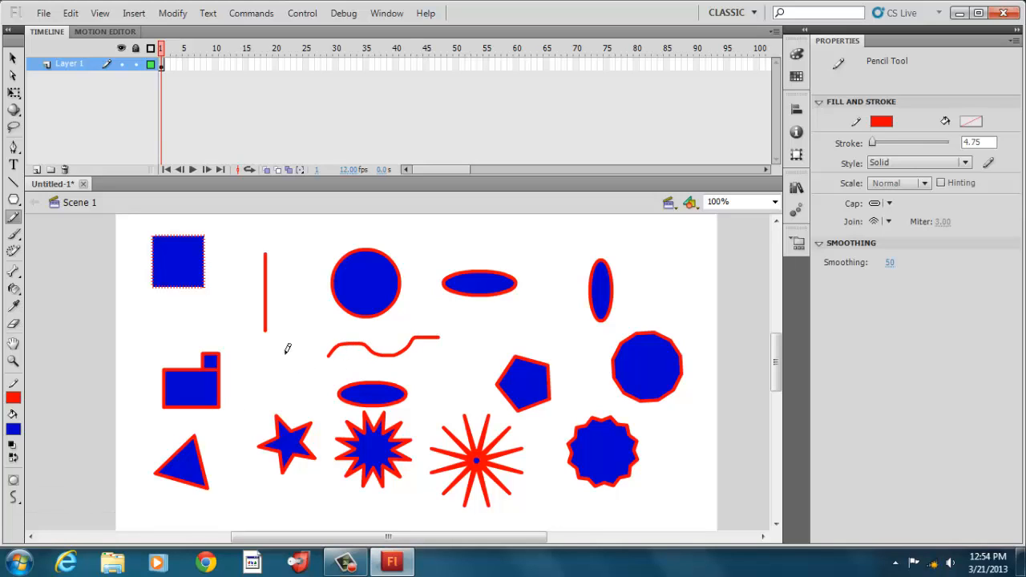
- Draw smoothed red wavy lines and squiggles below the circle and above the circle and ellipse
{"action": "left_click_drag", "start_coordinate": [295, 276], "coordinate": [308, 337]}
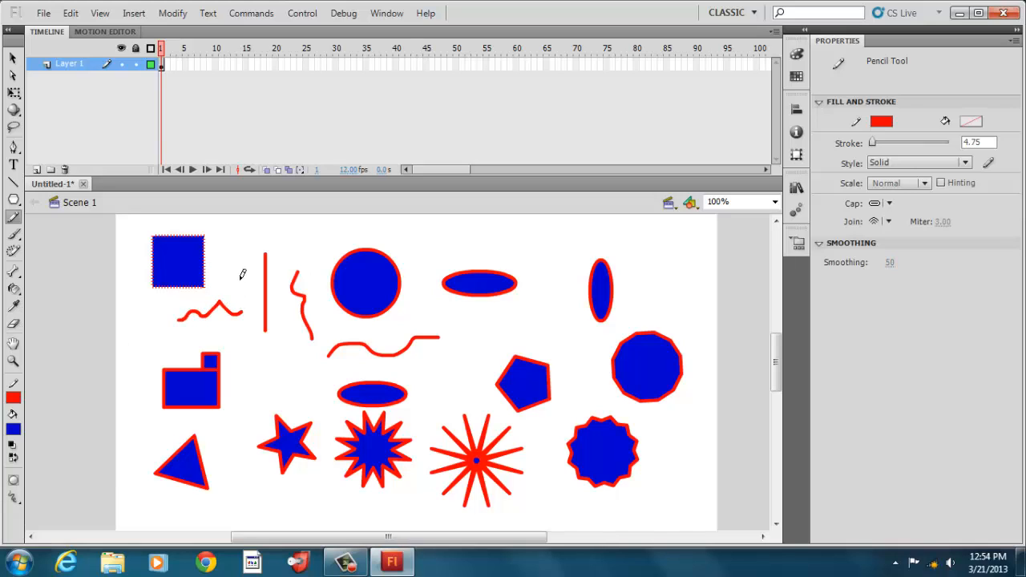
{"action": "left_click_drag", "start_coordinate": [241, 272], "coordinate": [345, 237]}
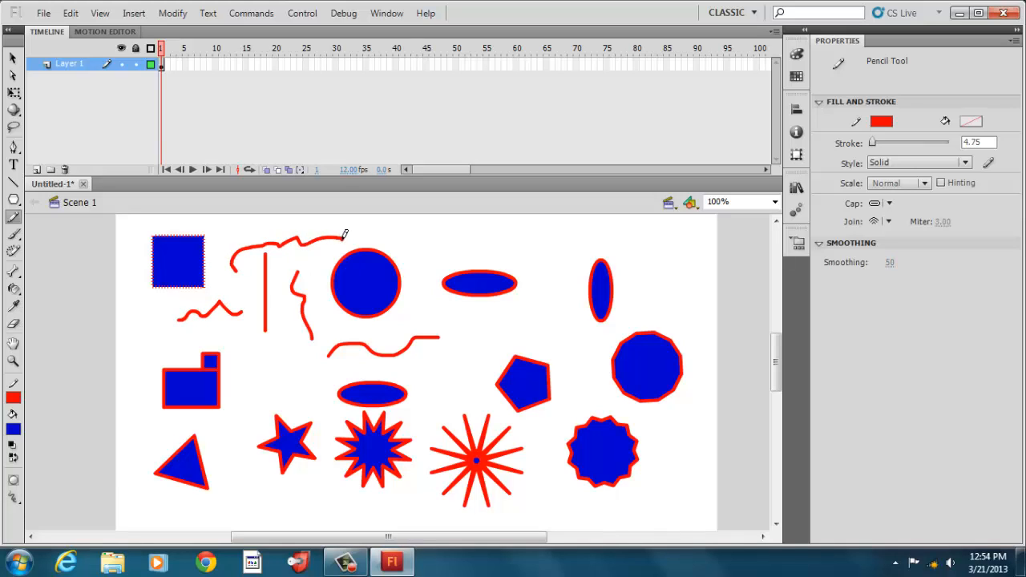
{"action": "left_click_drag", "start_coordinate": [404, 239], "coordinate": [541, 269]}
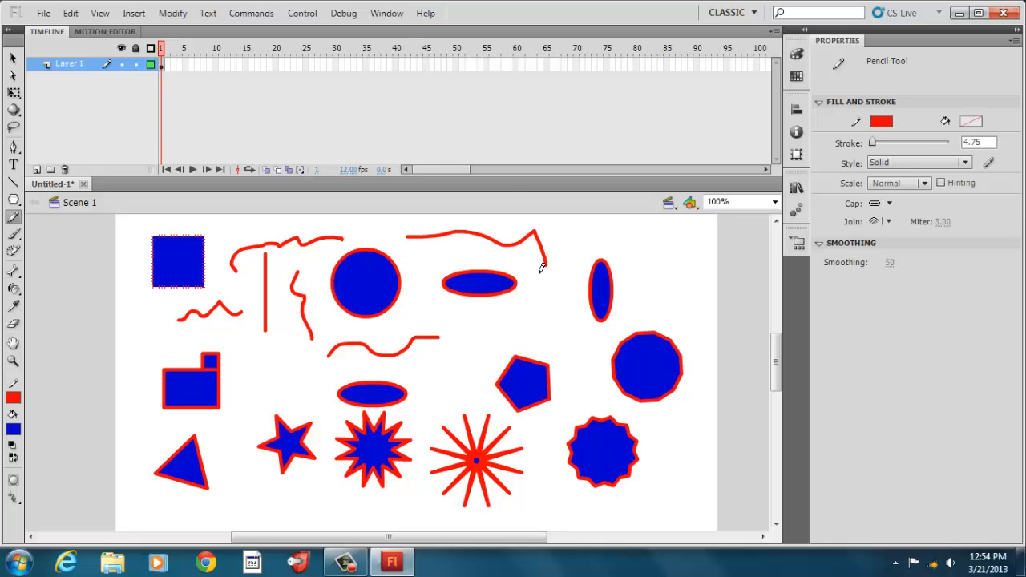
{"action": "mouse_move", "coordinate": [519, 280]}
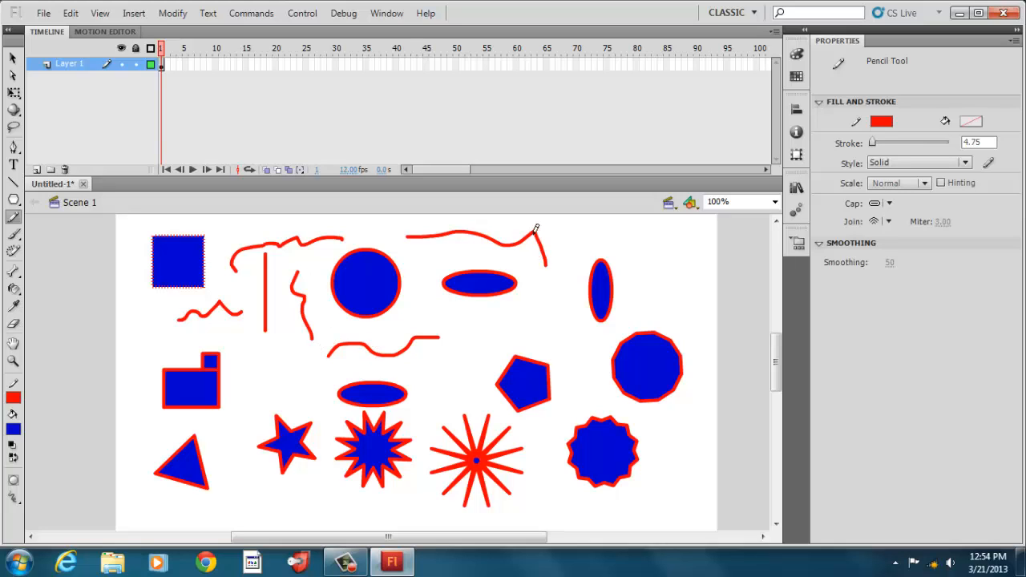
{"action": "mouse_move", "coordinate": [544, 279]}
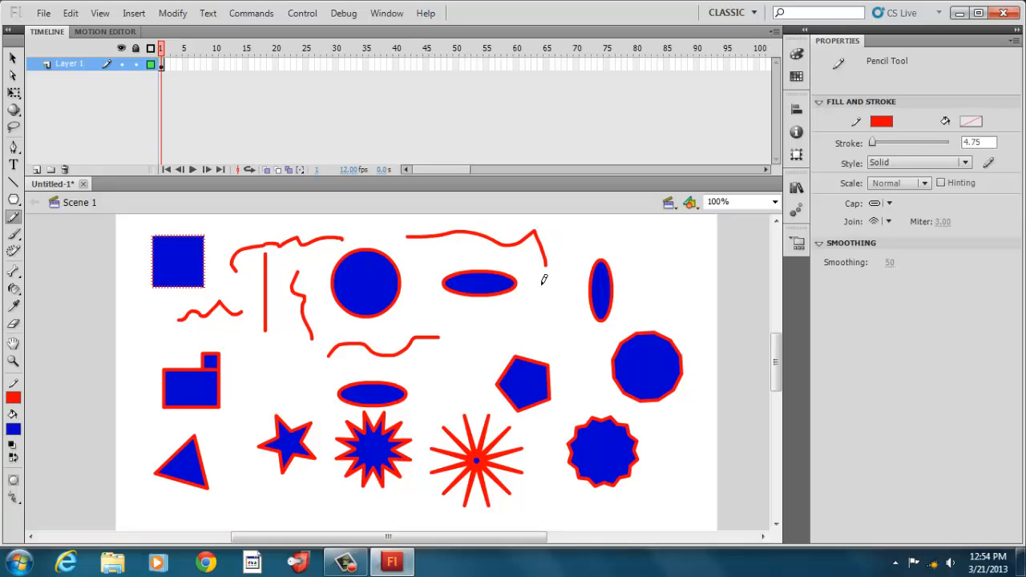
{"action": "mouse_move", "coordinate": [34, 253]}
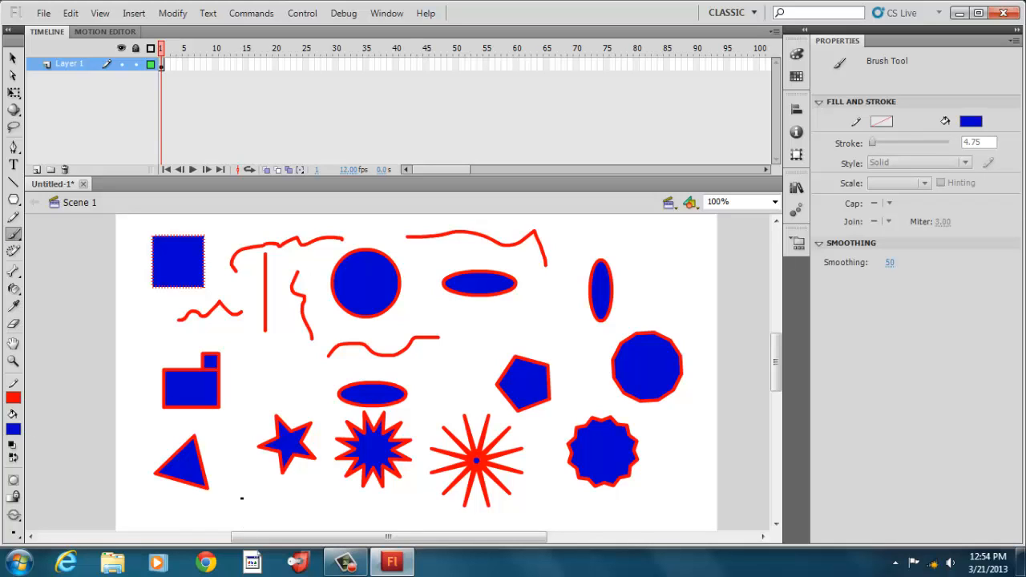
- Paint a blue brush stroke along the bottom left, then choose dark green as the fill colour
{"action": "left_click_drag", "start_coordinate": [112, 505], "coordinate": [241, 496]}
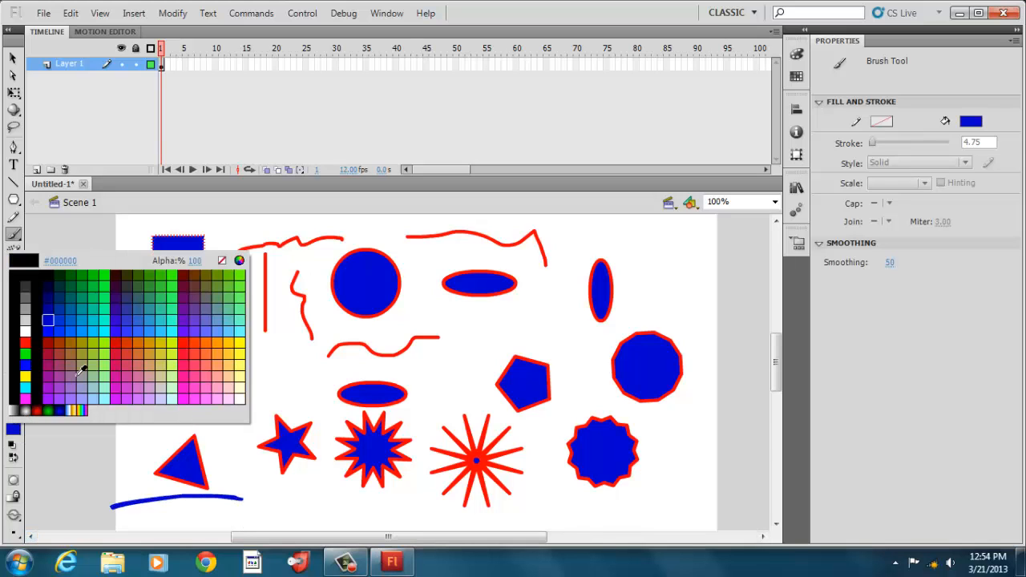
{"action": "left_click", "coordinate": [121, 305]}
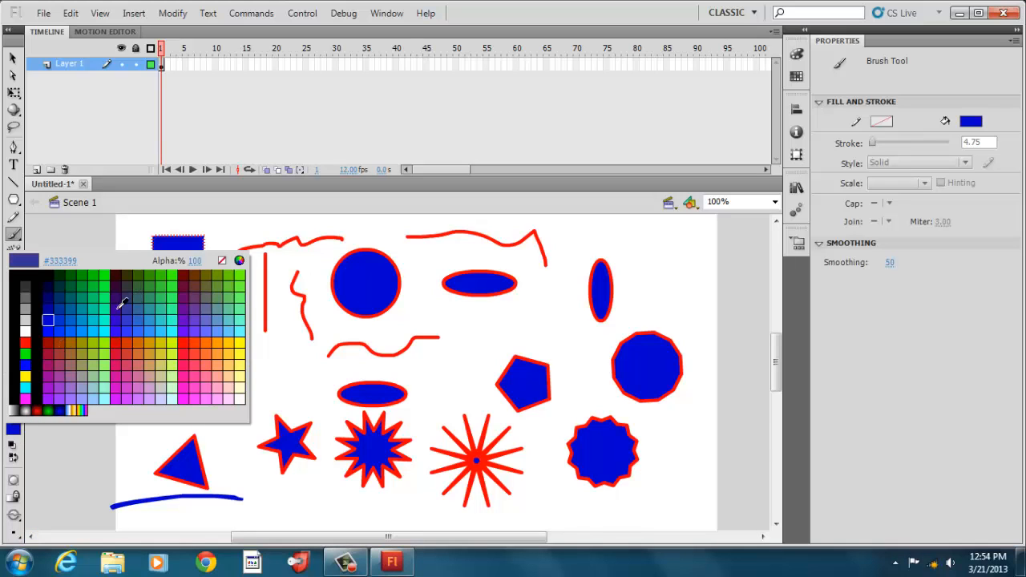
{"action": "left_click", "coordinate": [87, 315]}
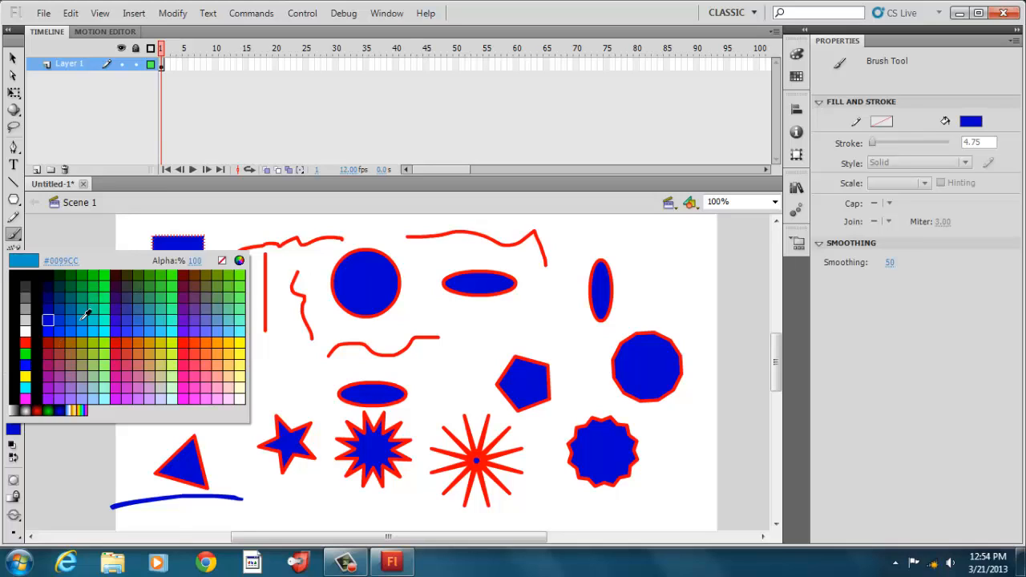
{"action": "left_click", "coordinate": [152, 279]}
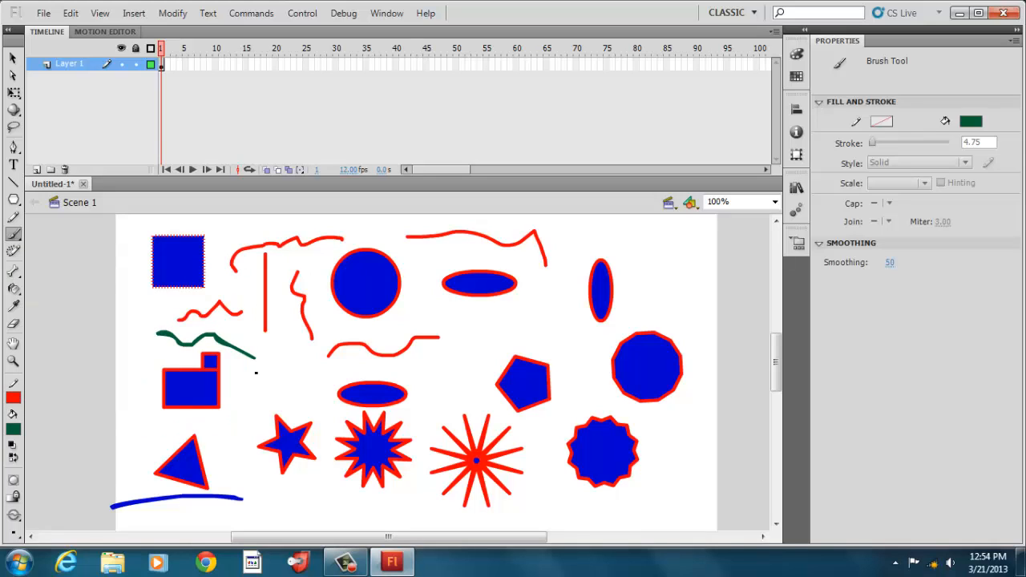
- Paint green strokes over the small ellipse and set the brush mode to Paint Behind
{"action": "left_click", "coordinate": [13, 516]}
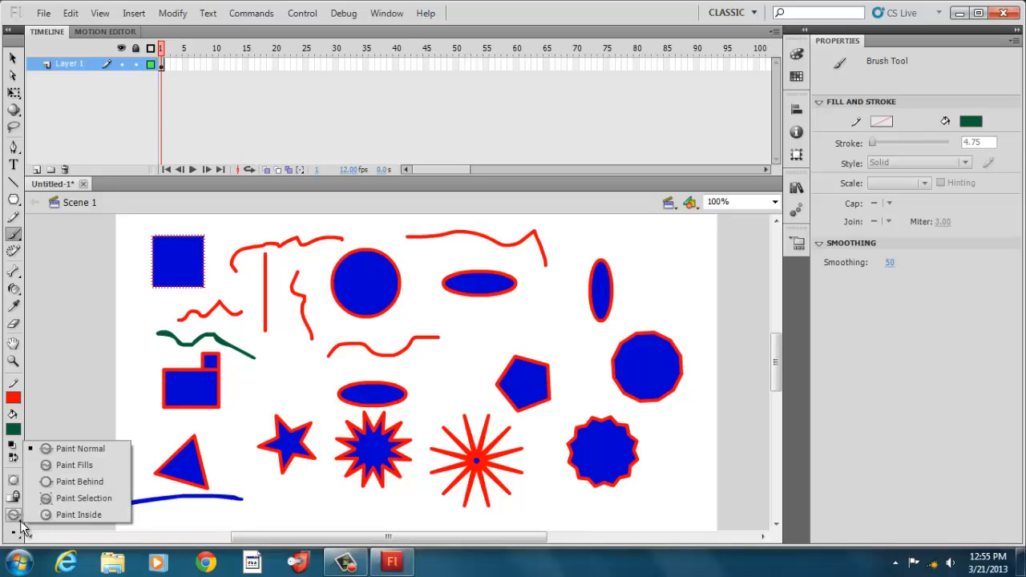
{"action": "mouse_move", "coordinate": [80, 449]}
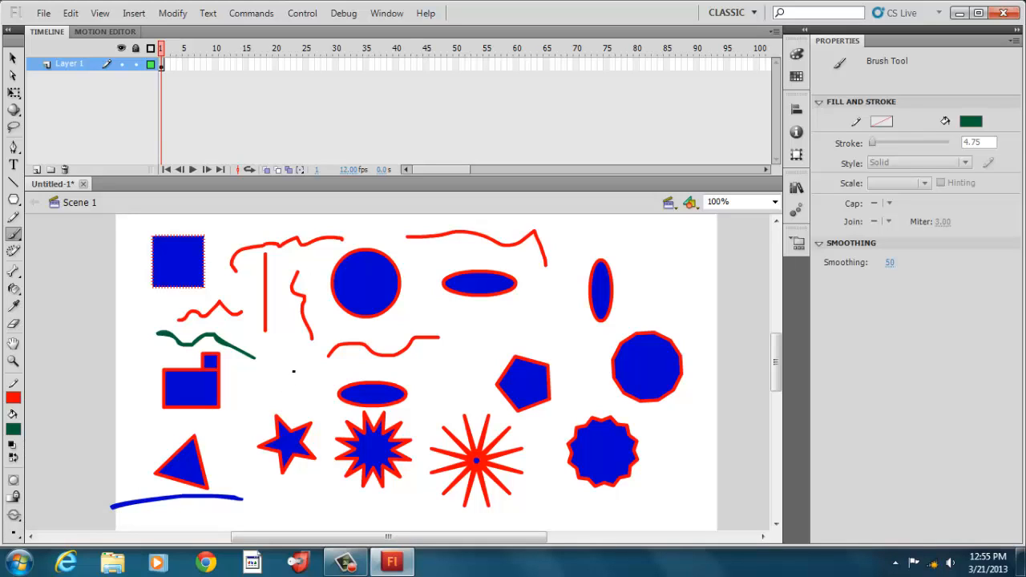
{"action": "left_click_drag", "start_coordinate": [349, 382], "coordinate": [403, 398]}
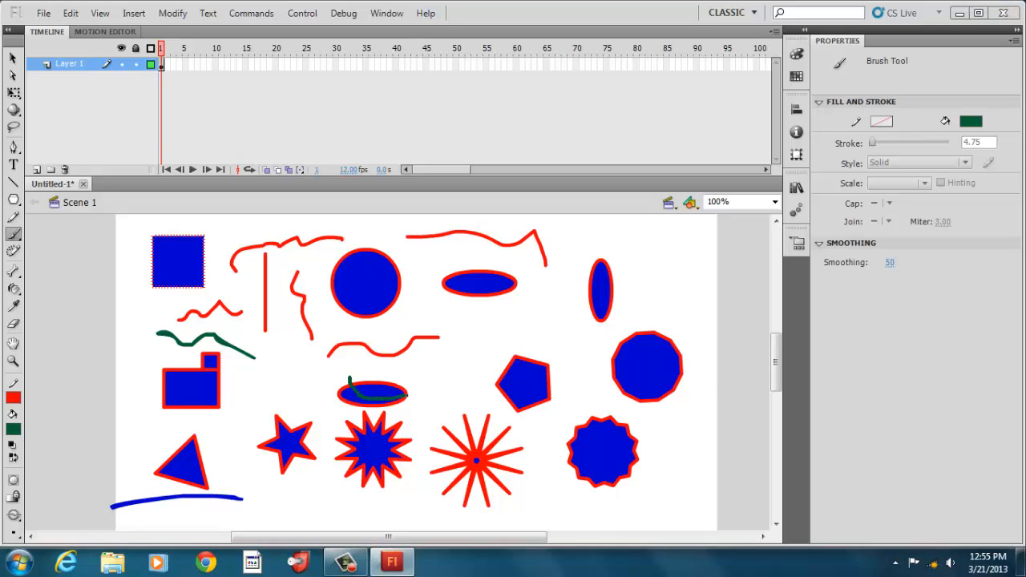
{"action": "left_click_drag", "start_coordinate": [349, 382], "coordinate": [445, 420]}
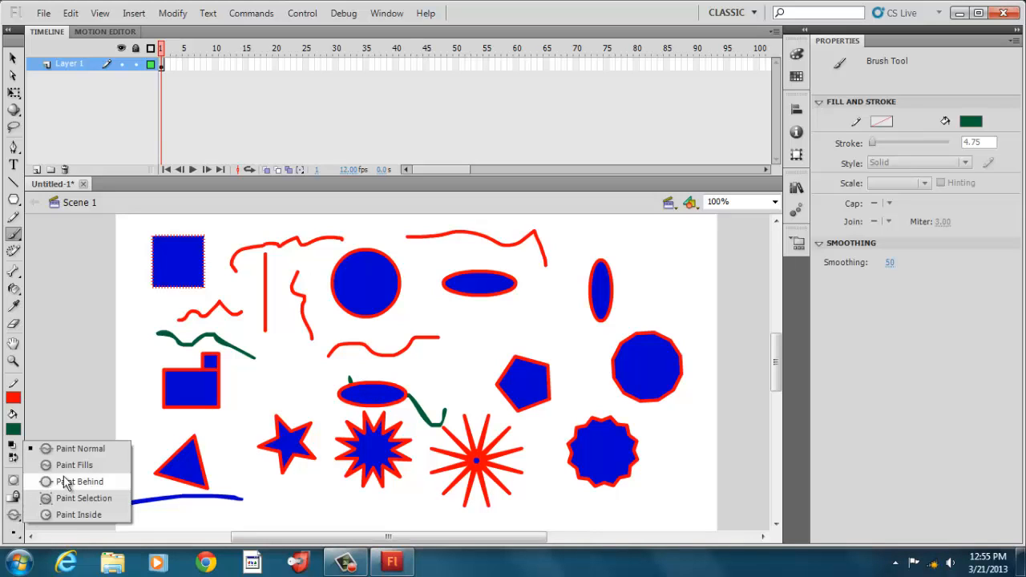
{"action": "left_click", "coordinate": [80, 481]}
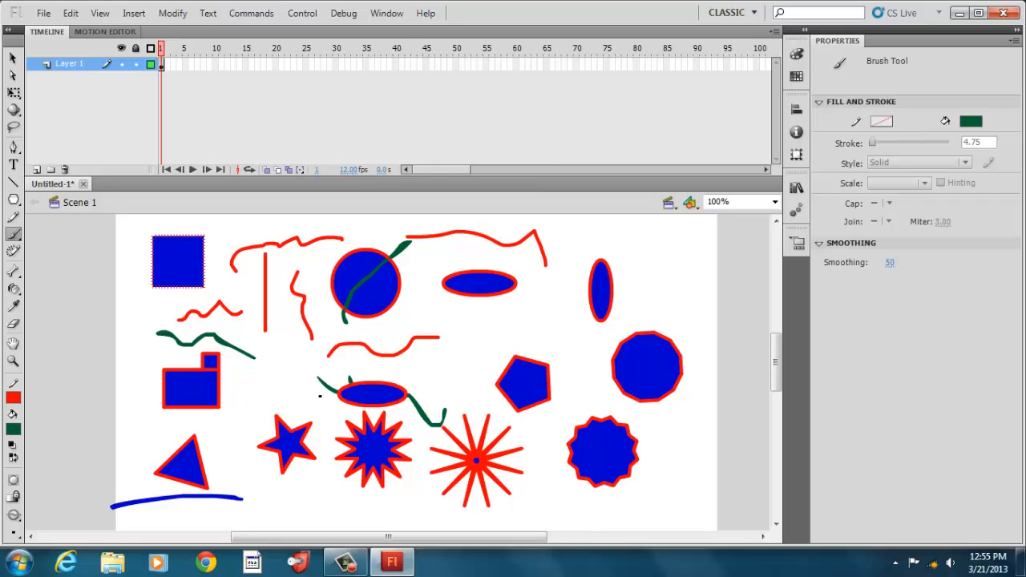
- Paint green strokes behind the circle and across the red lines and starburst
{"action": "left_click_drag", "start_coordinate": [500, 257], "coordinate": [484, 312]}
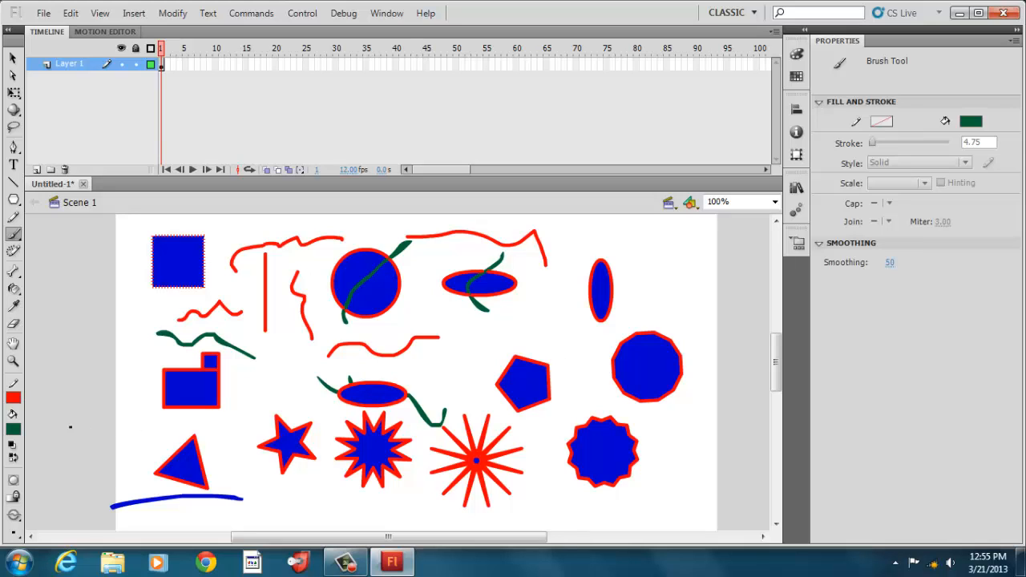
{"action": "left_click", "coordinate": [13, 516]}
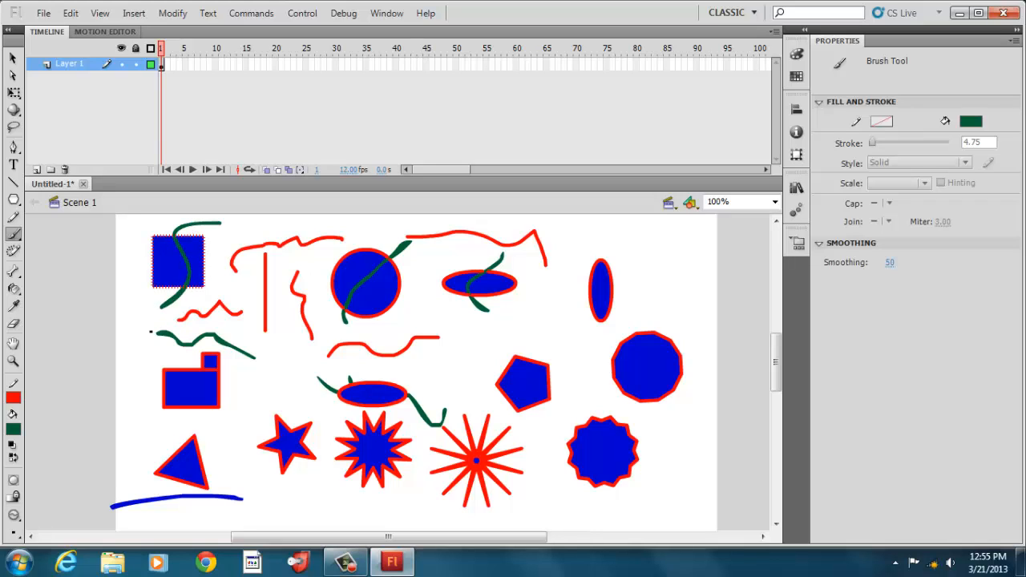
{"action": "left_click", "coordinate": [15, 516]}
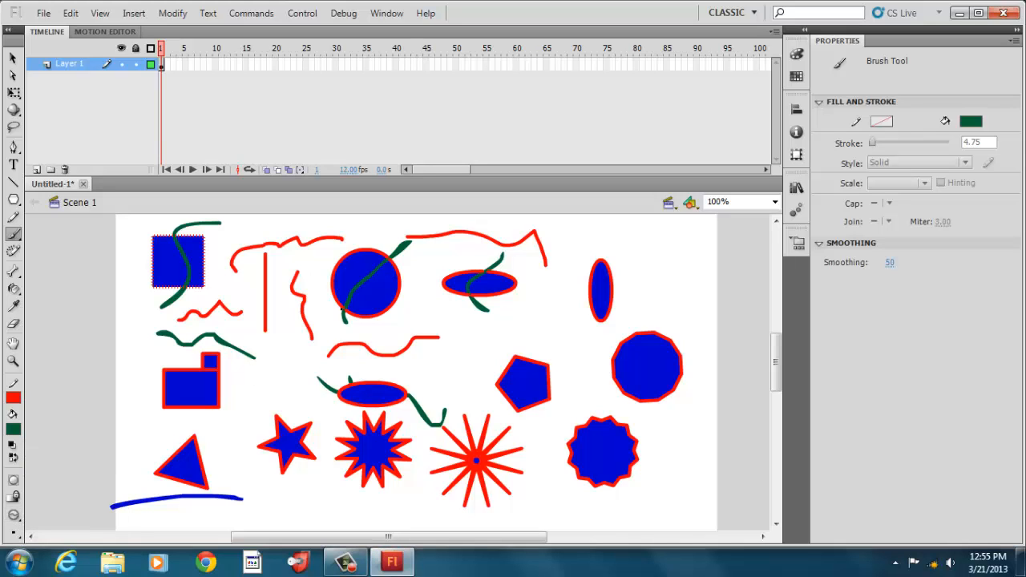
{"action": "left_click_drag", "start_coordinate": [336, 269], "coordinate": [433, 320]}
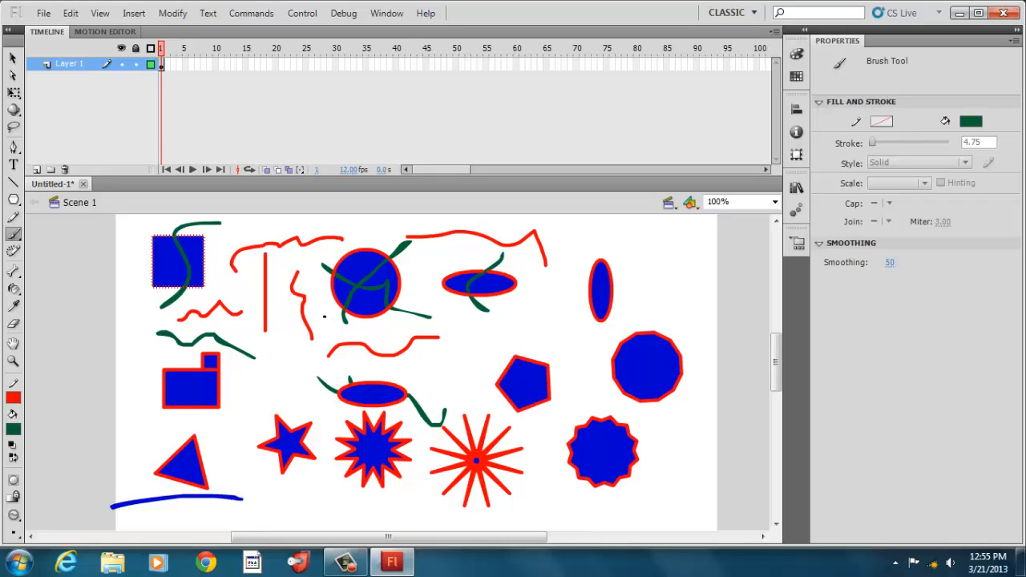
{"action": "left_click_drag", "start_coordinate": [228, 265], "coordinate": [323, 317]}
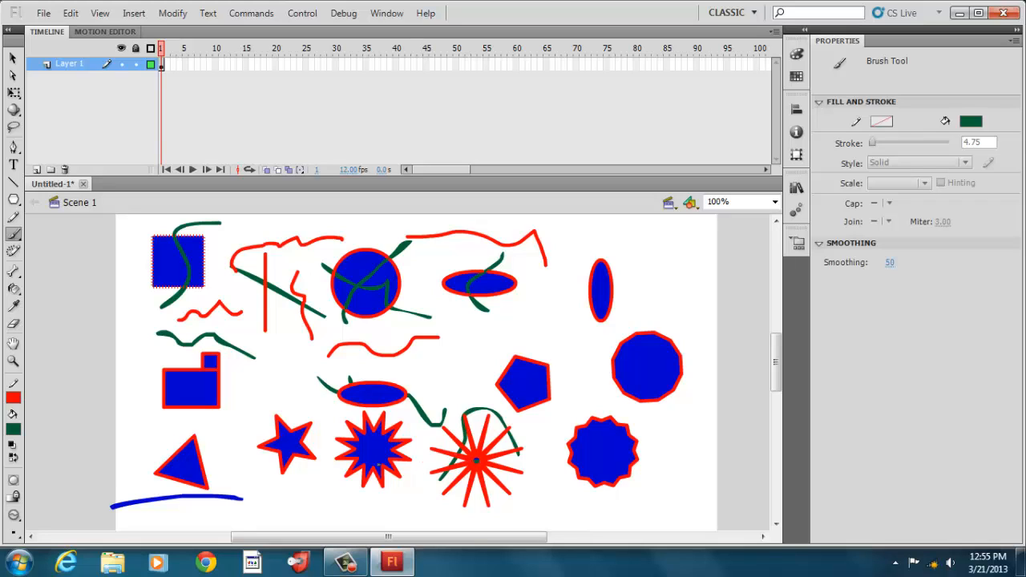
- Adjust the brush mode and paint green strokes across the triangle and ten-sided polygon
{"action": "left_click", "coordinate": [12, 516]}
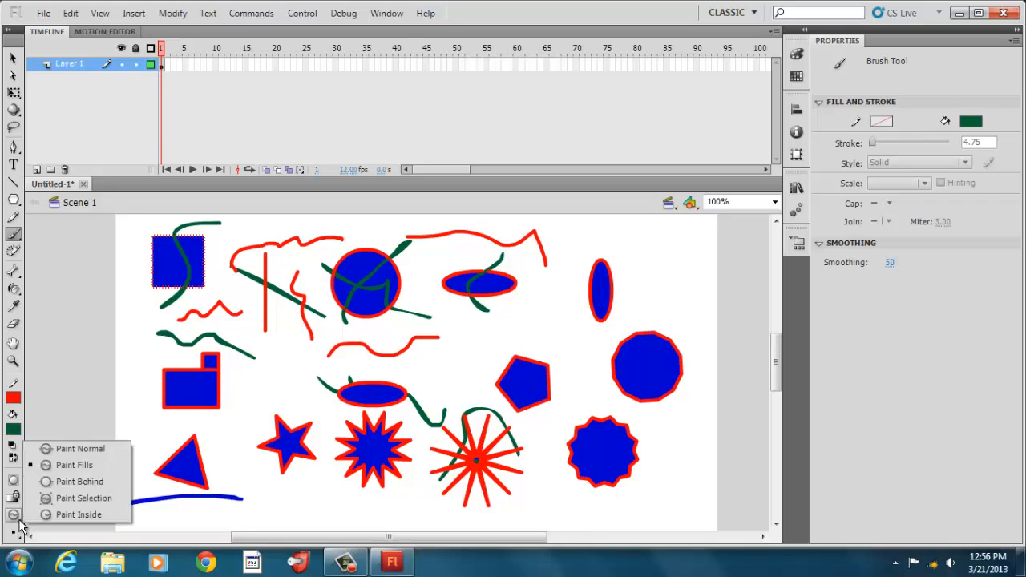
{"action": "mouse_move", "coordinate": [81, 481]}
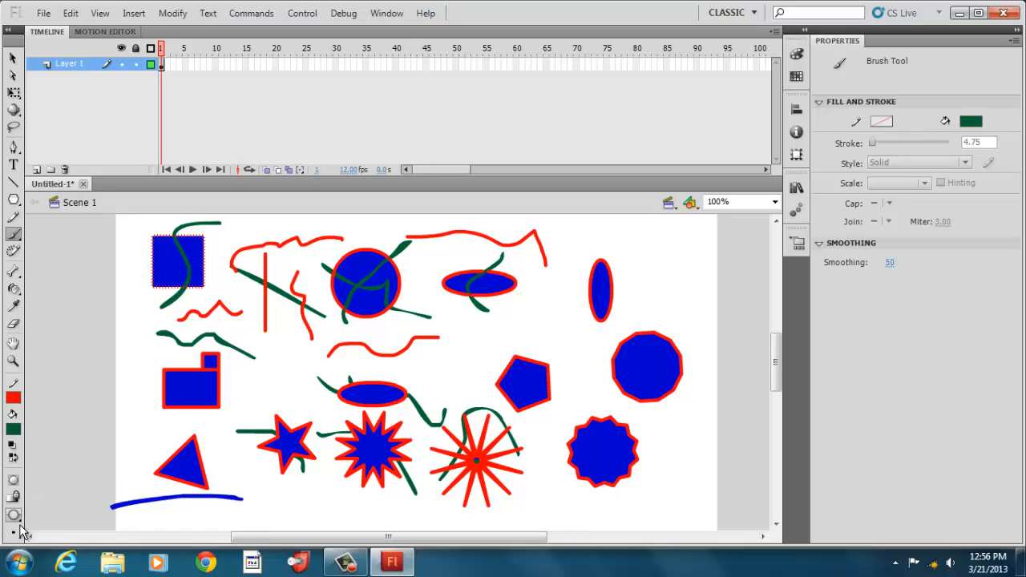
{"action": "left_click", "coordinate": [13, 516]}
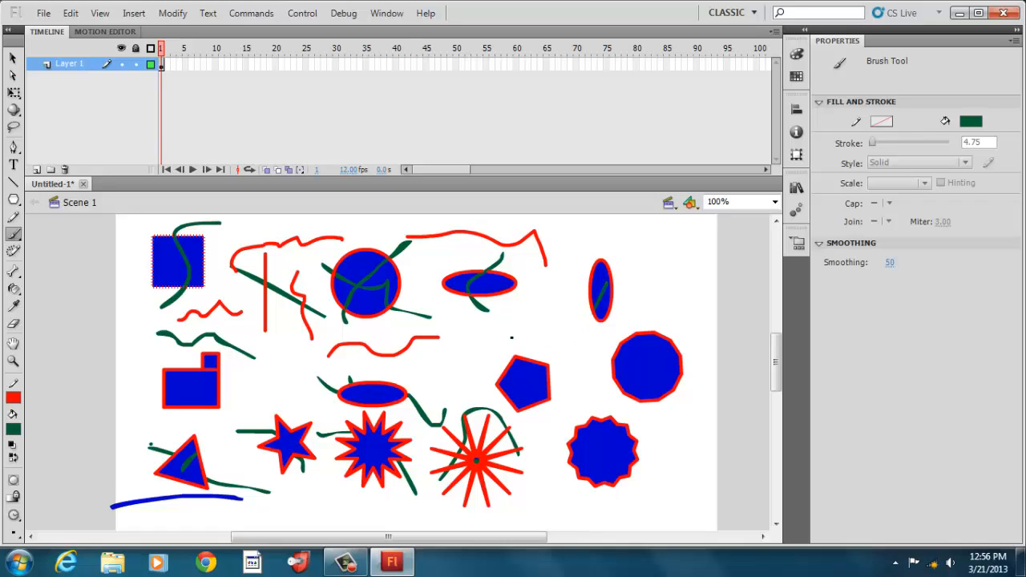
{"action": "left_click_drag", "start_coordinate": [577, 383], "coordinate": [622, 359]}
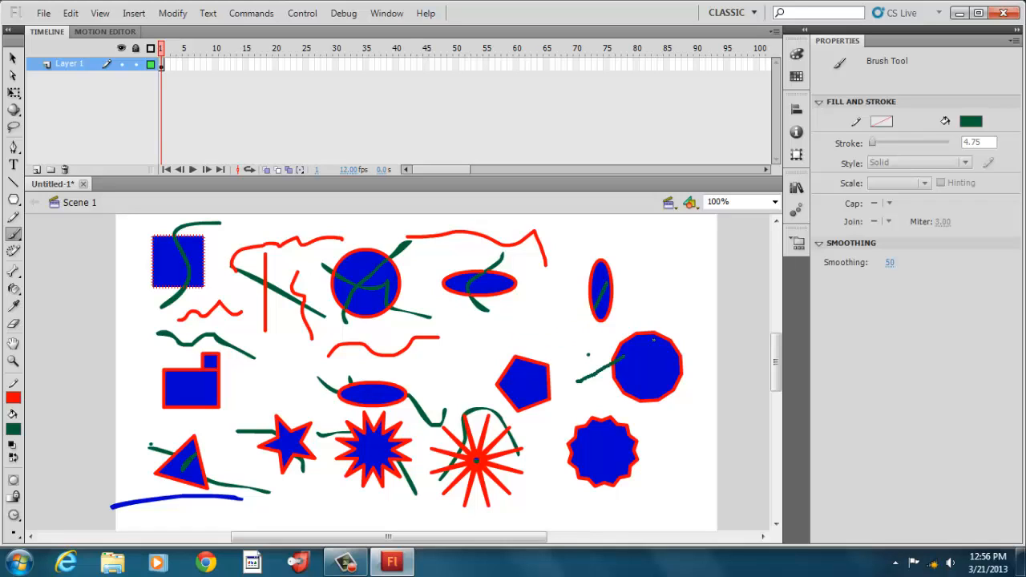
{"action": "left_click_drag", "start_coordinate": [593, 377], "coordinate": [722, 308]}
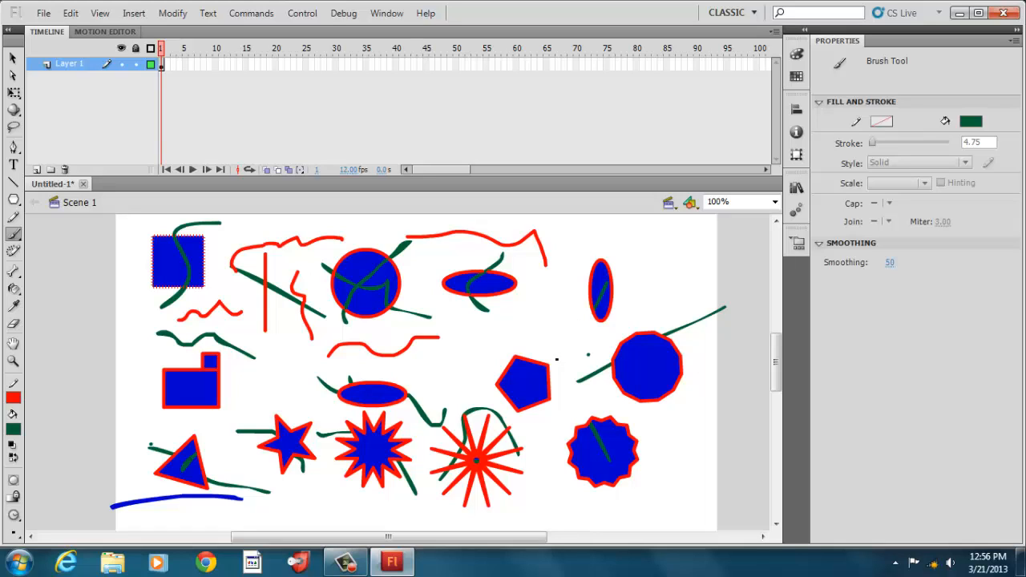
{"action": "mouse_move", "coordinate": [96, 449]}
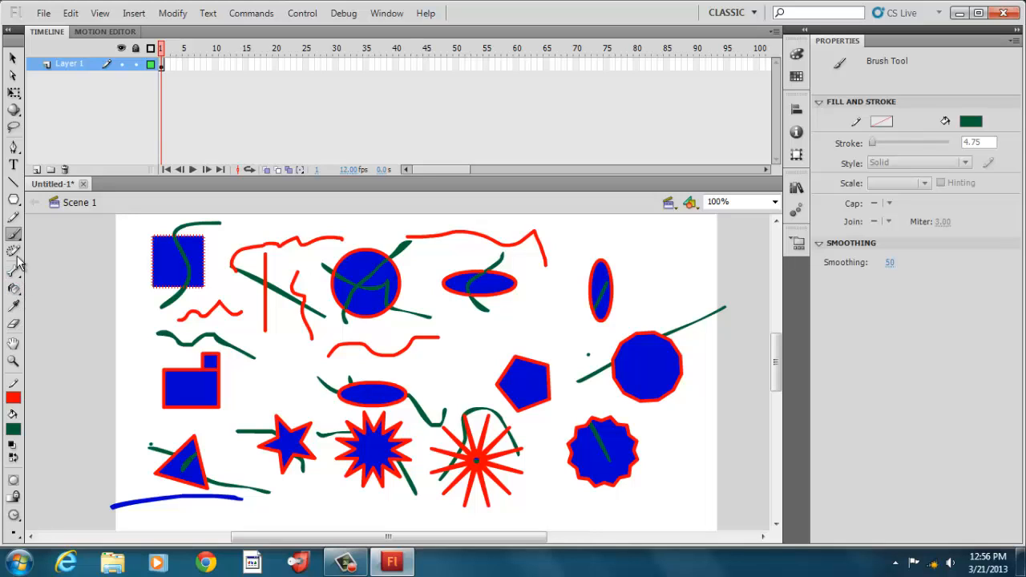
- Switch to the Deco Tool and fill the stage with the leafy vine pattern
{"action": "left_click", "coordinate": [13, 253]}
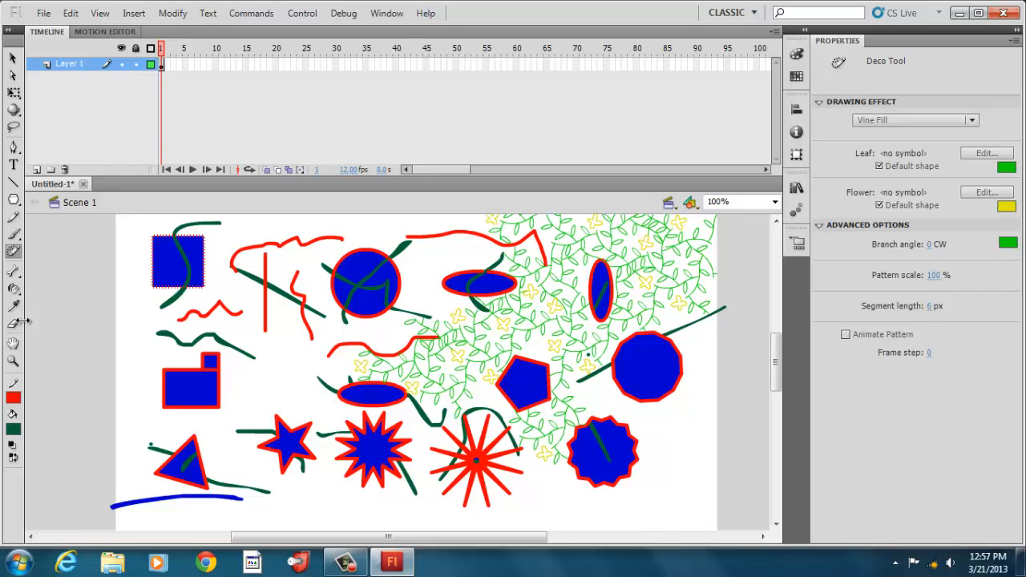
{"action": "mouse_move", "coordinate": [15, 235]}
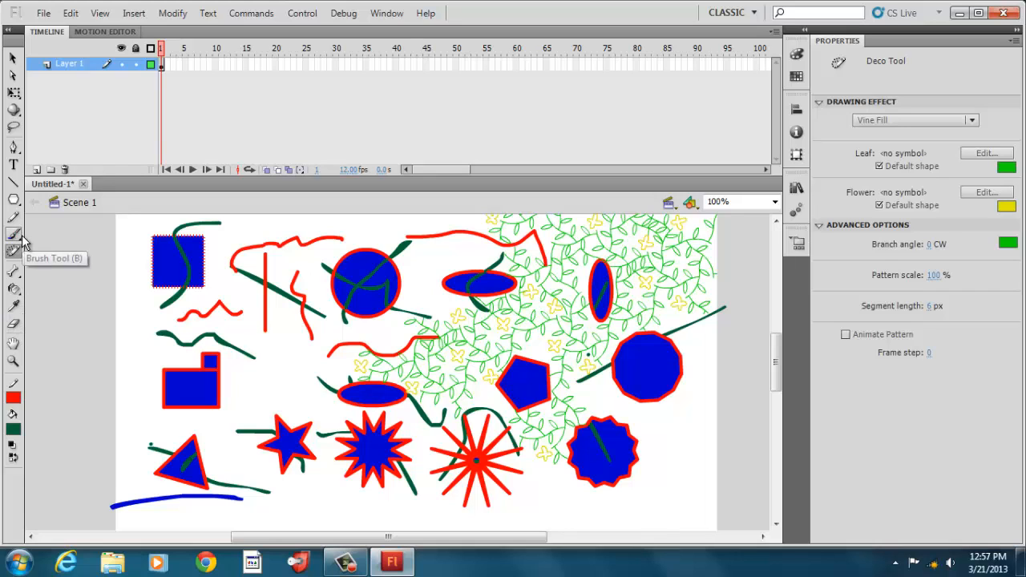
{"action": "left_click", "coordinate": [13, 234]}
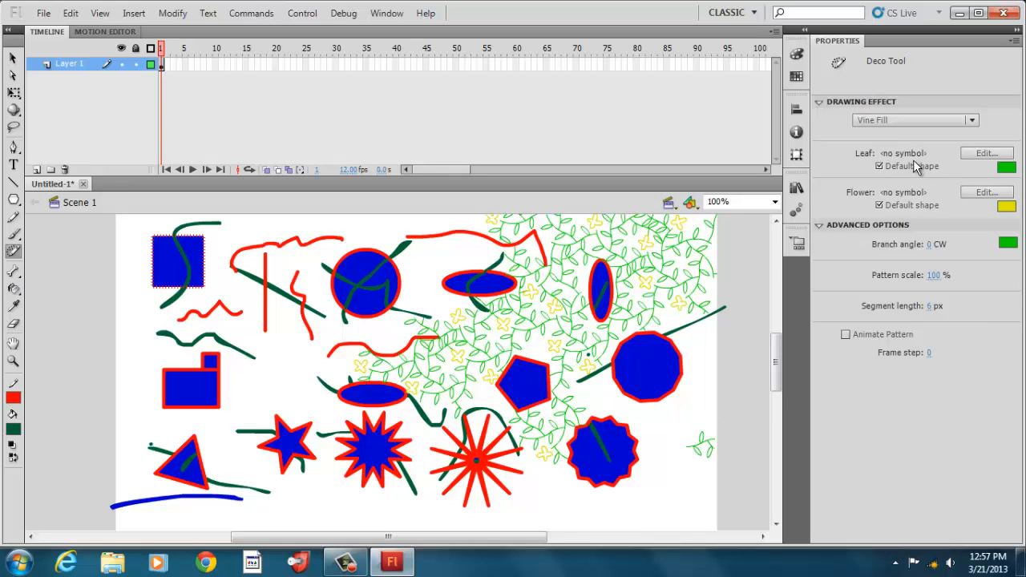
- Choose the Lightning Brush deco effect in green, streak the polygon, then take up the Line Tool
{"action": "left_click", "coordinate": [971, 119]}
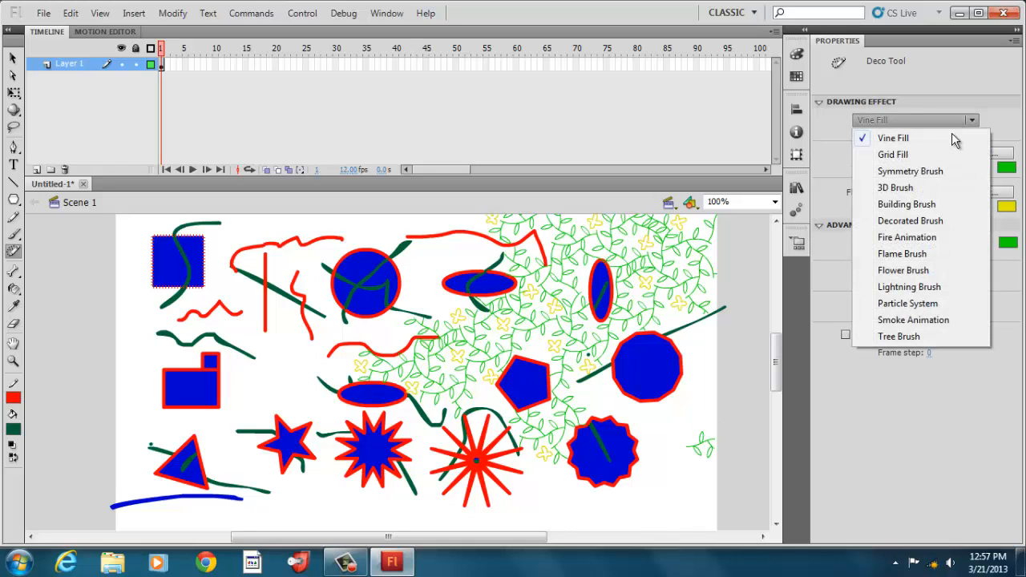
{"action": "mouse_move", "coordinate": [908, 303]}
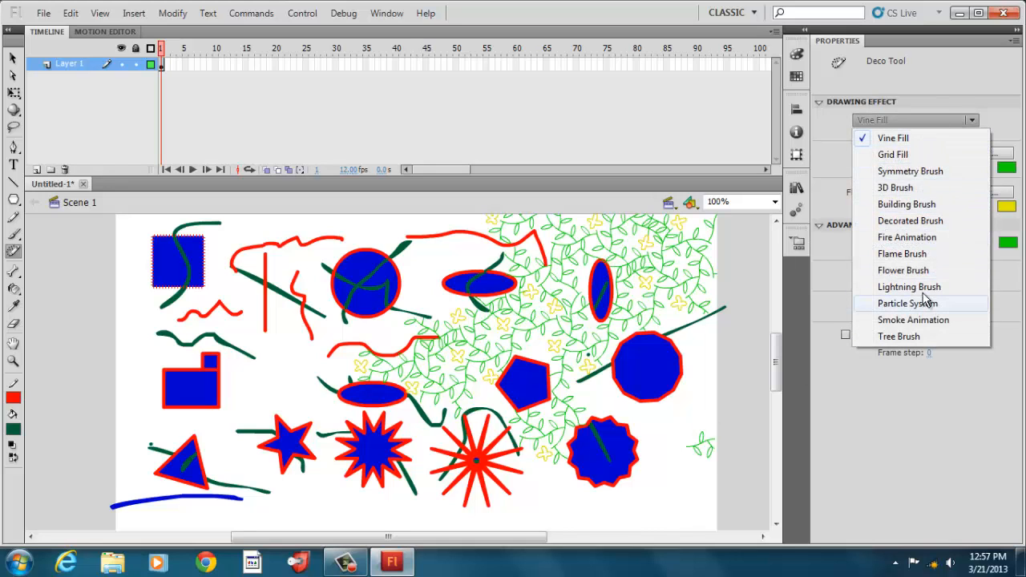
{"action": "mouse_move", "coordinate": [909, 285]}
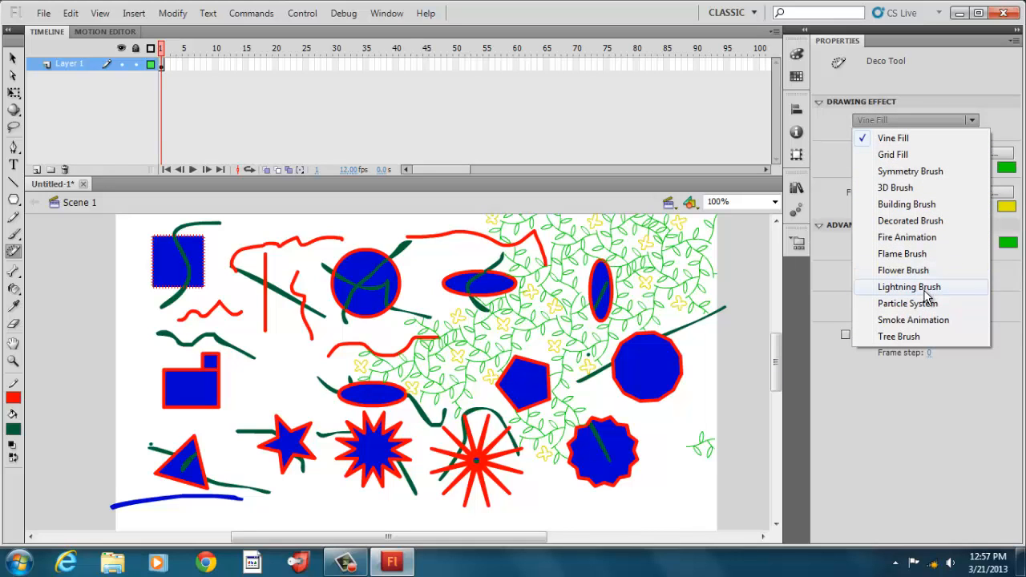
{"action": "left_click", "coordinate": [909, 287]}
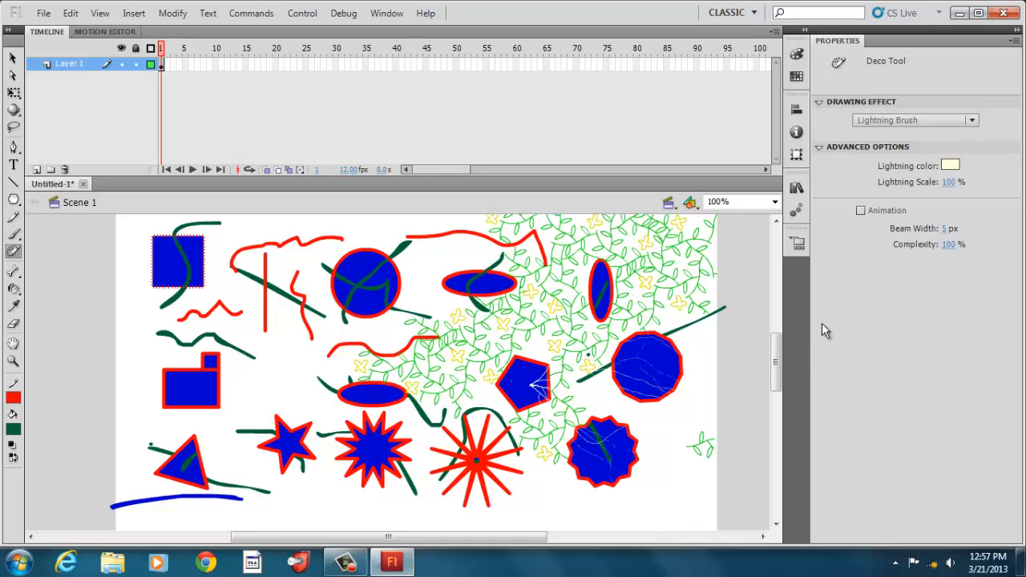
{"action": "left_click", "coordinate": [949, 165]}
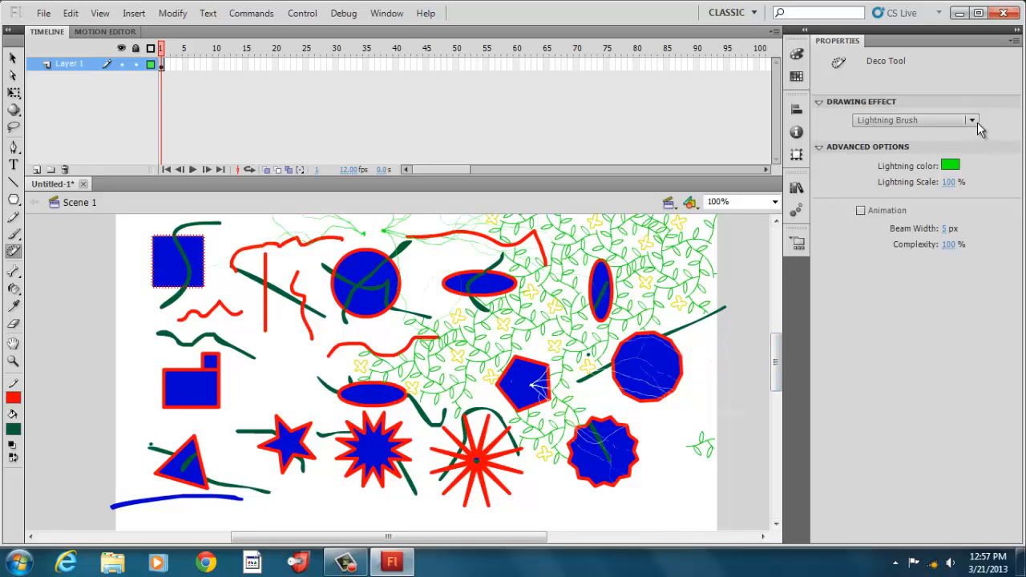
{"action": "left_click", "coordinate": [971, 119]}
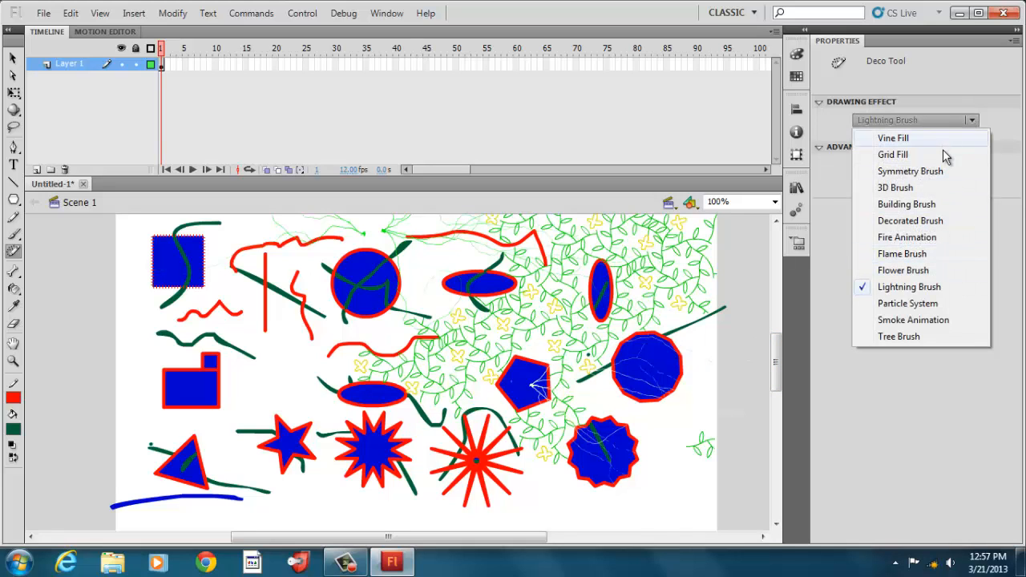
{"action": "mouse_move", "coordinate": [907, 253]}
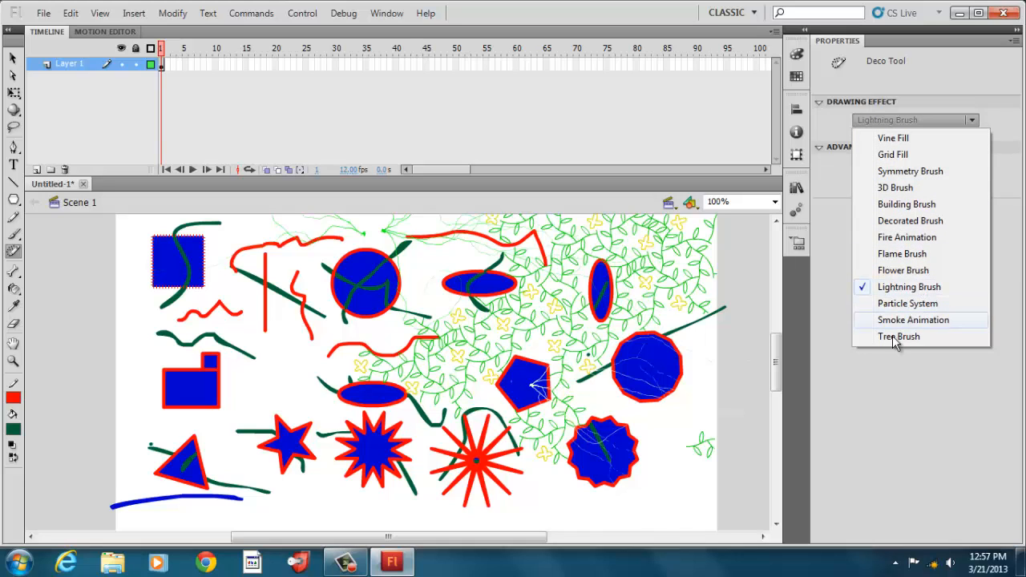
{"action": "mouse_move", "coordinate": [269, 313]}
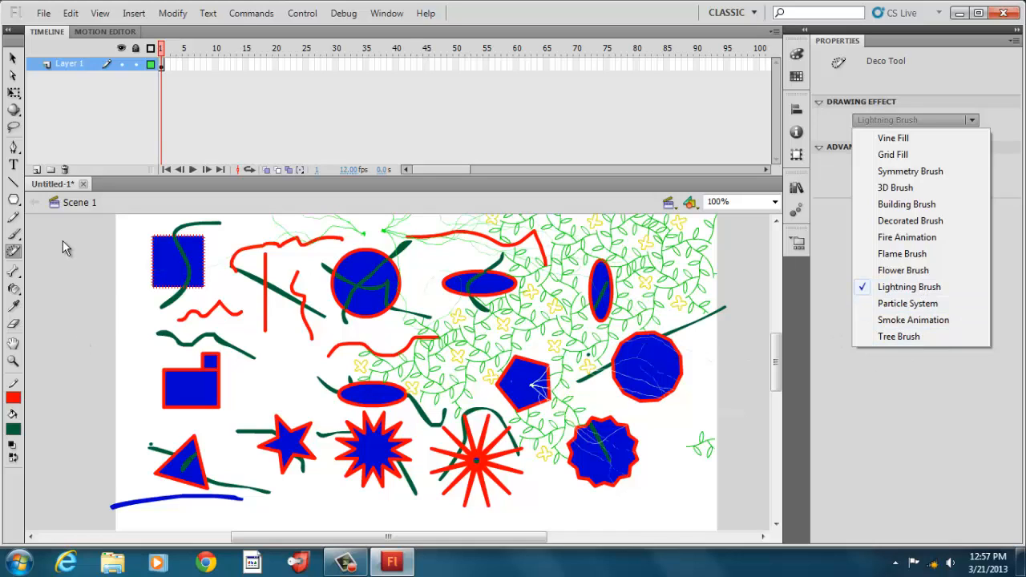
{"action": "mouse_move", "coordinate": [40, 232]}
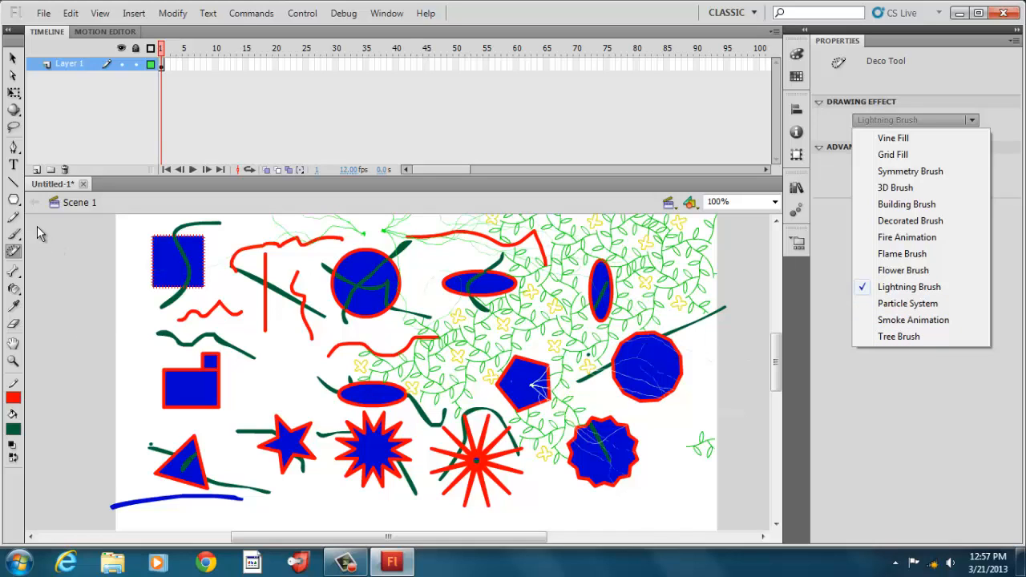
{"action": "left_click", "coordinate": [12, 183]}
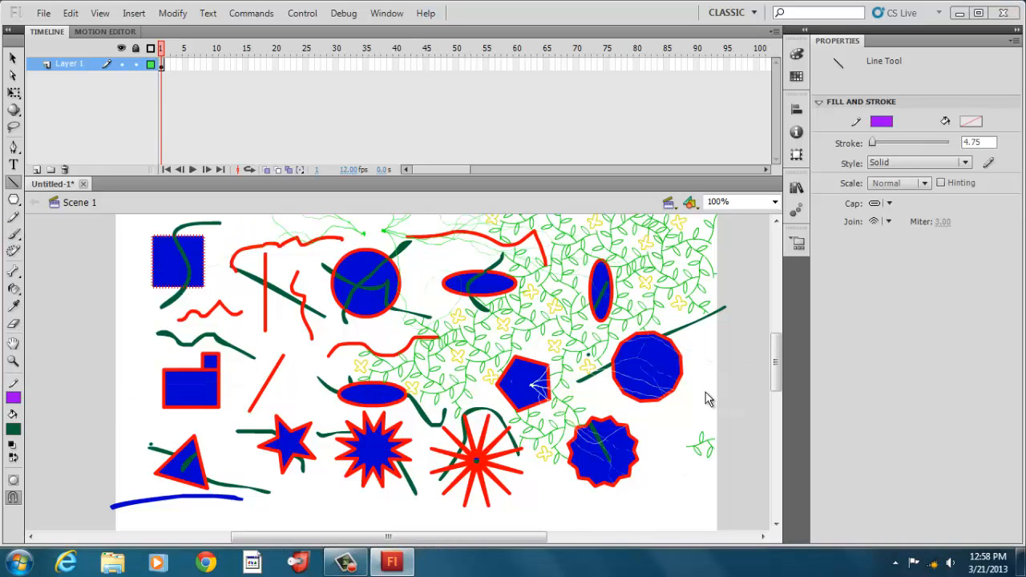
- Draw a straight purple diagonal line at the lower right beside the scalloped badge
{"action": "left_click_drag", "start_coordinate": [638, 449], "coordinate": [697, 408]}
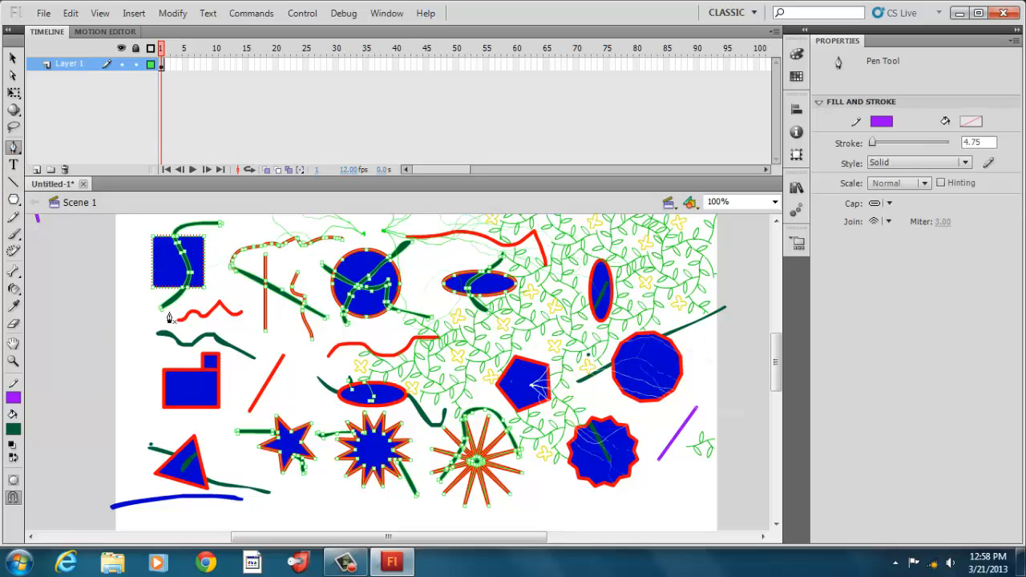
{"action": "mouse_move", "coordinate": [189, 281]}
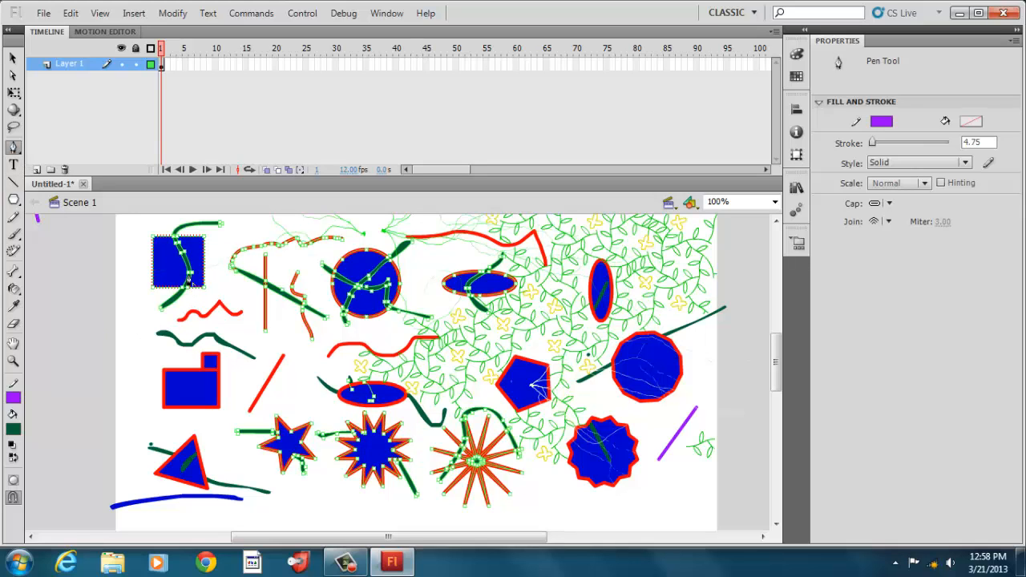
{"action": "mouse_move", "coordinate": [494, 356]}
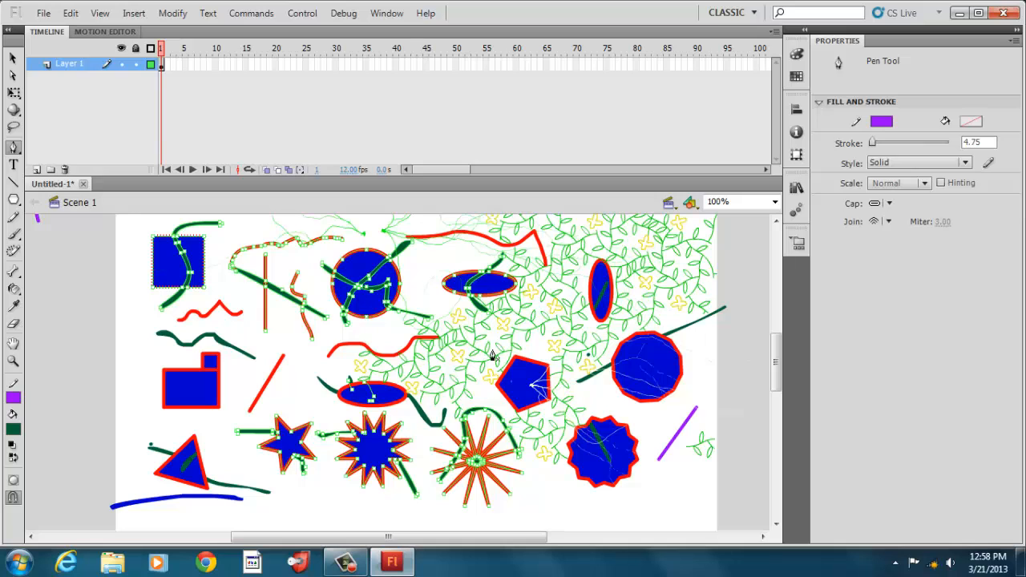
{"action": "mouse_move", "coordinate": [285, 297]}
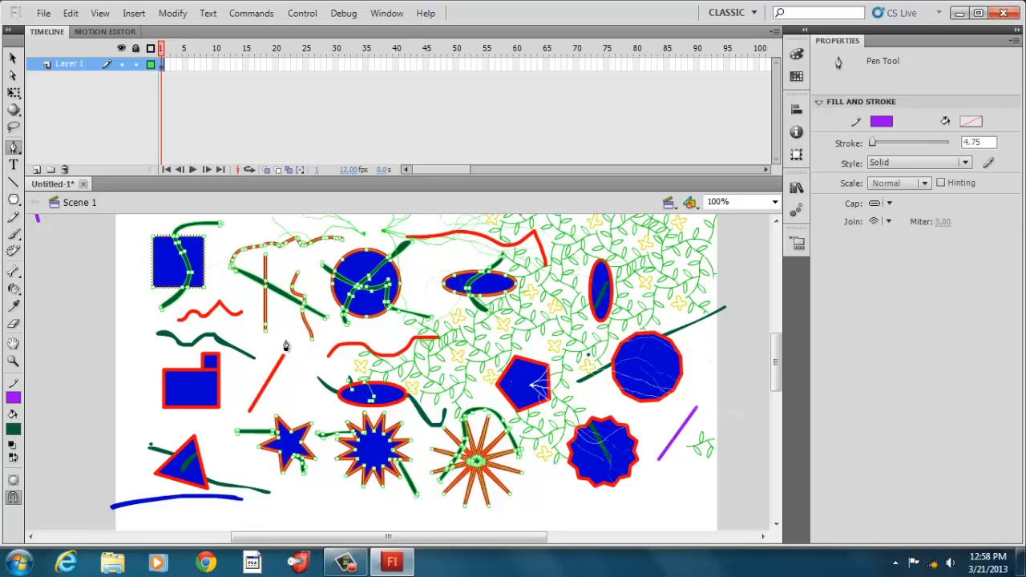
- Draw a curved purple loop with the Pen Tool left of centre
{"action": "left_click_drag", "start_coordinate": [266, 323], "coordinate": [314, 369]}
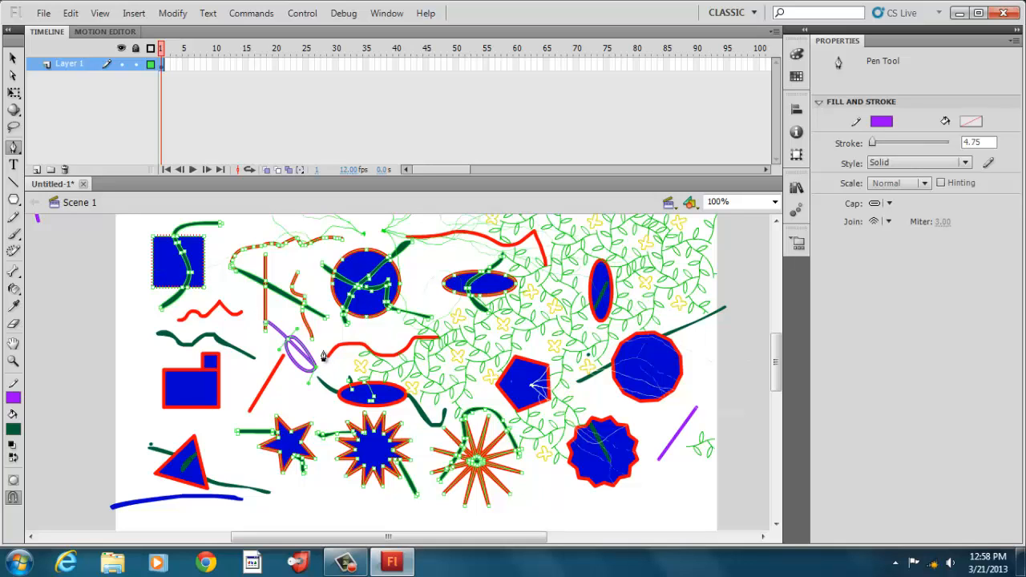
{"action": "mouse_move", "coordinate": [274, 330]}
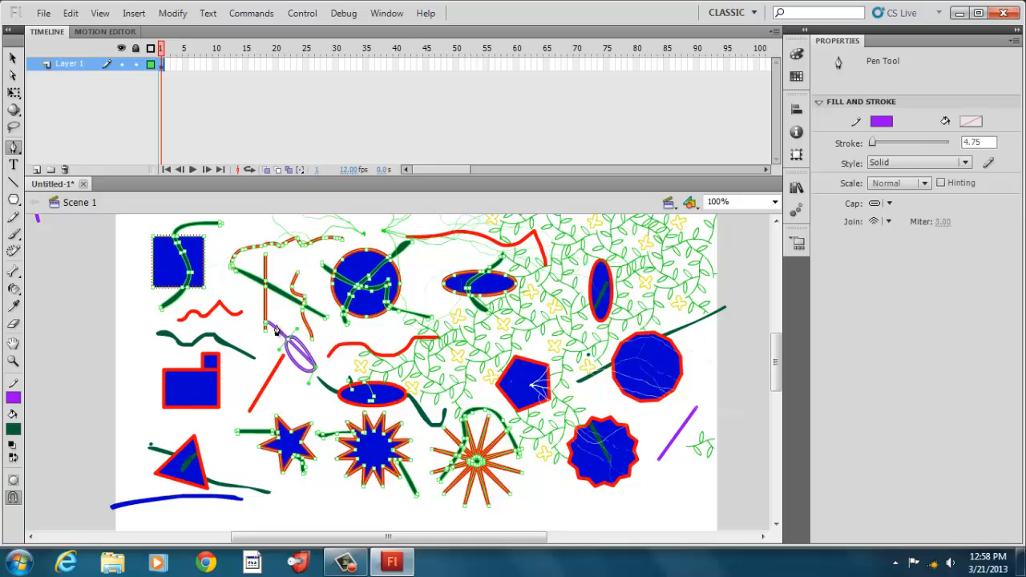
{"action": "mouse_move", "coordinate": [57, 218]}
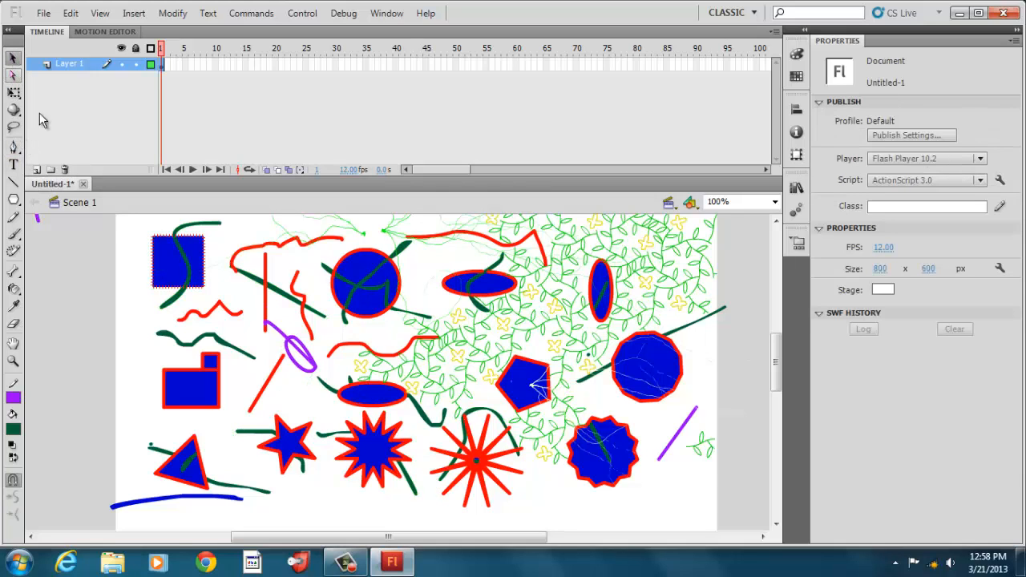
{"action": "mouse_move", "coordinate": [265, 461]}
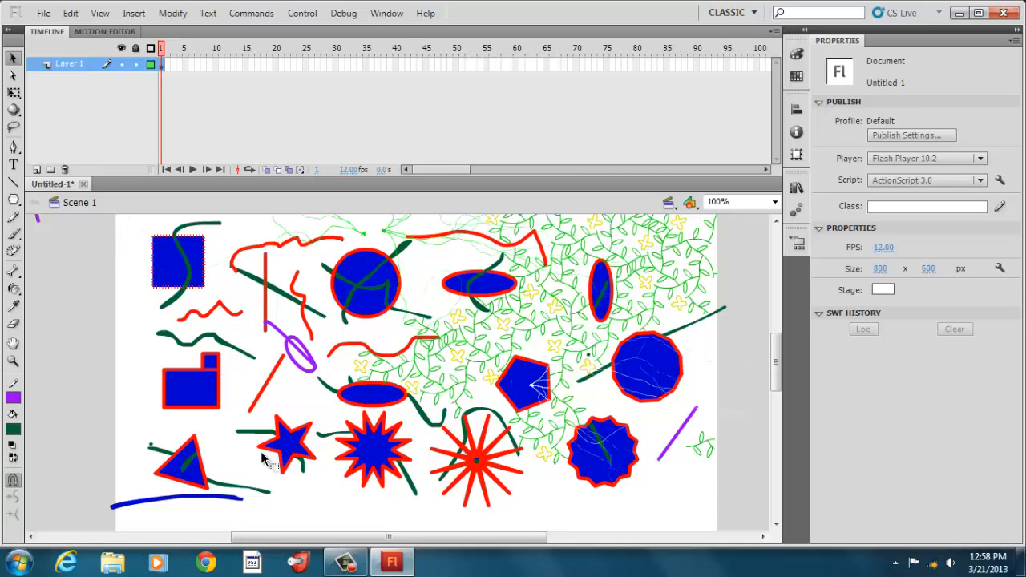
- Draw rounded primitive rectangles over the blue block and set the stroke style to Solid
{"action": "left_click", "coordinate": [189, 384]}
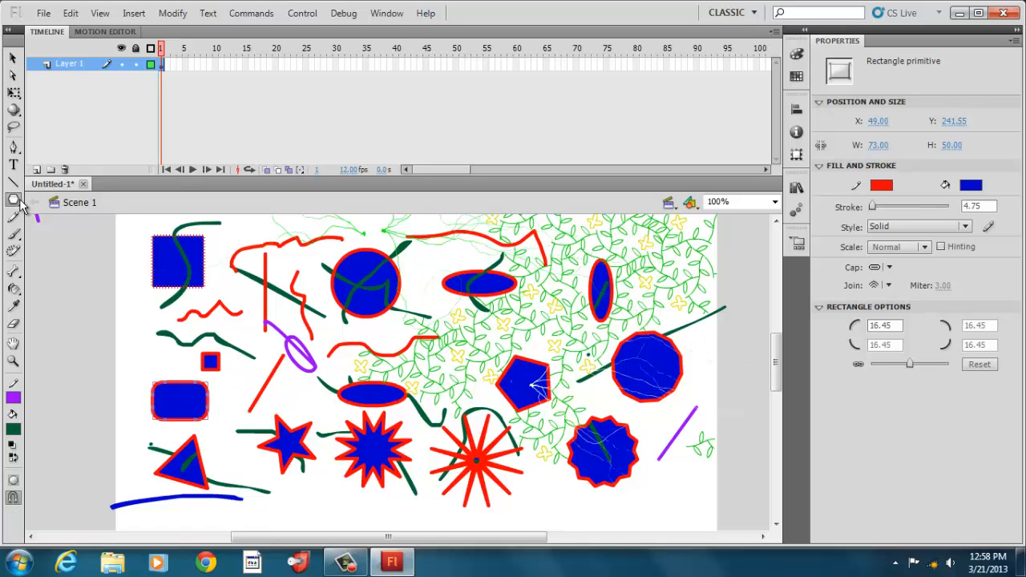
{"action": "left_click", "coordinate": [13, 198]}
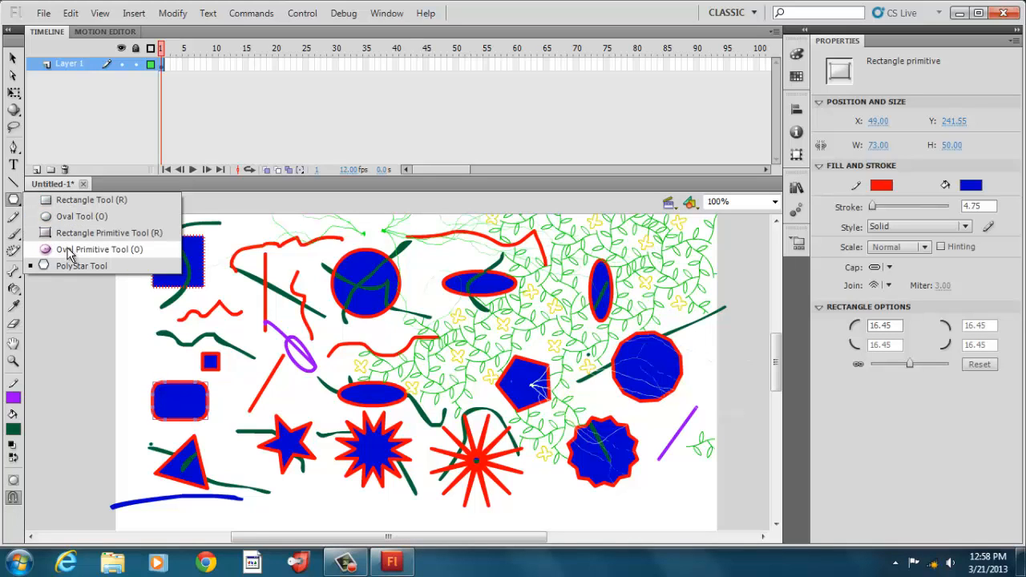
{"action": "mouse_move", "coordinate": [95, 265]}
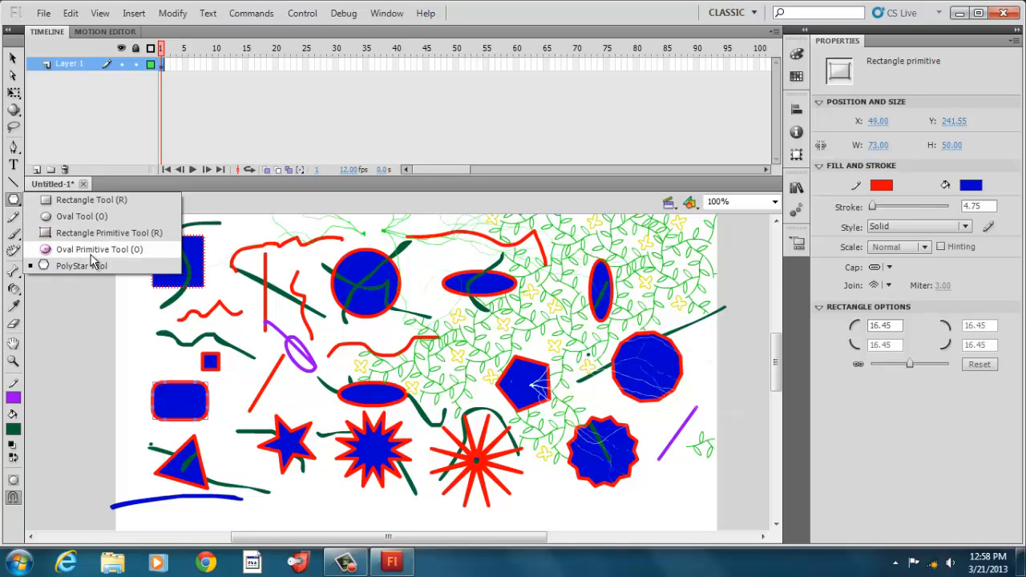
{"action": "mouse_move", "coordinate": [99, 250]}
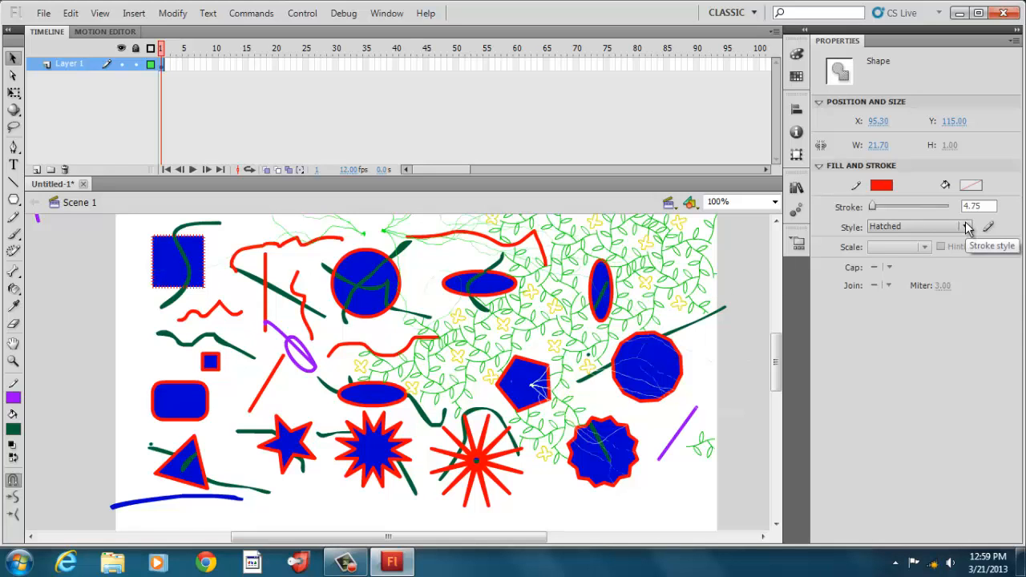
{"action": "left_click", "coordinate": [917, 226]}
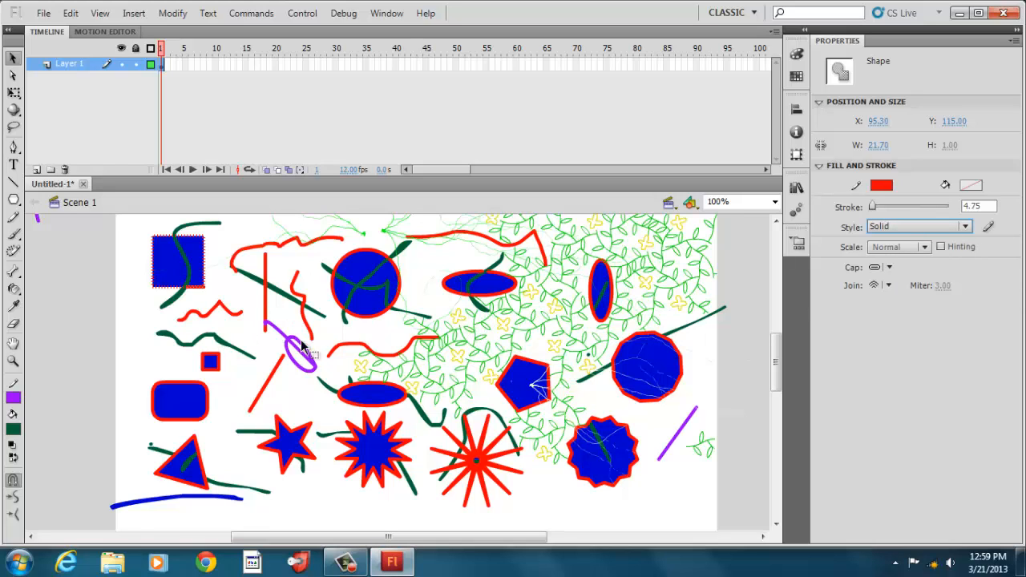
{"action": "mouse_move", "coordinate": [370, 393]}
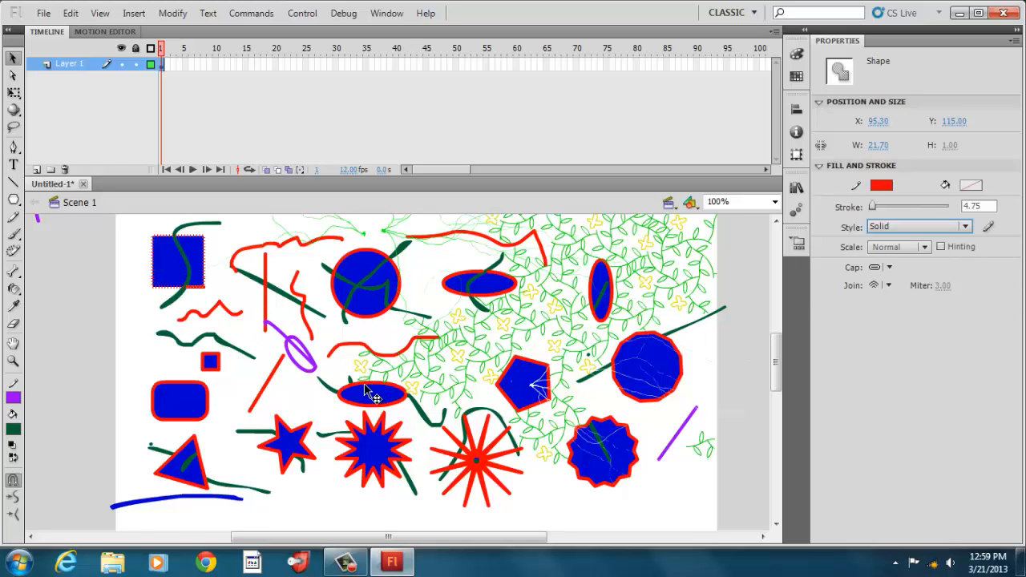
{"action": "mouse_move", "coordinate": [372, 324]}
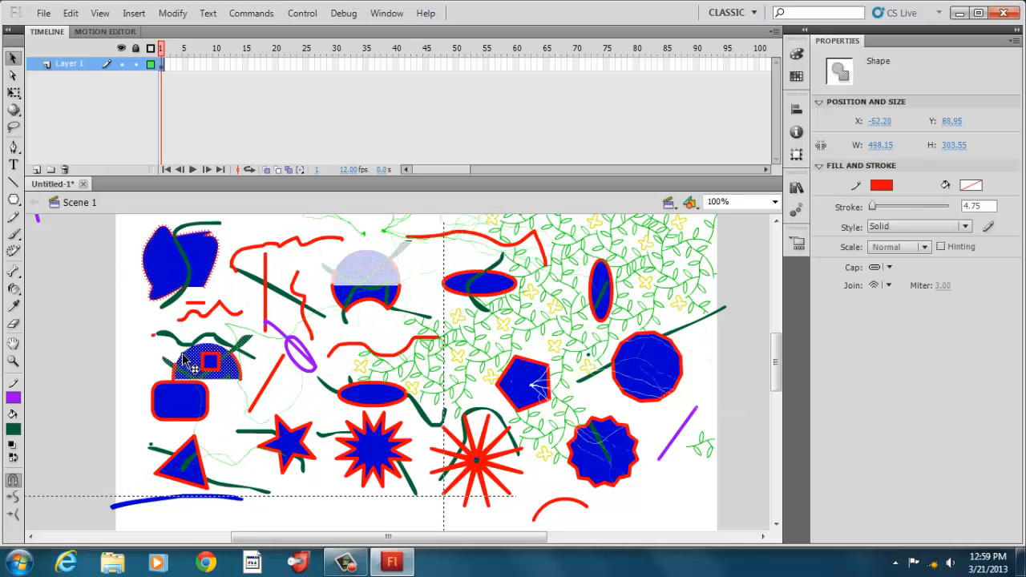
- Move a half-dome beside the lower starburst, drag the blue starburst to the top, and pull the oval apart
{"action": "left_click_drag", "start_coordinate": [208, 360], "coordinate": [473, 462]}
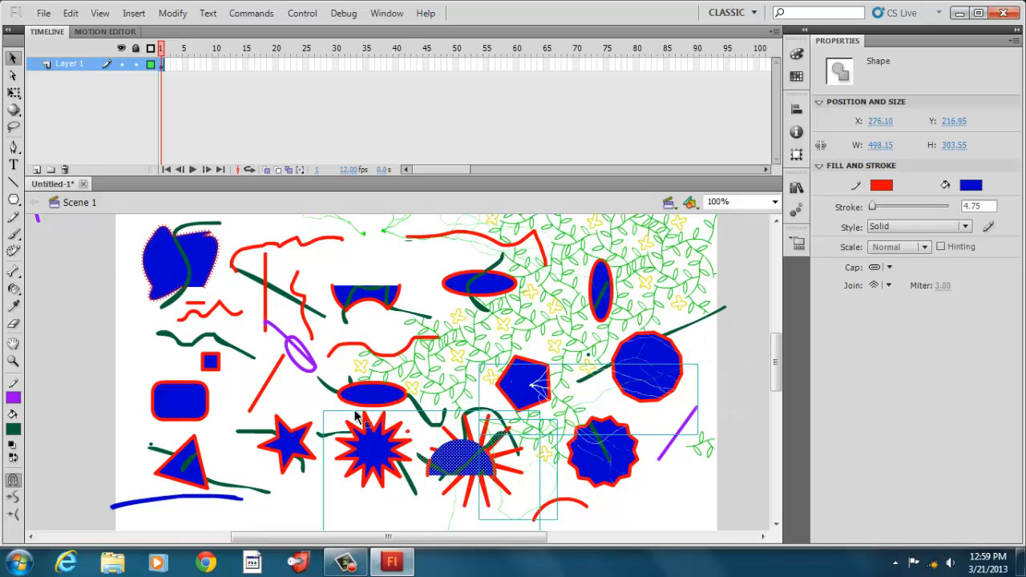
{"action": "left_click", "coordinate": [371, 445]}
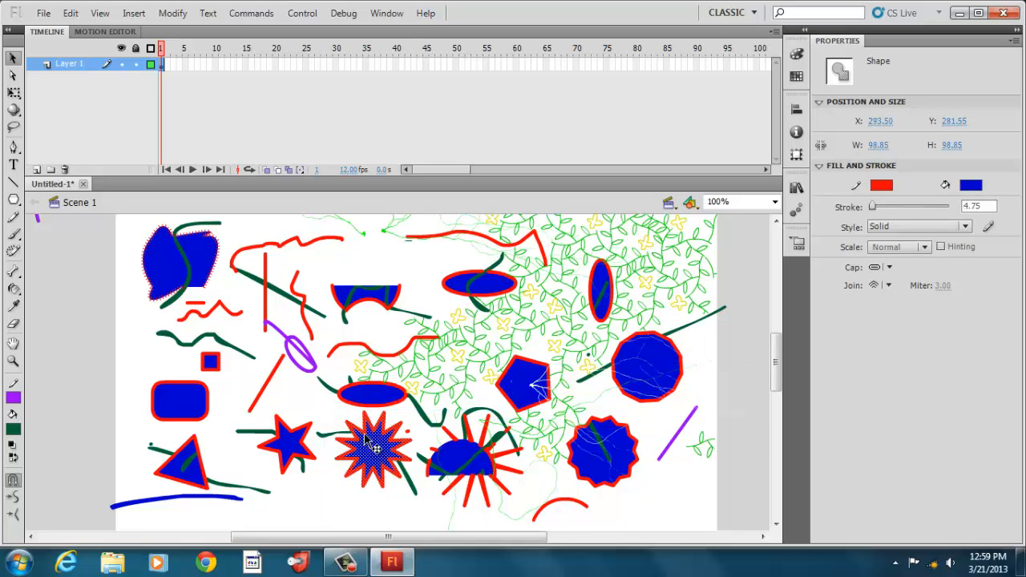
{"action": "left_click_drag", "start_coordinate": [376, 448], "coordinate": [305, 257]}
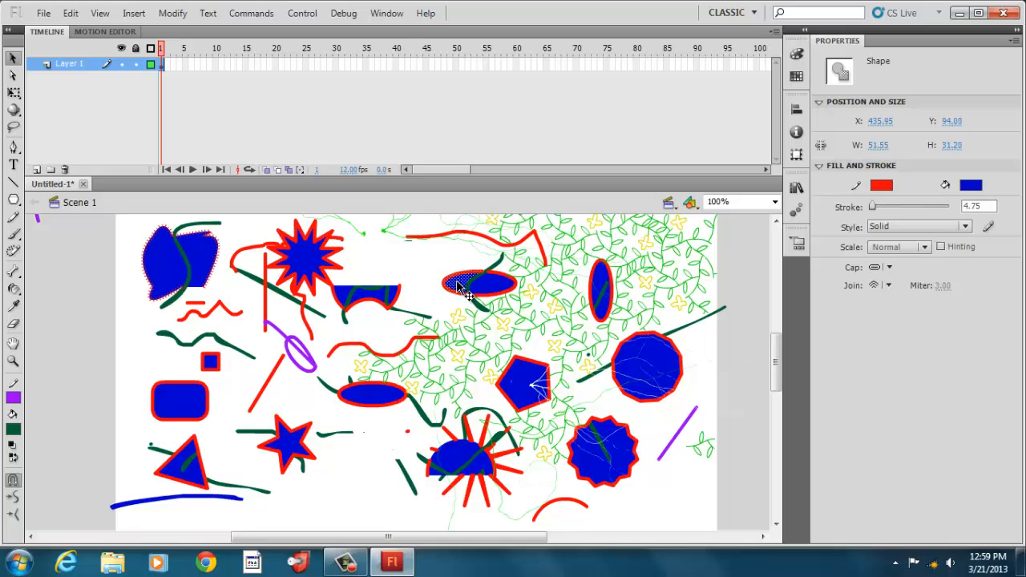
{"action": "left_click_drag", "start_coordinate": [481, 285], "coordinate": [420, 285]}
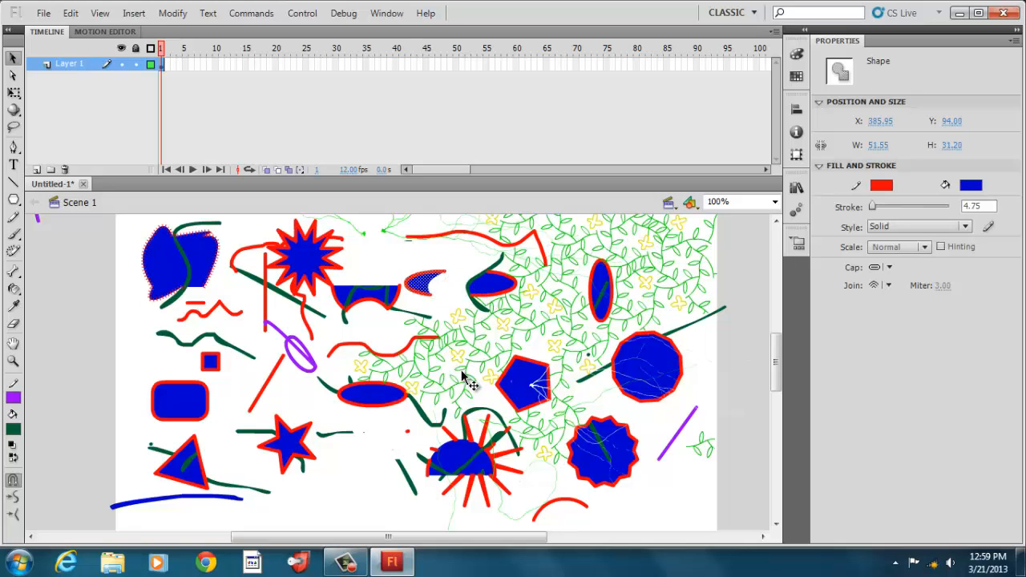
{"action": "mouse_move", "coordinate": [321, 430]}
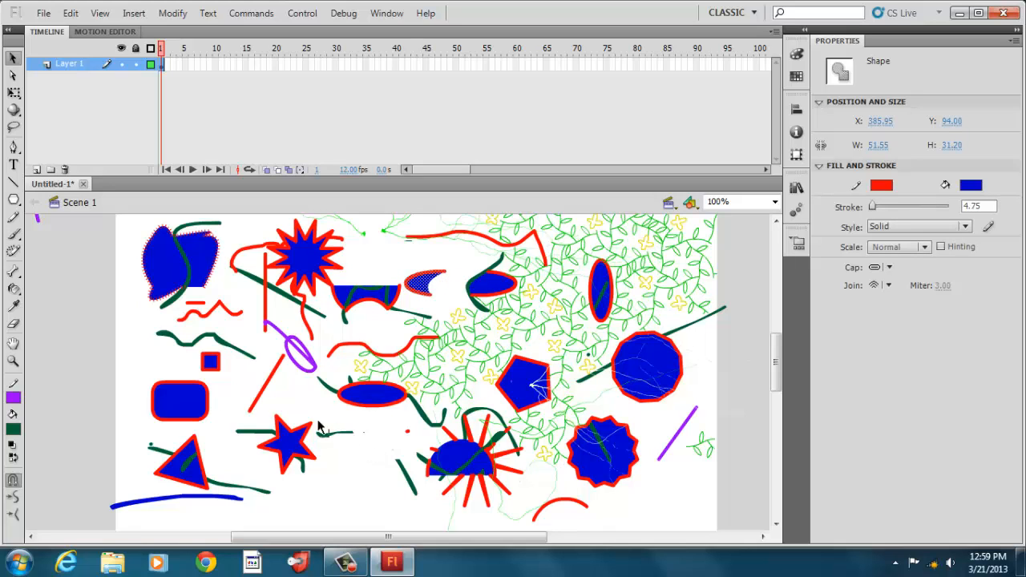
{"action": "mouse_move", "coordinate": [356, 436]}
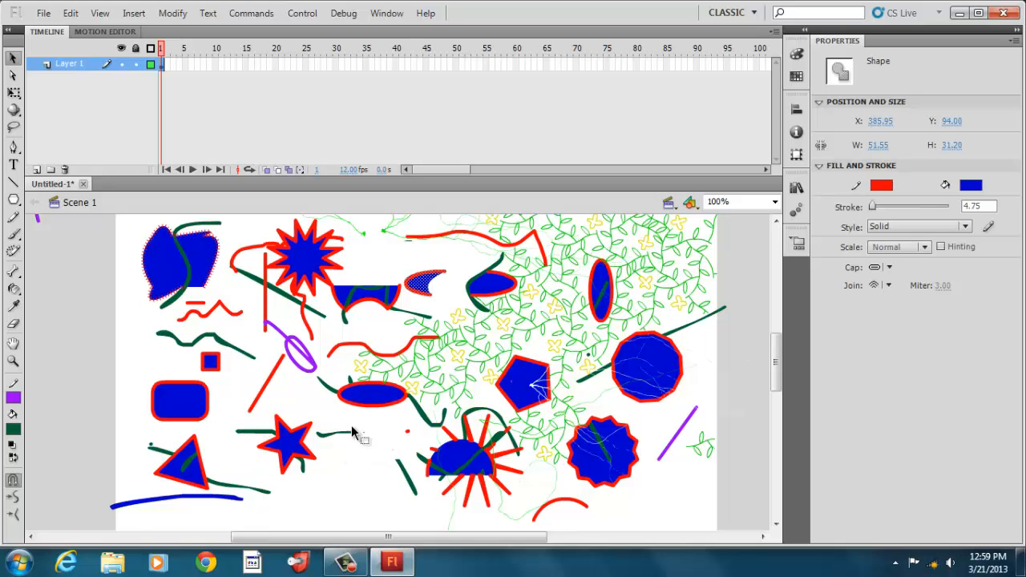
- Turn the blue oval primitive into an open arc ring: inner radius 46, start angle 127
{"action": "left_click", "coordinate": [372, 395]}
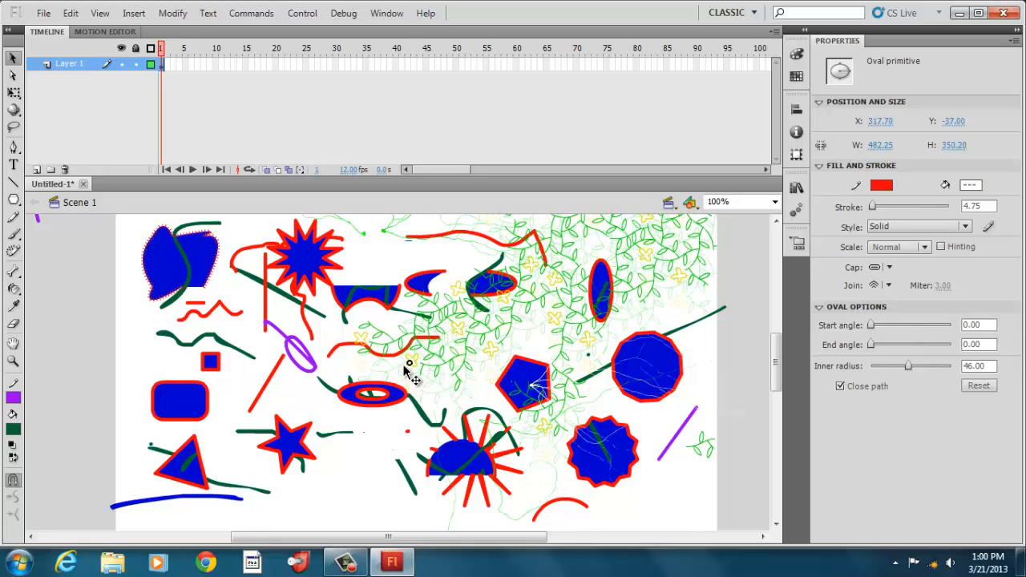
{"action": "left_click", "coordinate": [371, 393]}
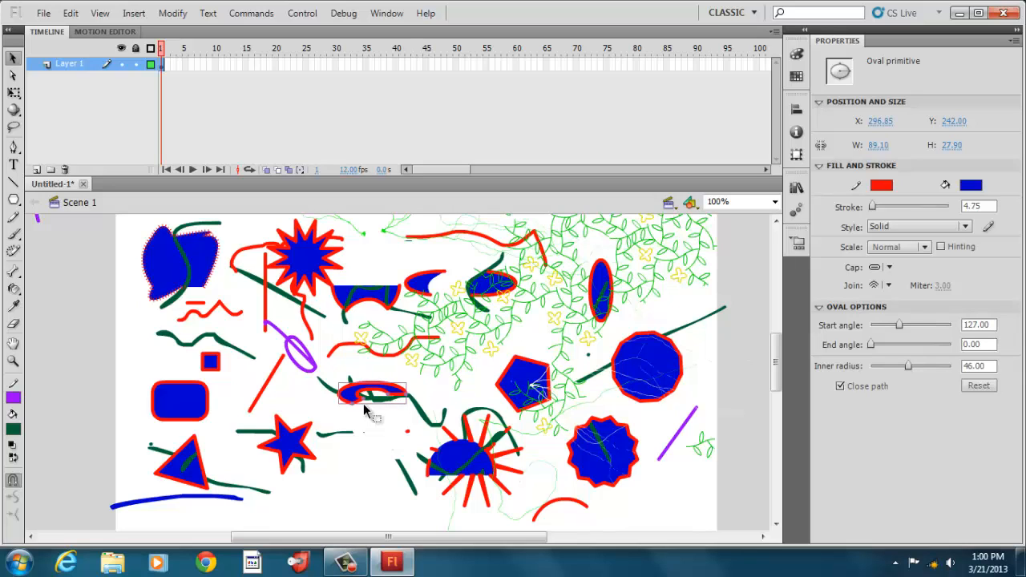
{"action": "mouse_move", "coordinate": [370, 432]}
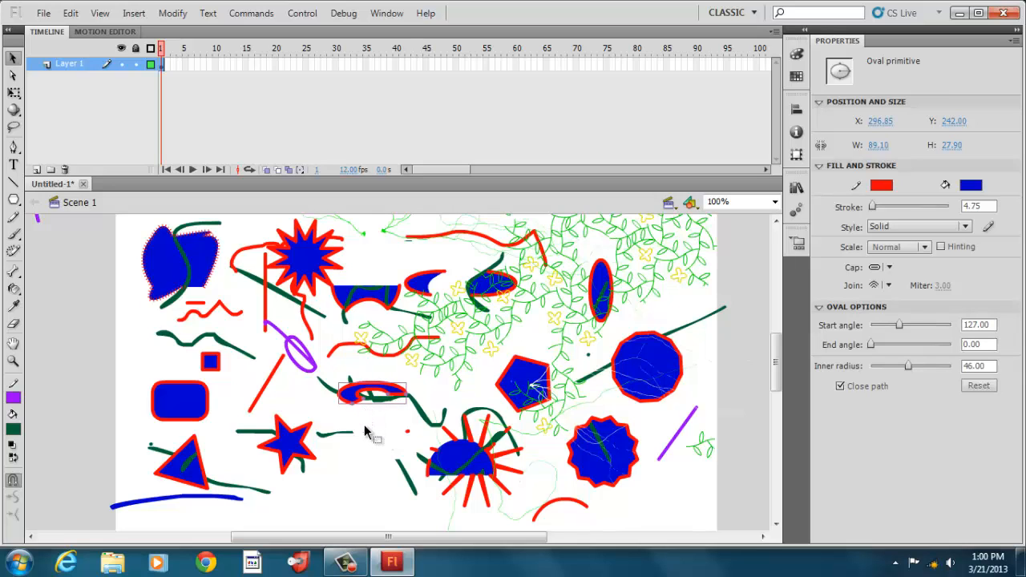
{"action": "mouse_move", "coordinate": [253, 420]}
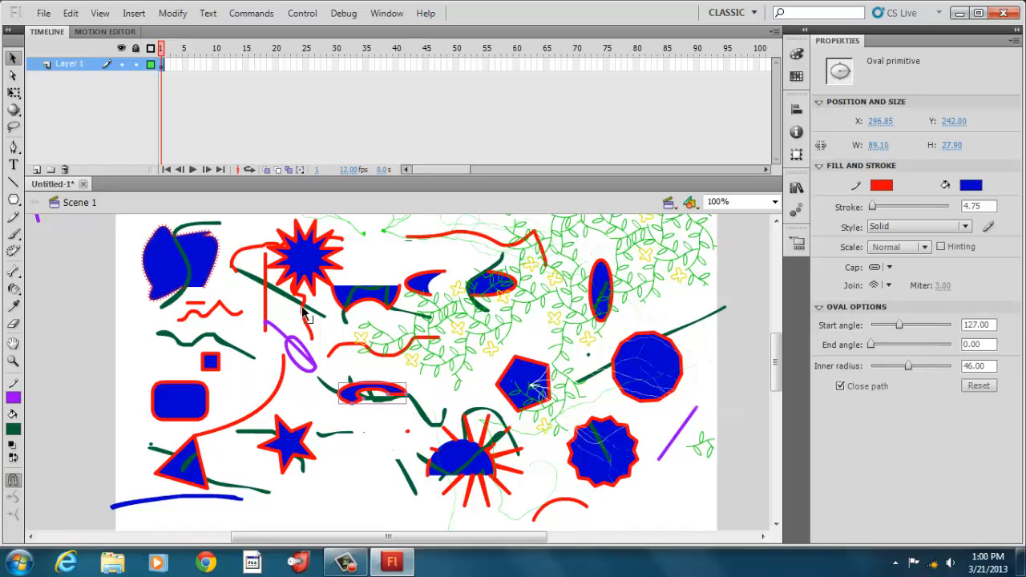
{"action": "mouse_move", "coordinate": [289, 366]}
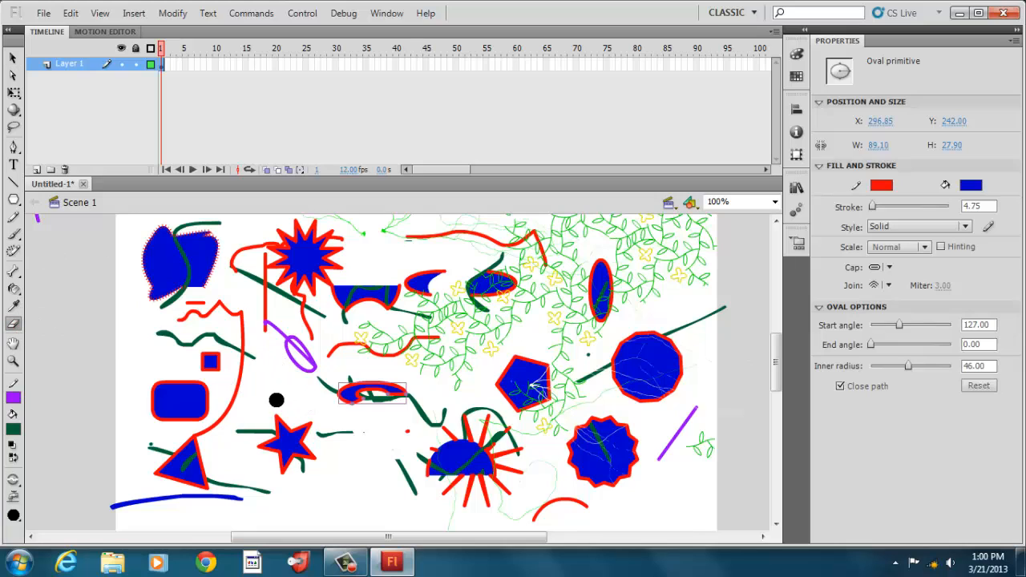
- Erase white gaps through the left-side shapes — top-left square, red lines and pentagon
{"action": "left_click", "coordinate": [276, 401]}
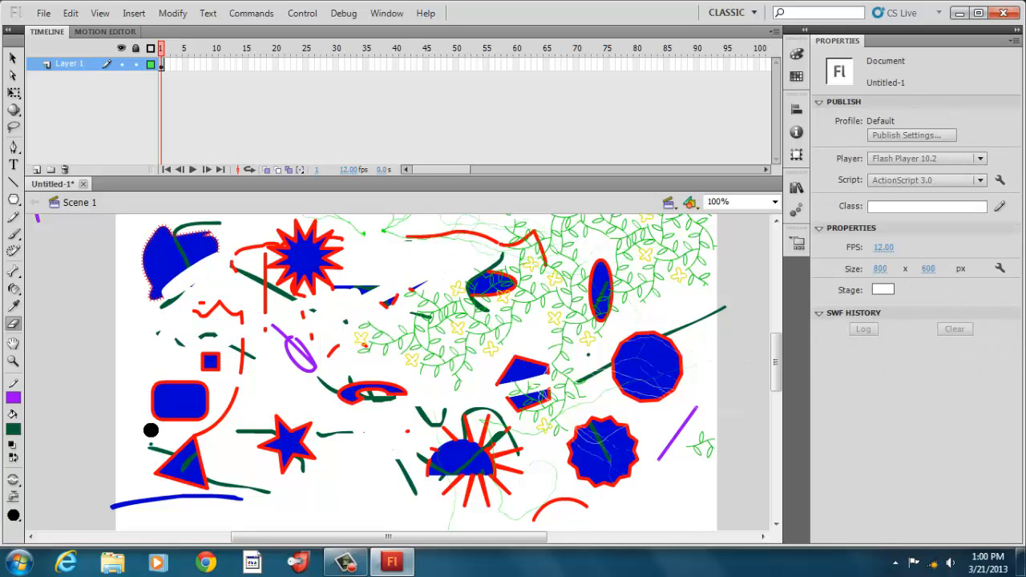
{"action": "left_click", "coordinate": [13, 494]}
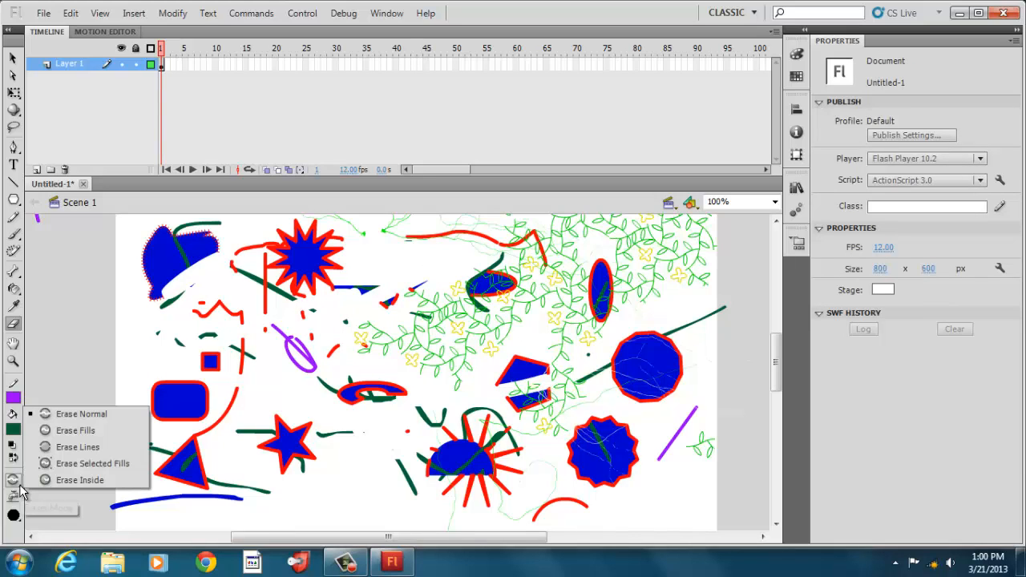
{"action": "mouse_move", "coordinate": [80, 414]}
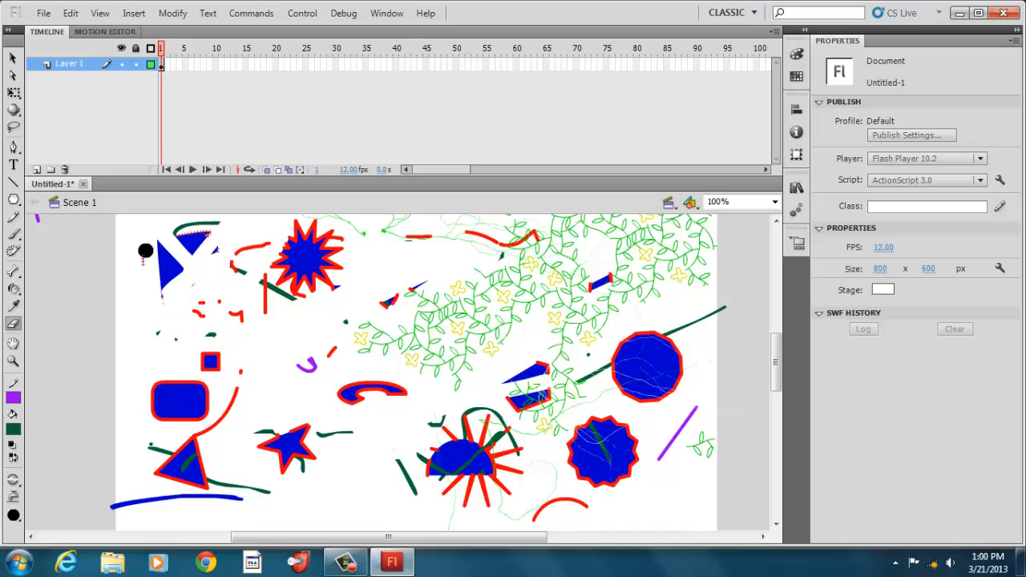
- Convert the blue rounded rectangle primitive to a drawing object and return to Scene 1
{"action": "left_click", "coordinate": [179, 401]}
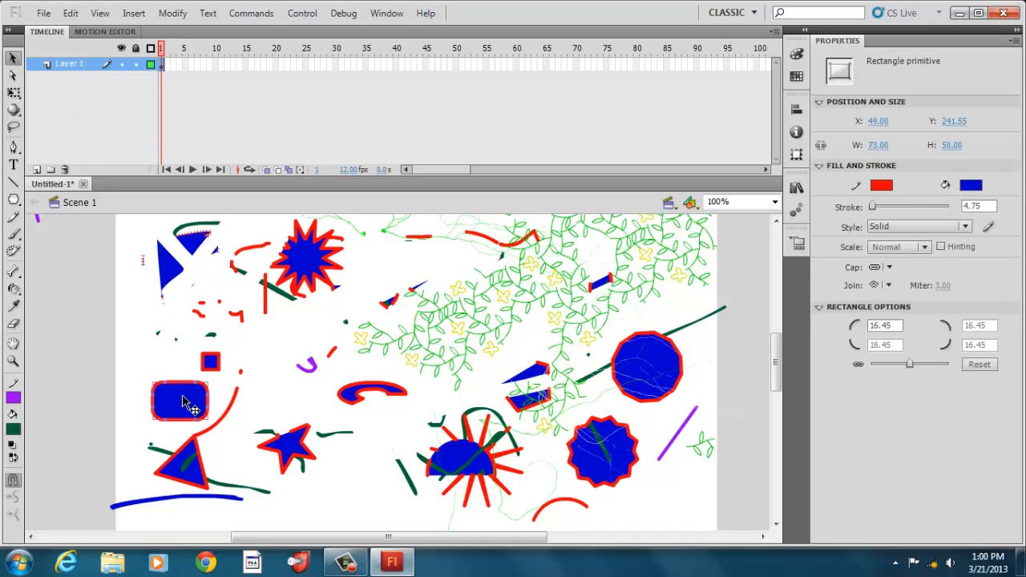
{"action": "double_click", "coordinate": [179, 401]}
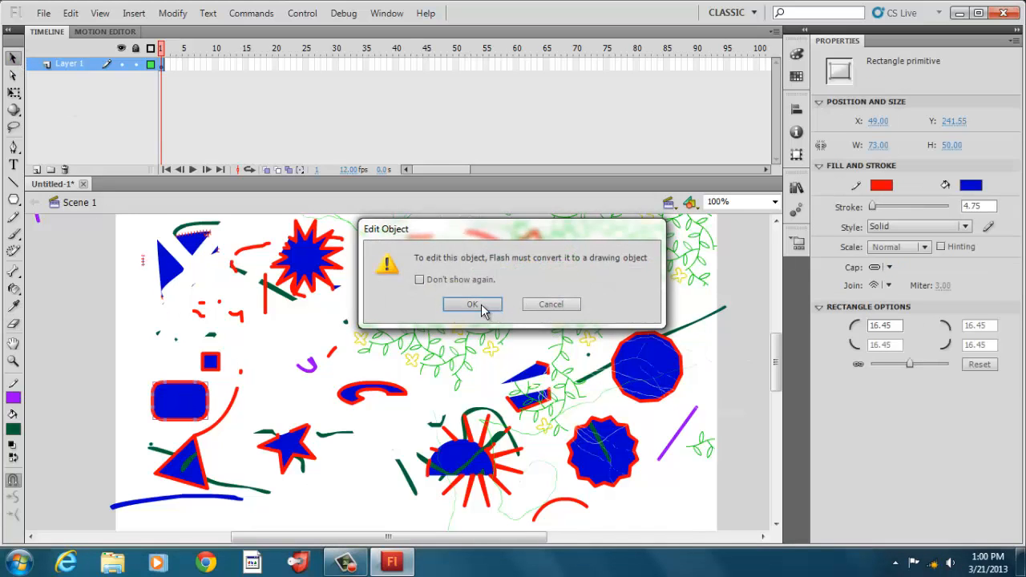
{"action": "left_click", "coordinate": [471, 304]}
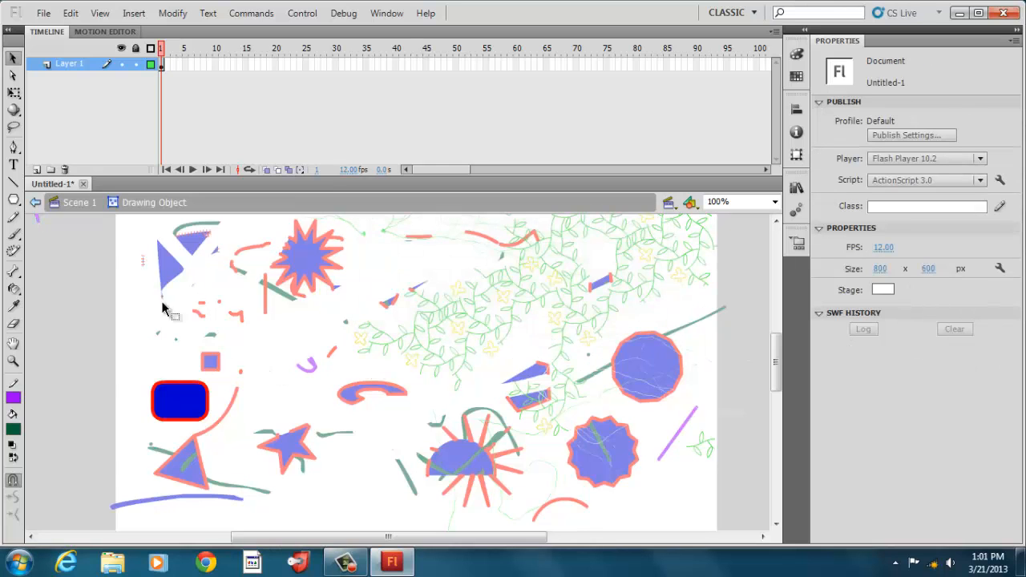
{"action": "left_click", "coordinate": [179, 400]}
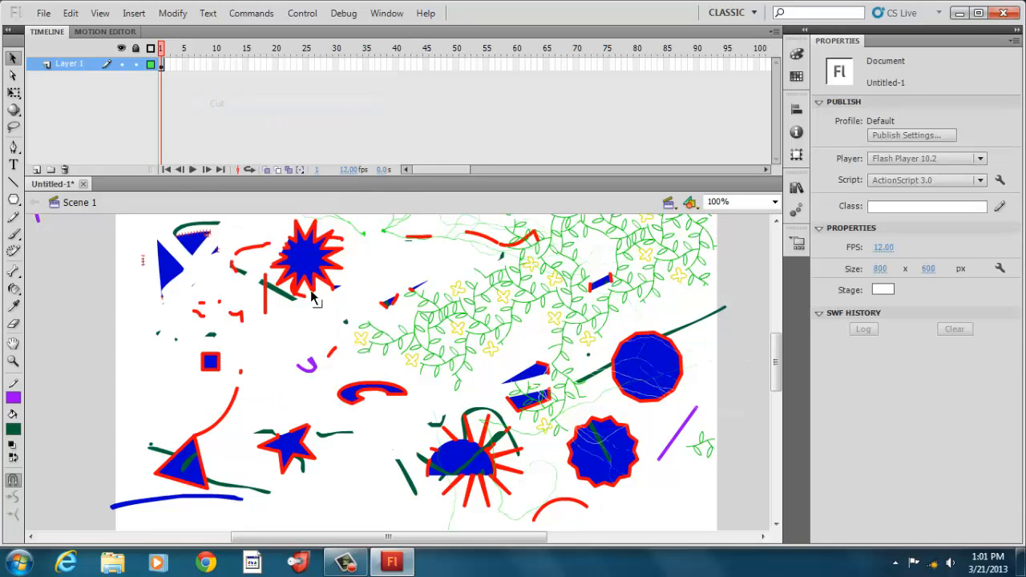
- Cut all remaining shapes from the stage, leaving it blank white
{"action": "right_click", "coordinate": [211, 362]}
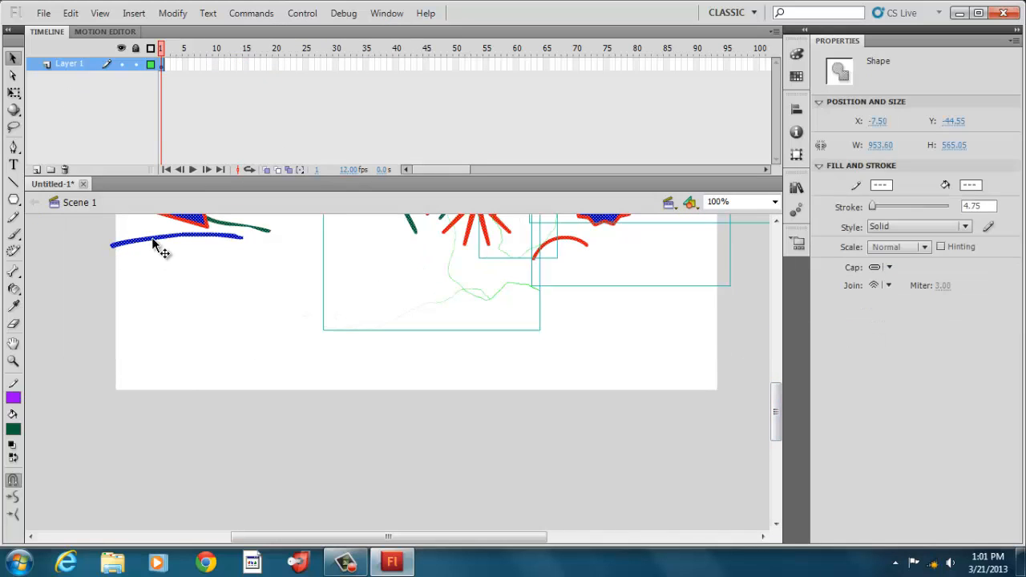
{"action": "right_click", "coordinate": [160, 249]}
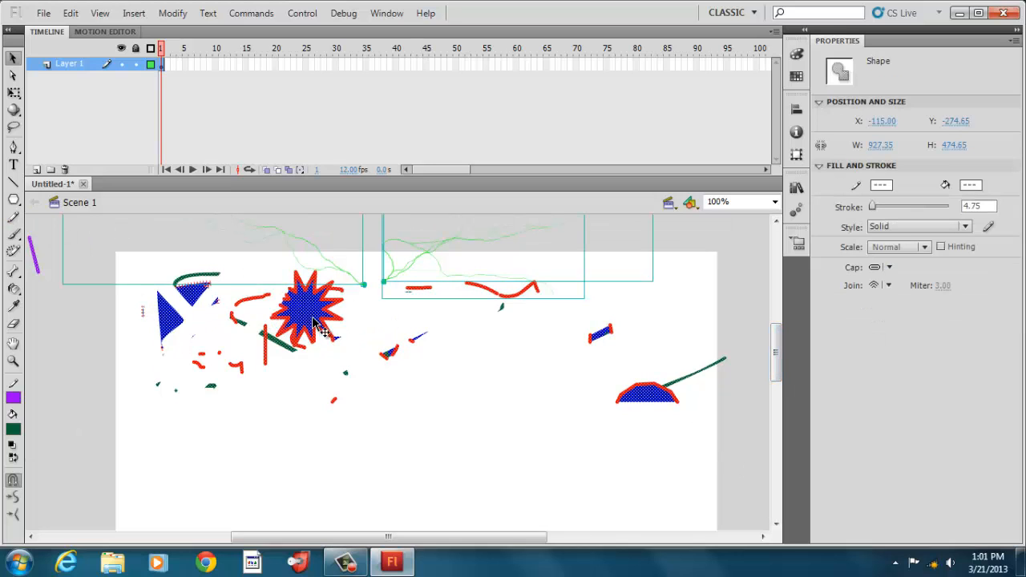
{"action": "right_click", "coordinate": [313, 305]}
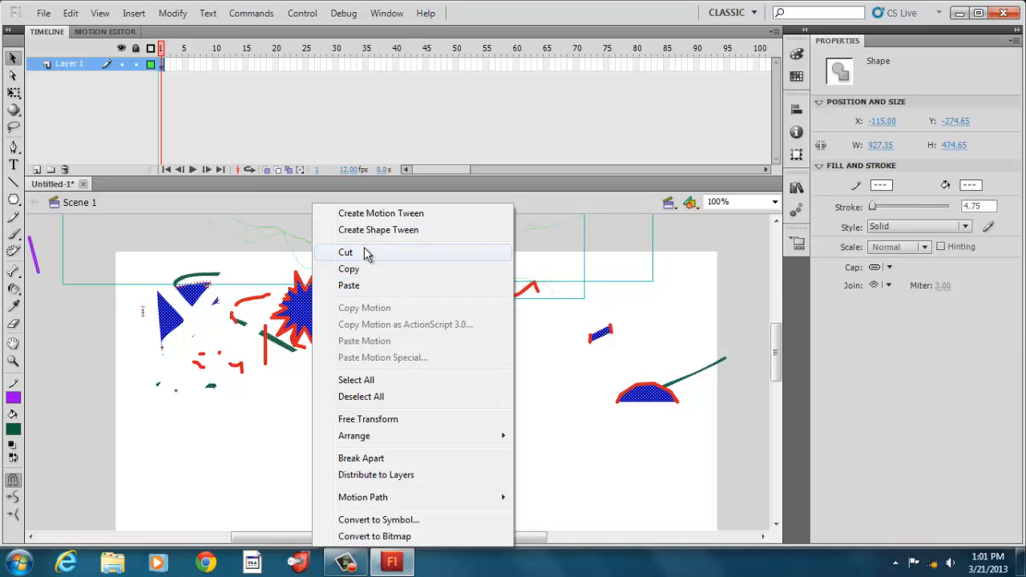
{"action": "left_click", "coordinate": [346, 252]}
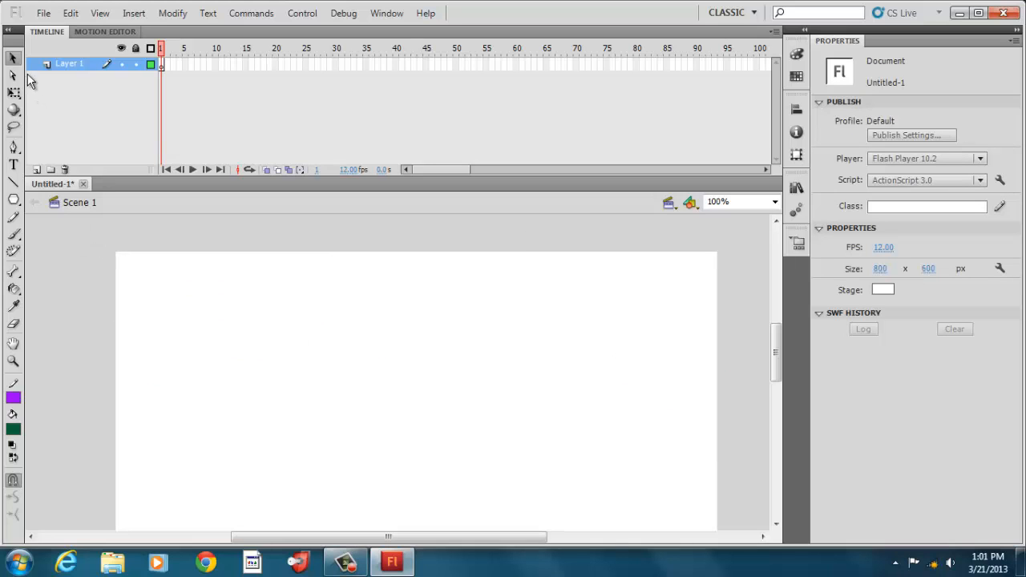
{"action": "mouse_move", "coordinate": [45, 227]}
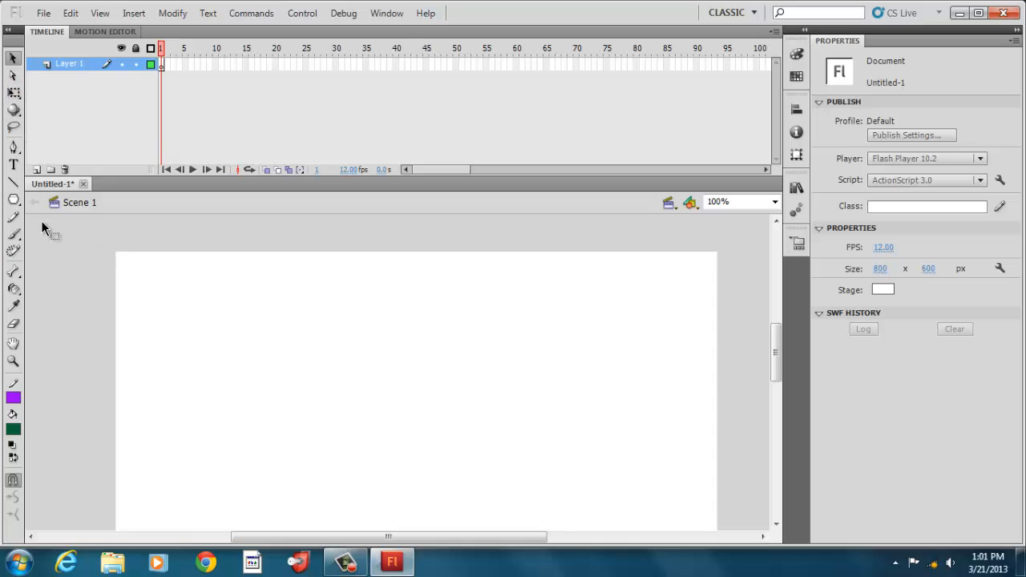
{"action": "mouse_move", "coordinate": [58, 269]}
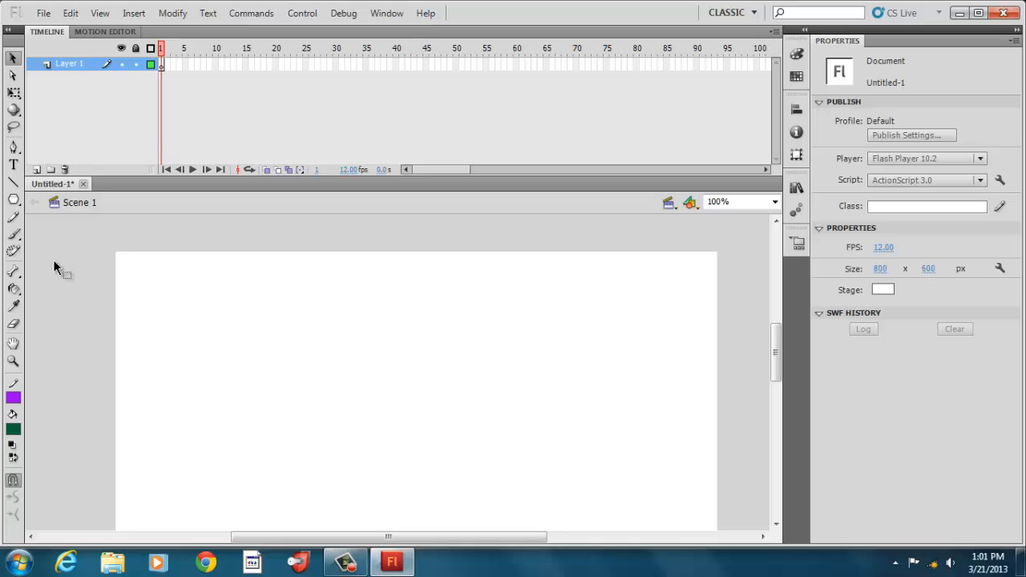
{"action": "mouse_move", "coordinate": [377, 411]}
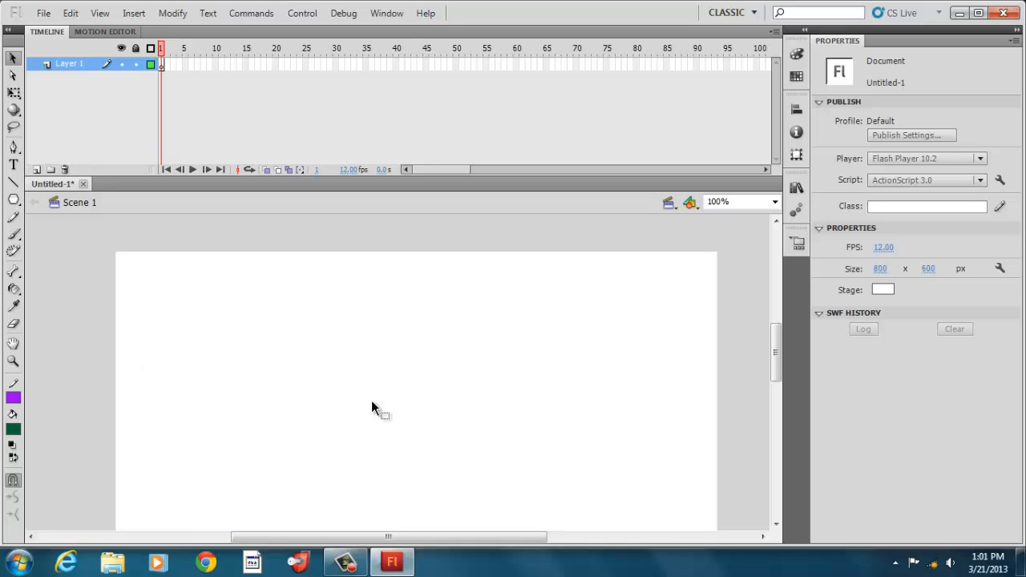
{"action": "mouse_move", "coordinate": [497, 375]}
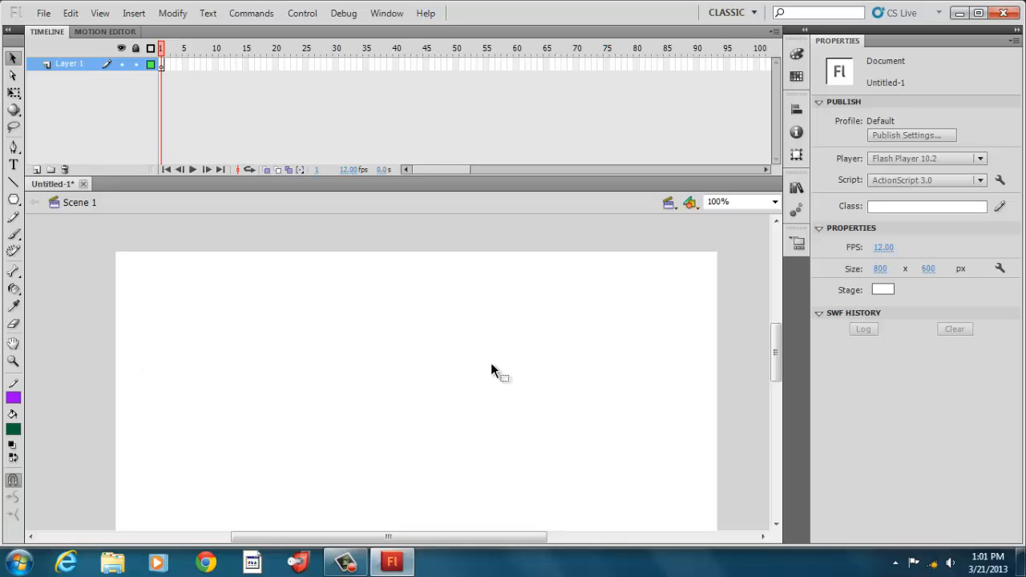